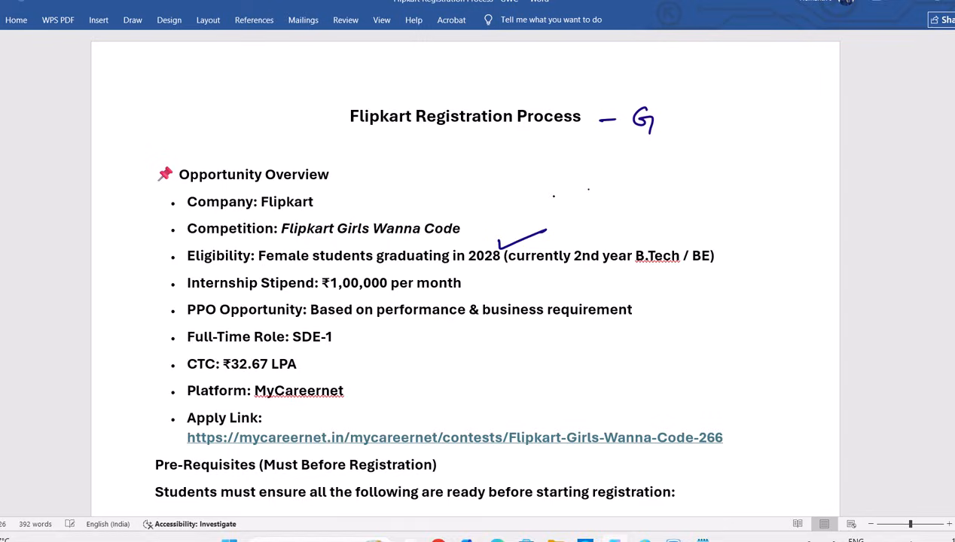
Handwrite 'GWC' beside the Flipkart Registration Process title and tick the CTC bullet in ink.
left_click_drag(660, 118, 696, 120)
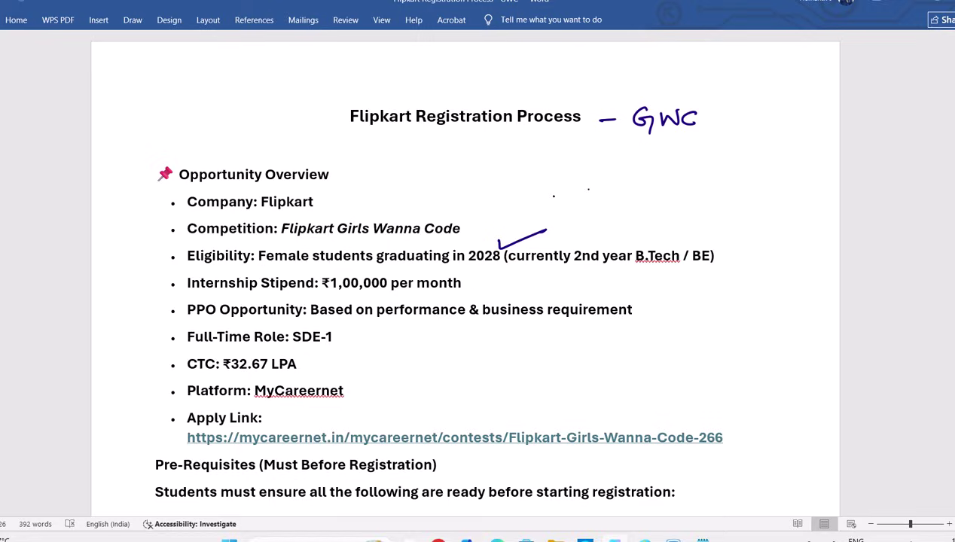
left_click_drag(309, 369, 354, 355)
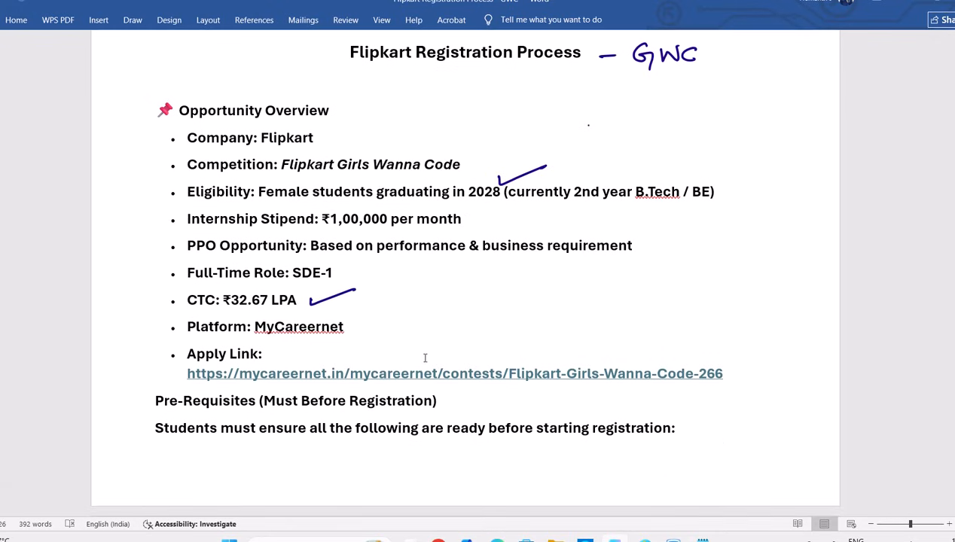
scroll("down", 3)
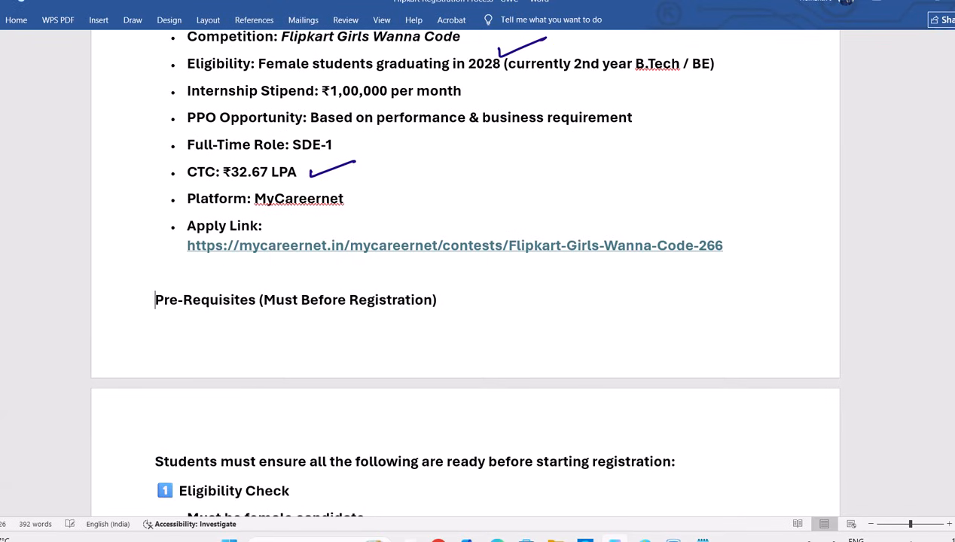
scroll("down", 3)
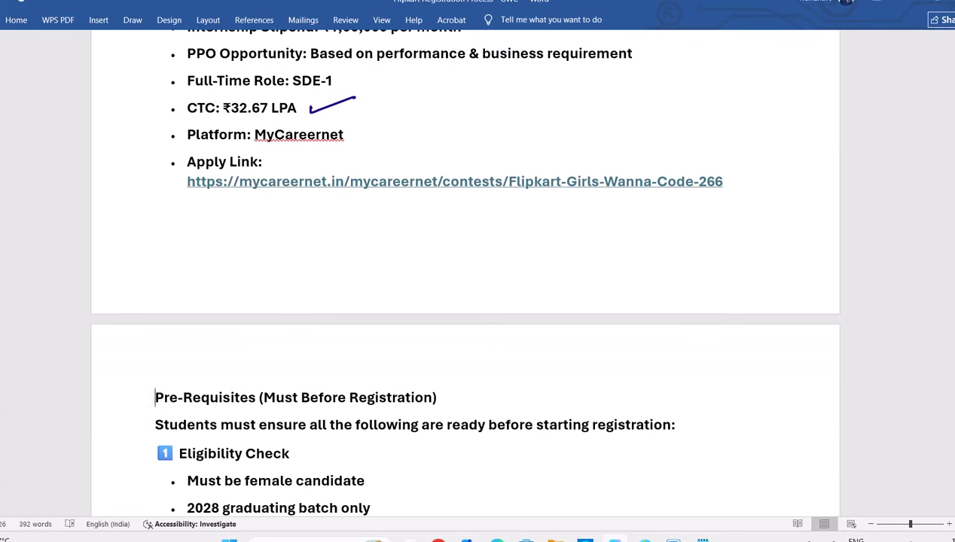
scroll("down", 3)
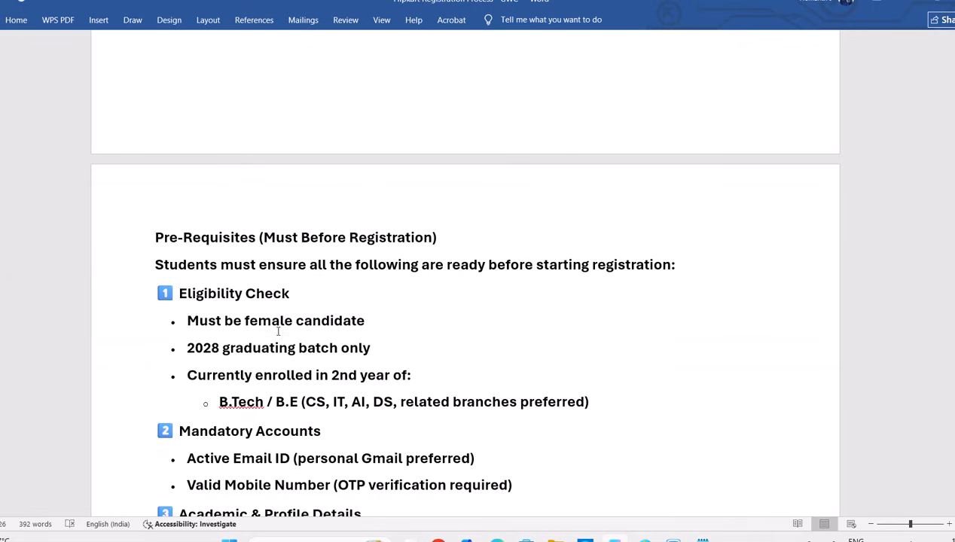
scroll("down", 3)
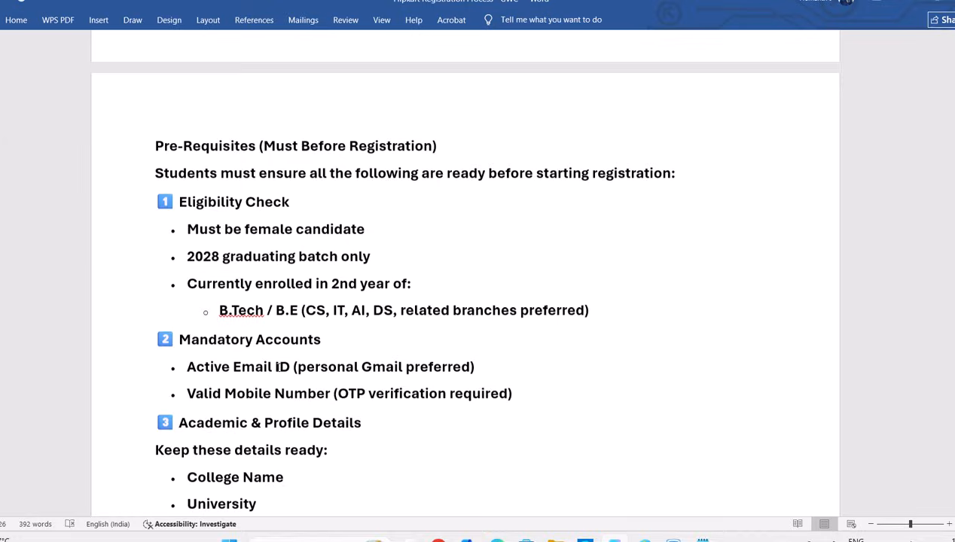
scroll("up", 3)
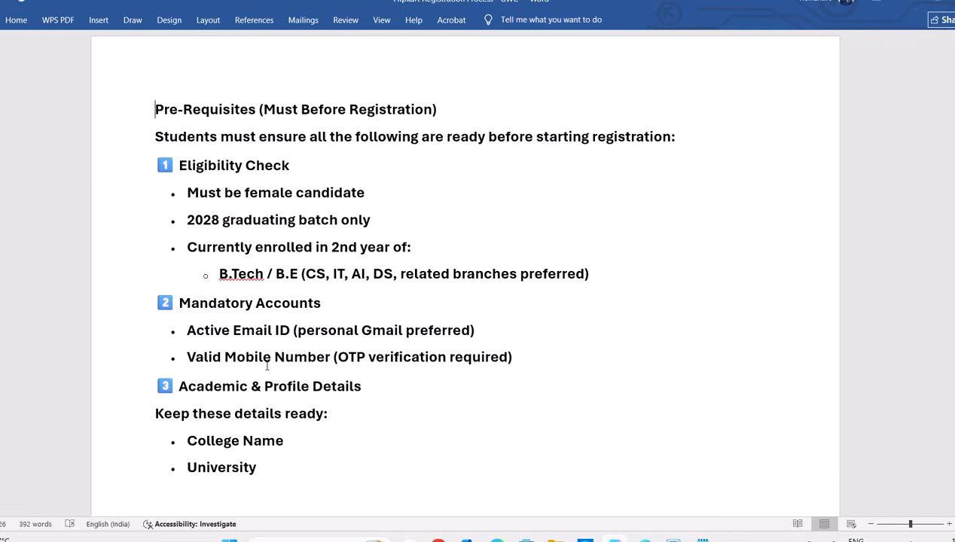
scroll("down", 3)
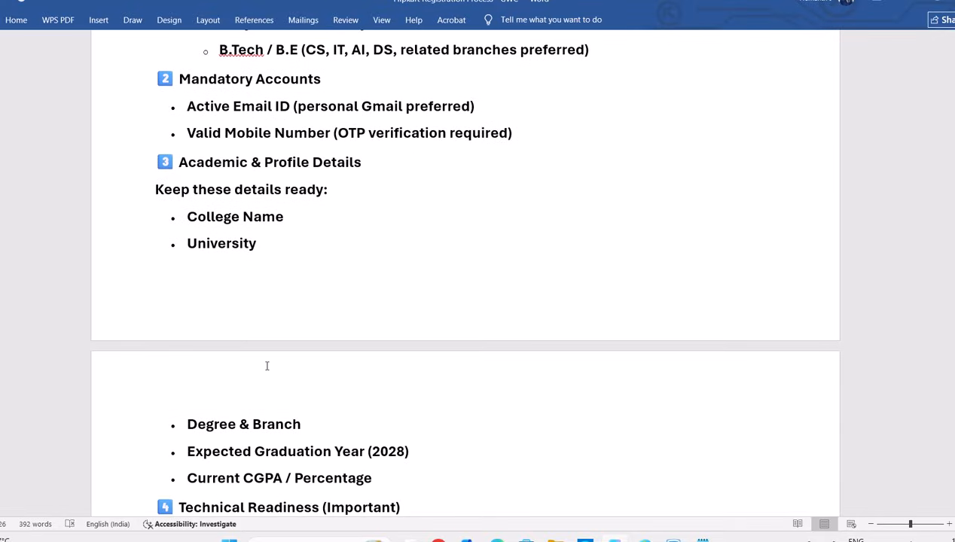
scroll("down", 3)
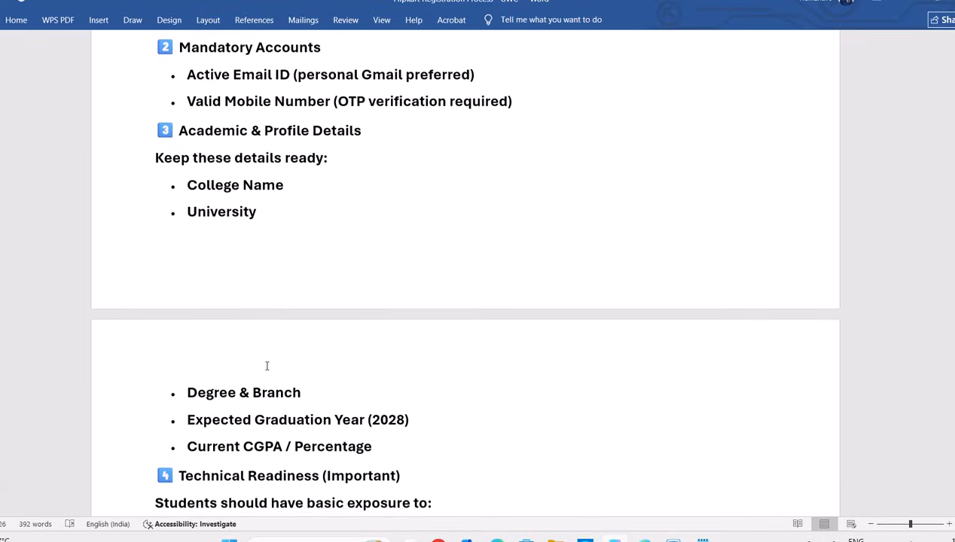
scroll("down", 3)
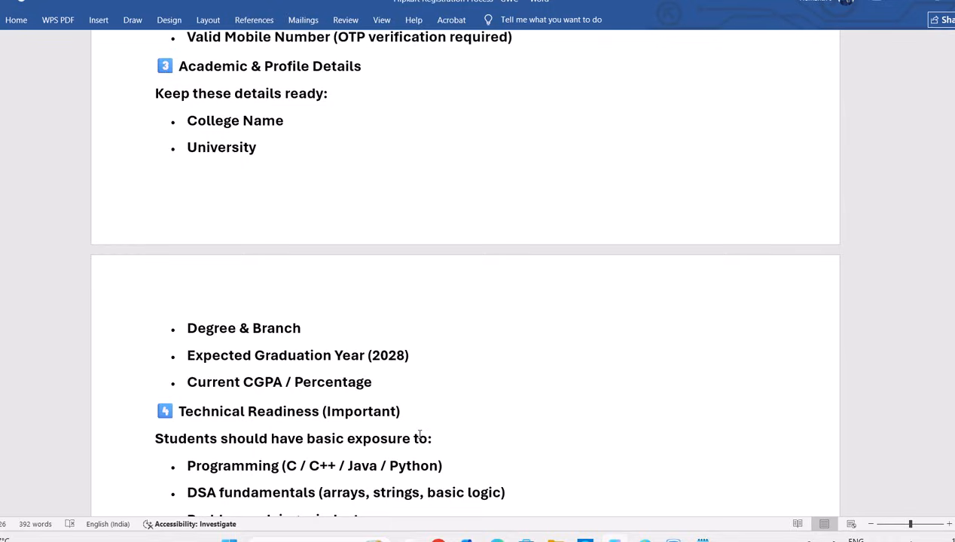
scroll("down", 3)
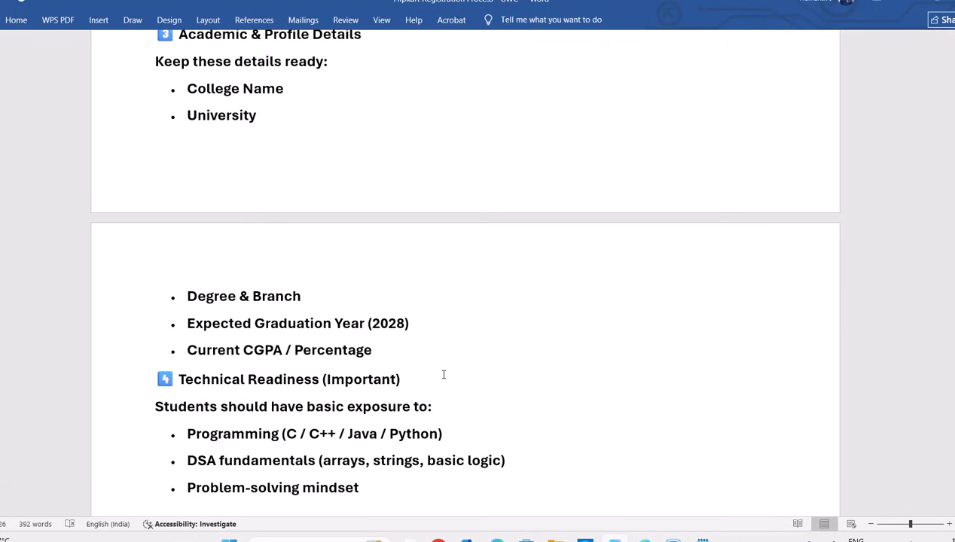
scroll("up", 3)
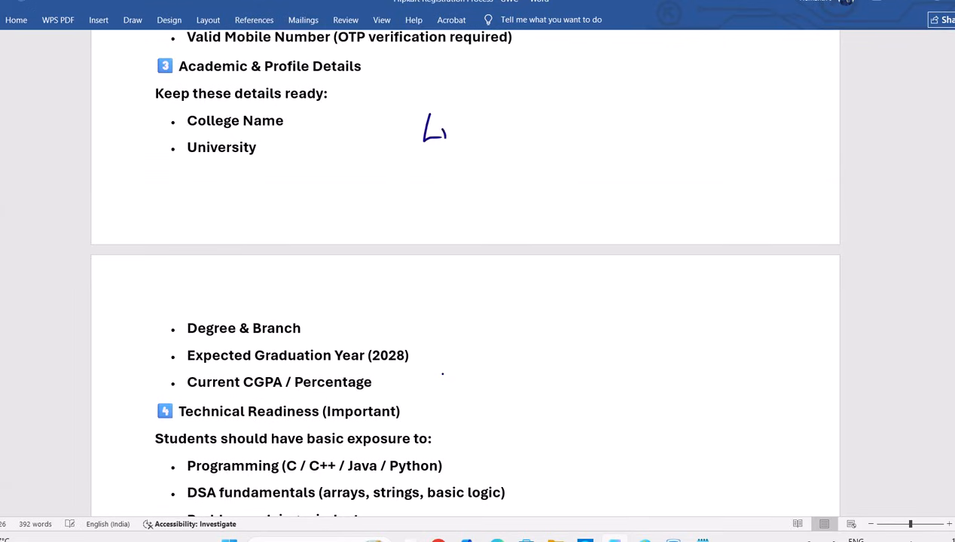
Ink 'LinkedIn, GitHub' and 'projects' beside the profile details with an underlined "optional" note above.
left_click_drag(444, 133, 510, 128)
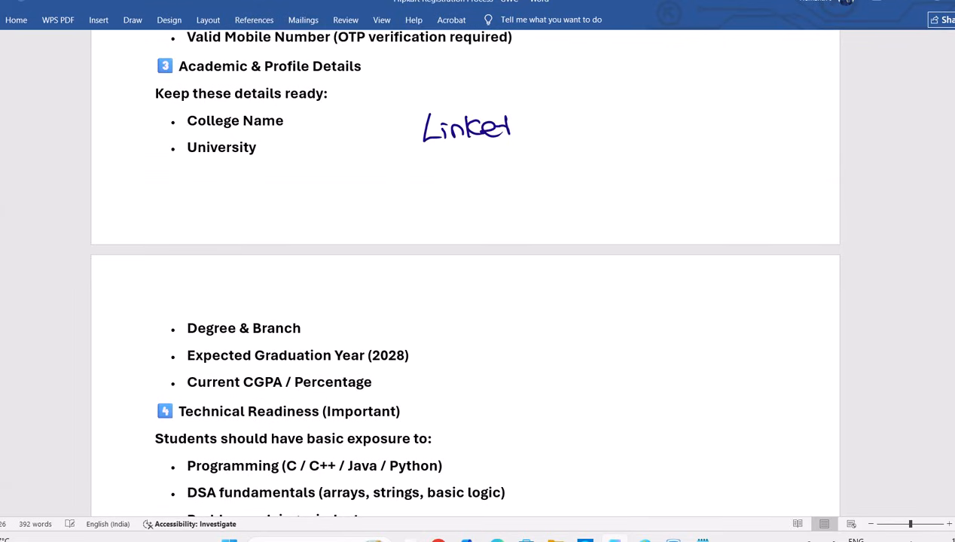
left_click_drag(509, 128, 550, 138)
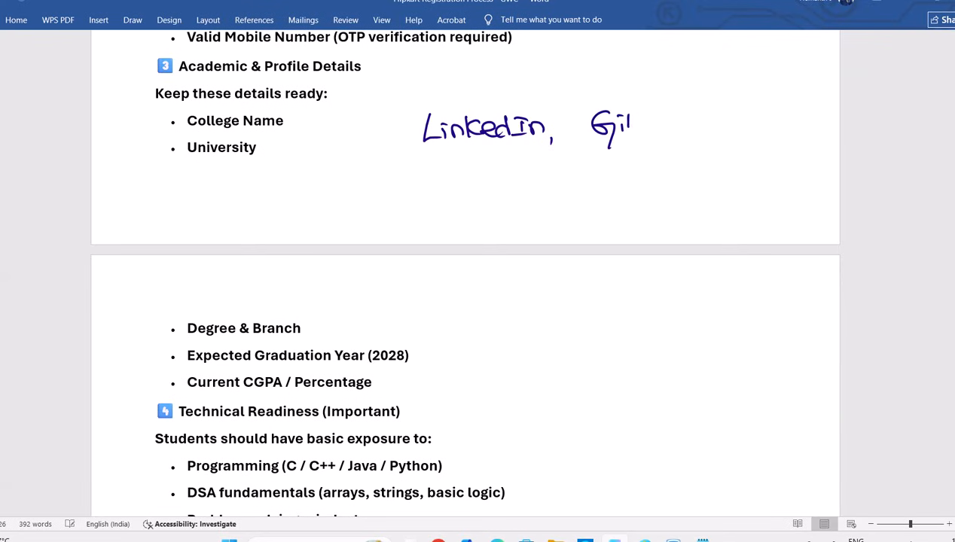
left_click_drag(617, 124, 678, 123)
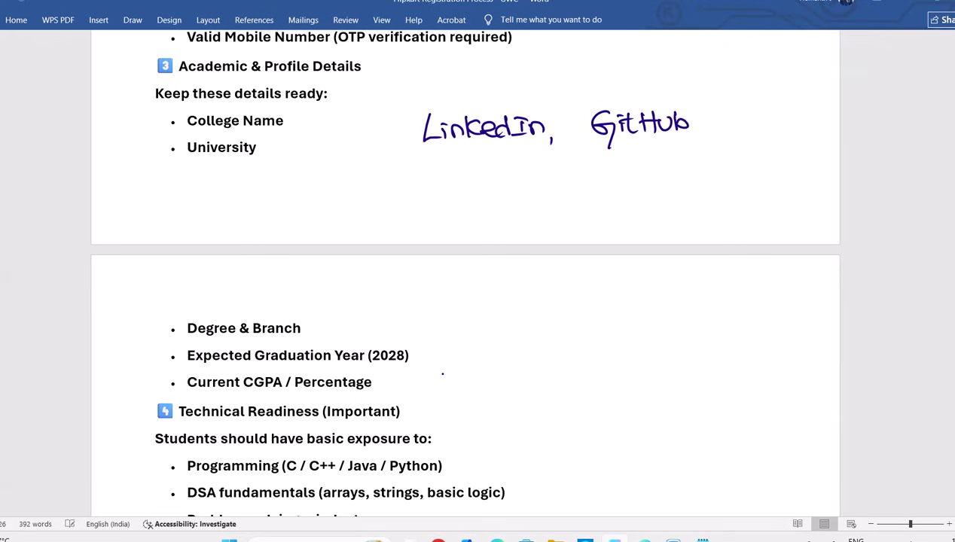
left_click_drag(443, 199, 505, 199)
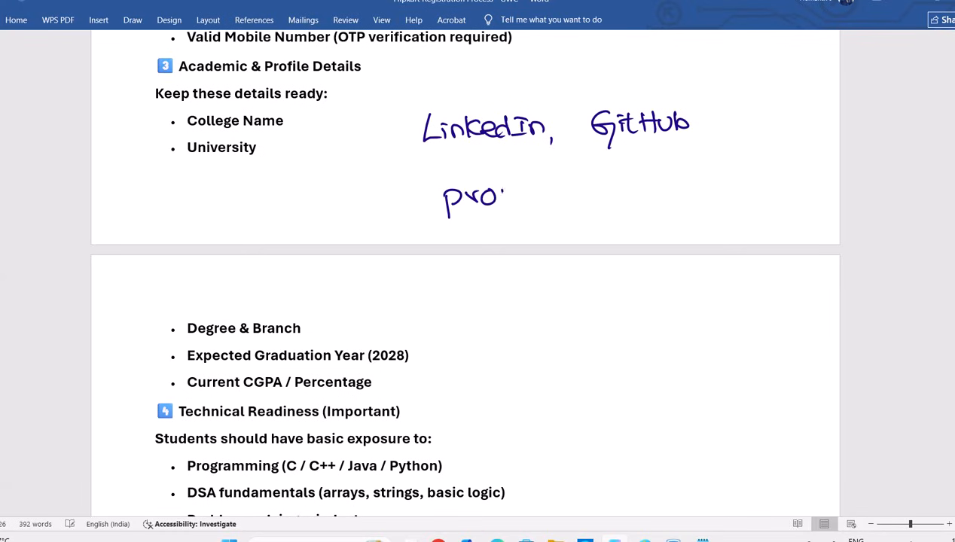
left_click_drag(504, 199, 570, 199)
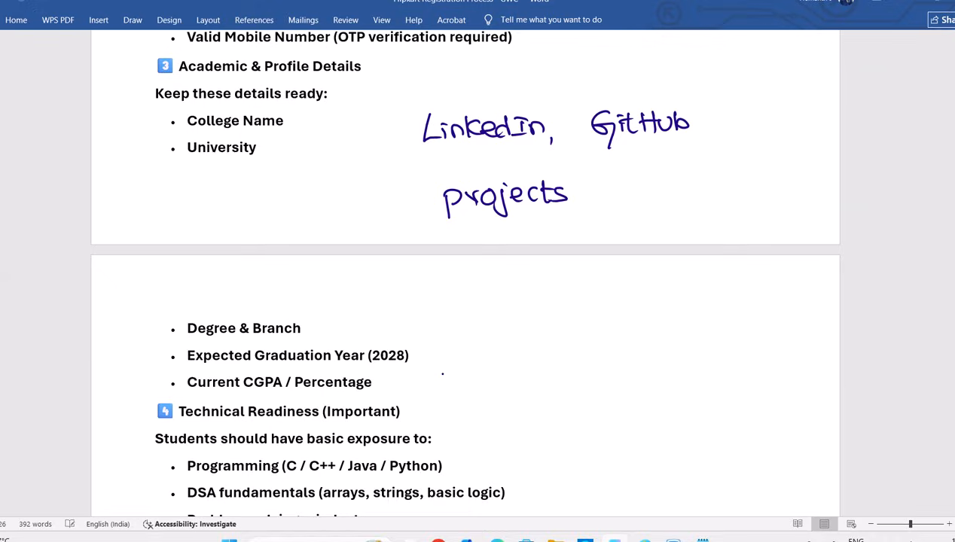
left_click_drag(504, 75, 553, 73)
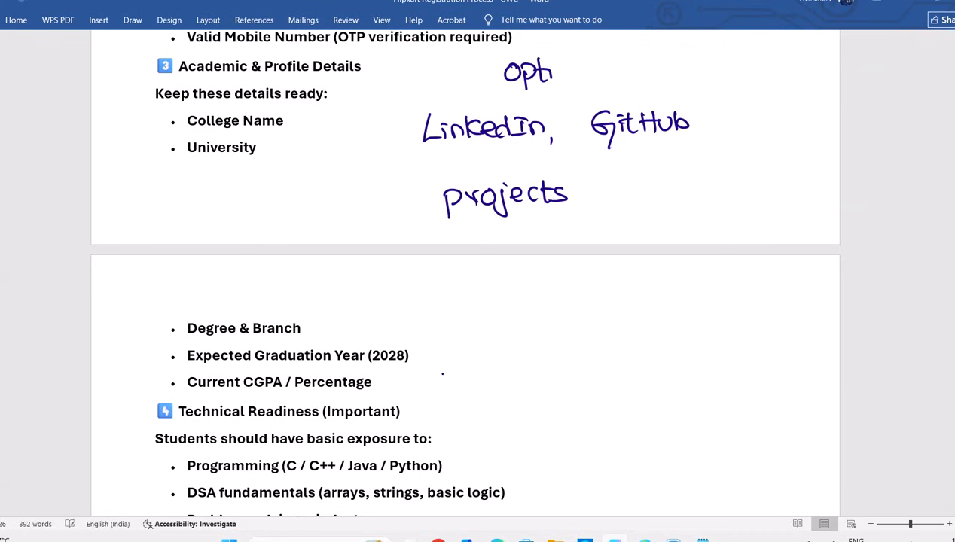
left_click_drag(553, 73, 617, 73)
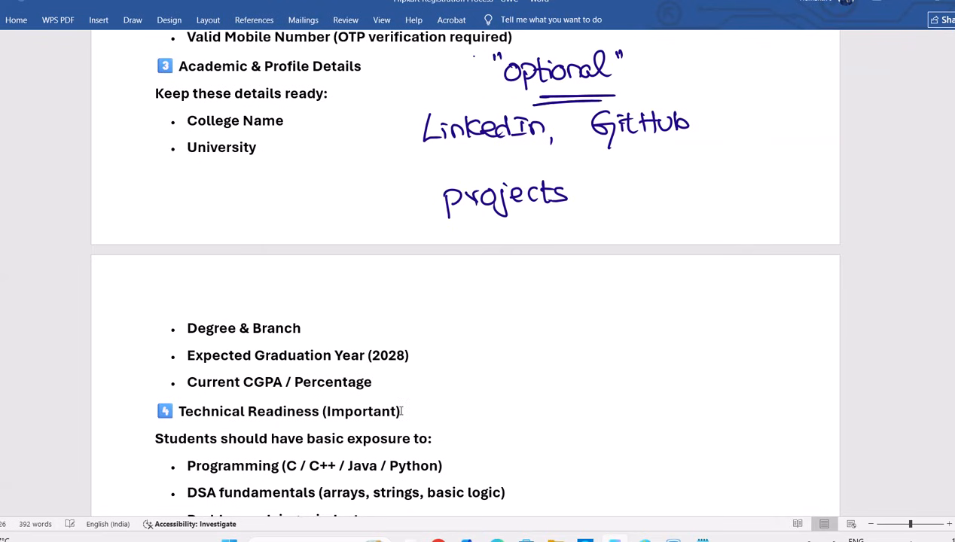
Scroll through the document and back up to the Opportunity Overview with the Apply Link.
scroll("down", 3)
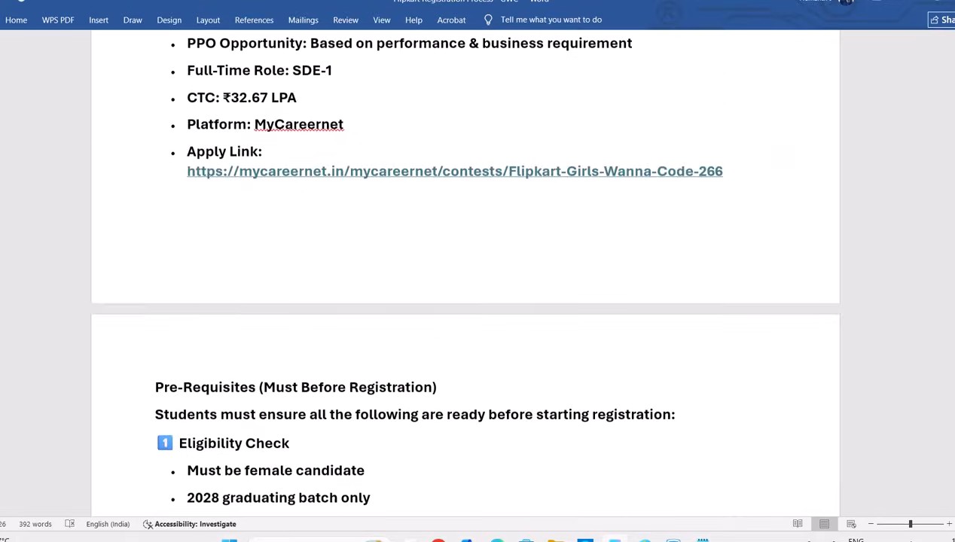
scroll("up", 3)
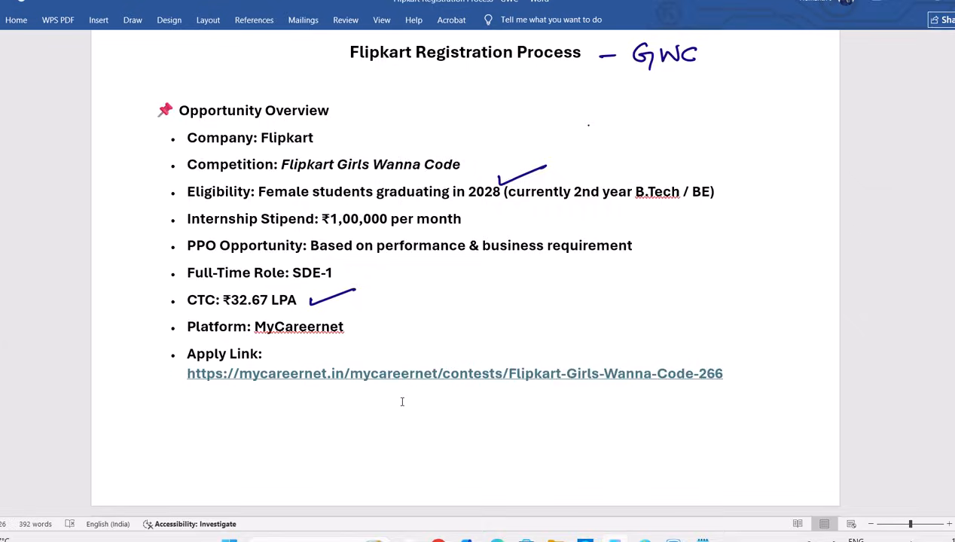
scroll("down", 3)
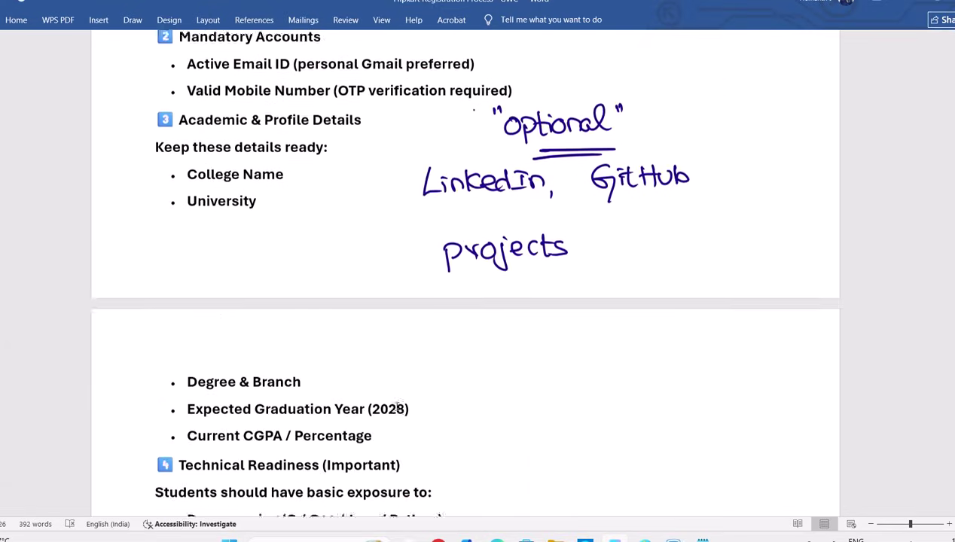
scroll("down", 3)
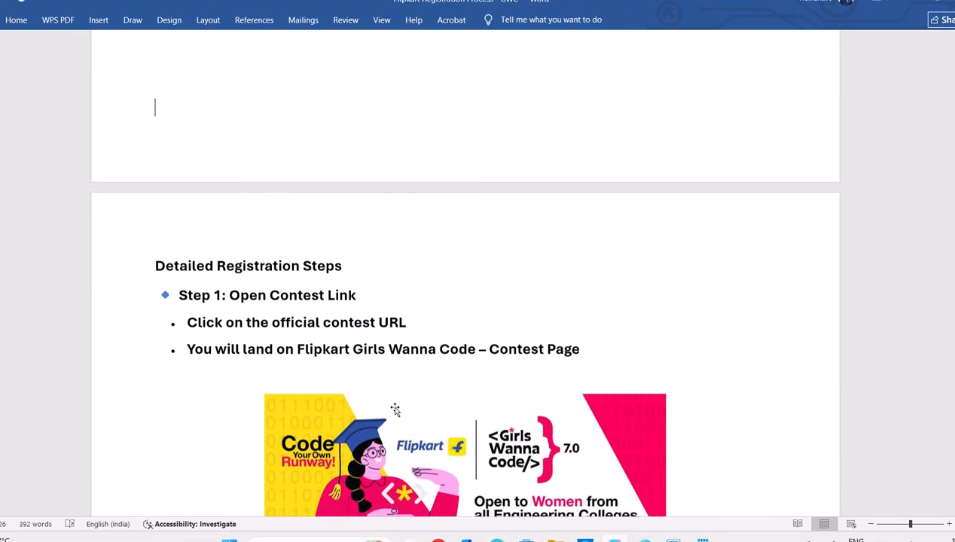
scroll("down", 3)
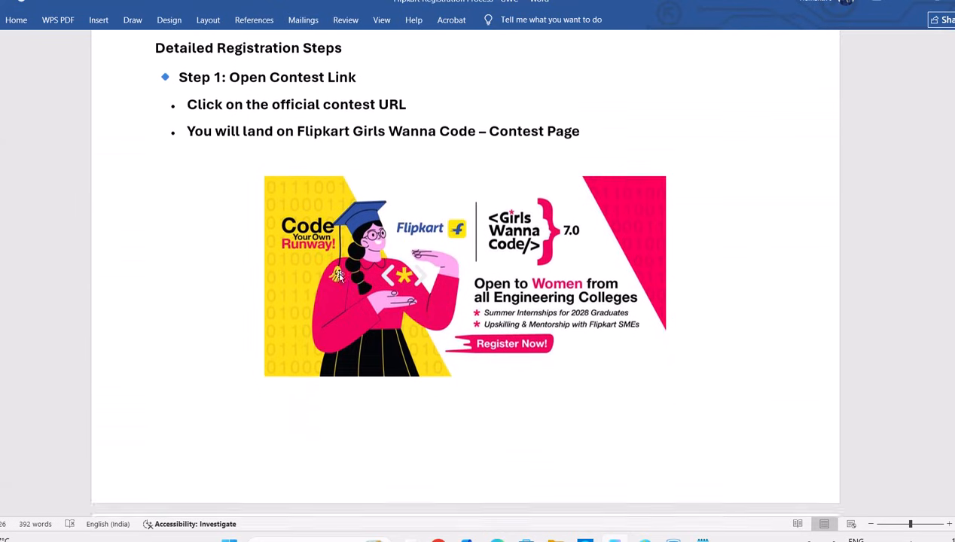
scroll("down", 3)
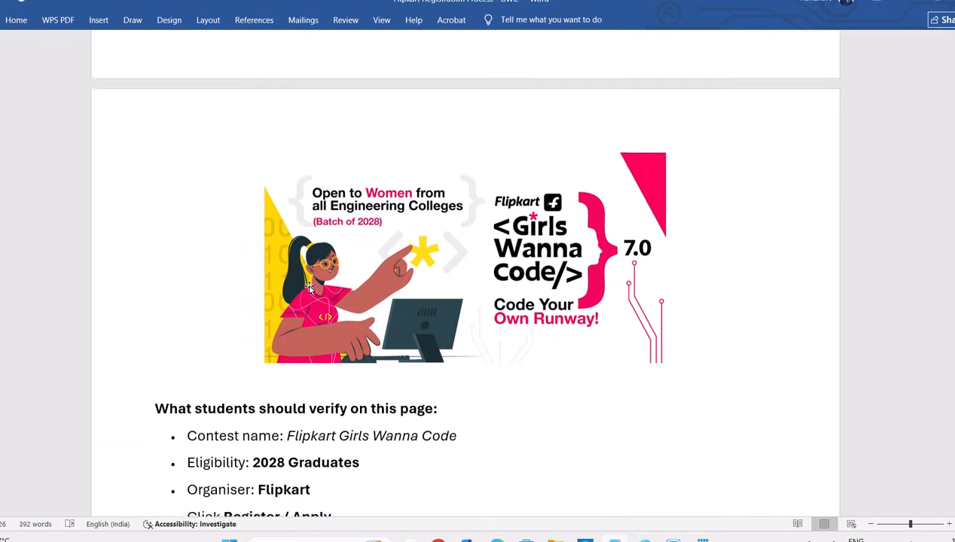
scroll("down", 3)
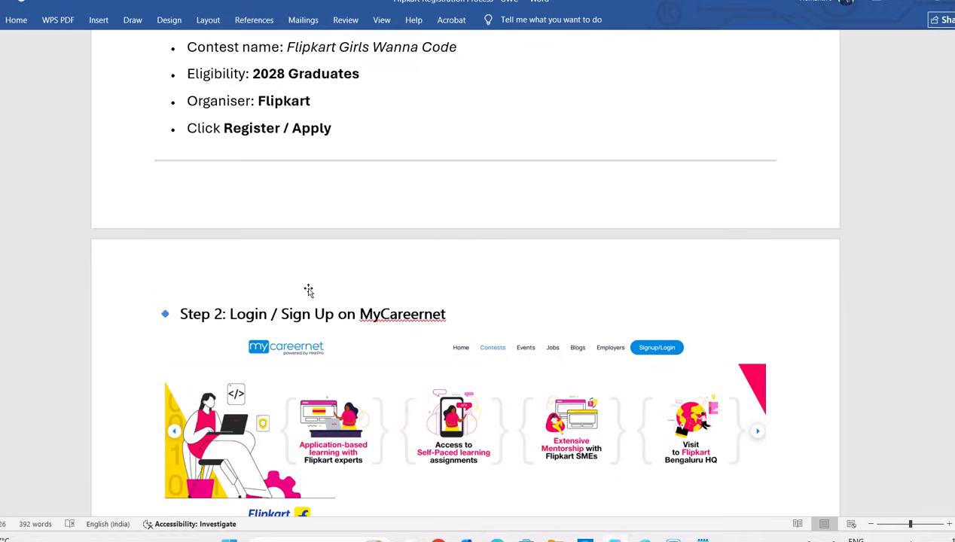
scroll("down", 3)
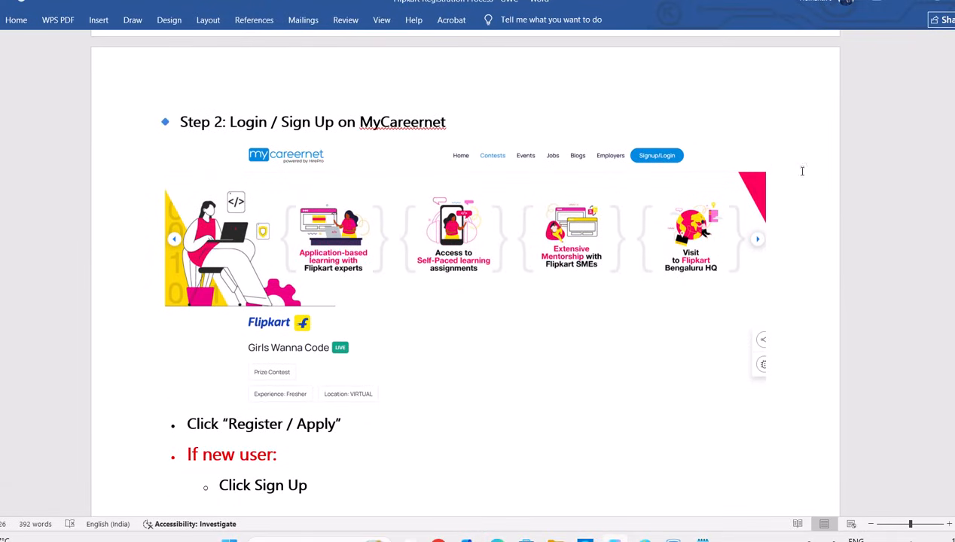
mouse_move(820, 196)
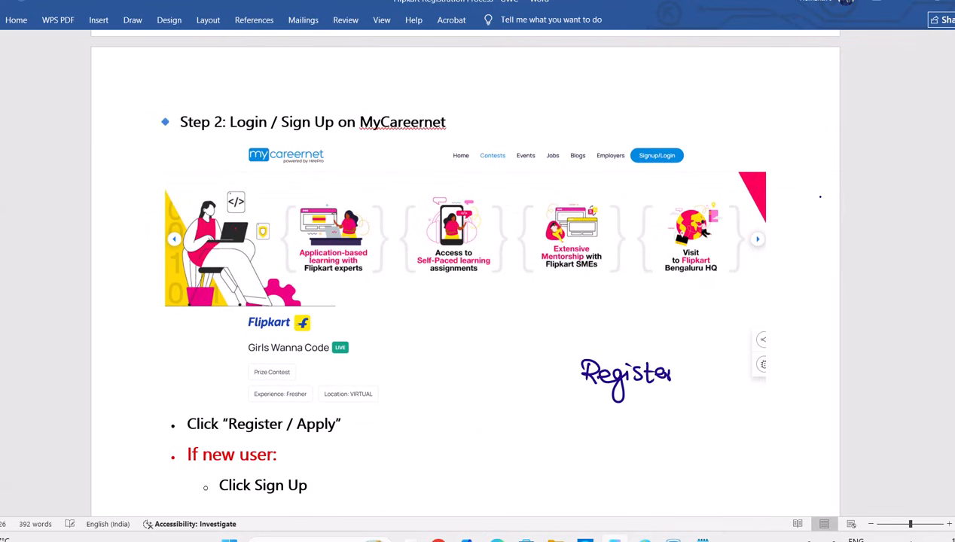
scroll("up", 3)
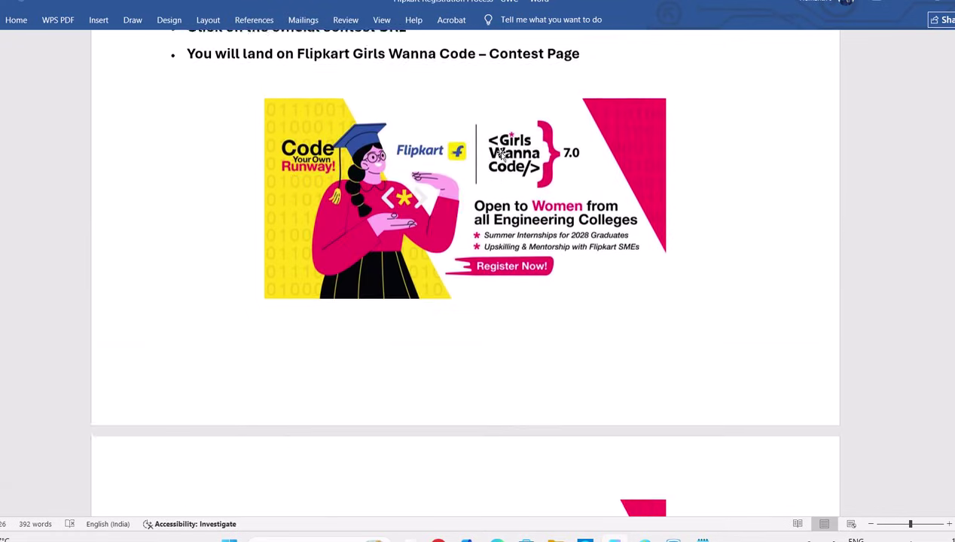
scroll("up", 3)
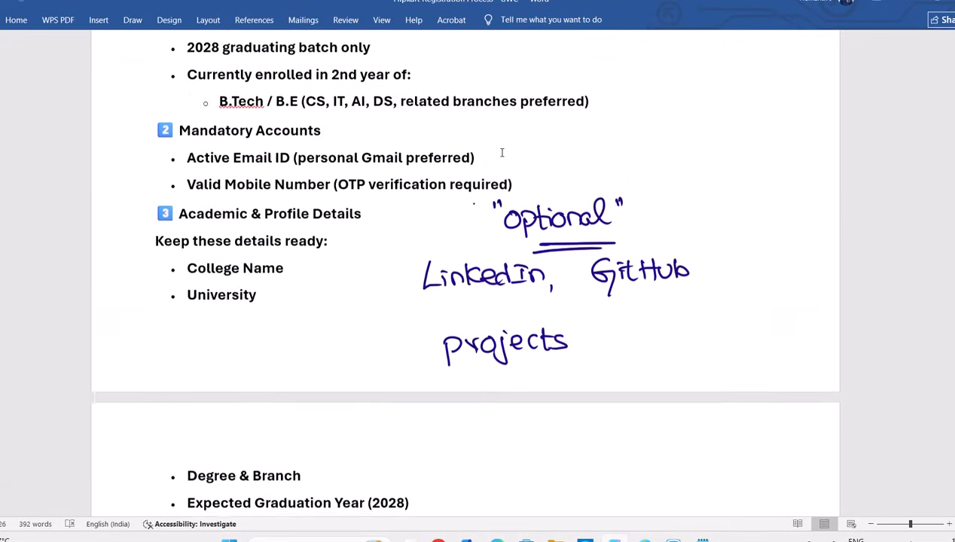
scroll("up", 3)
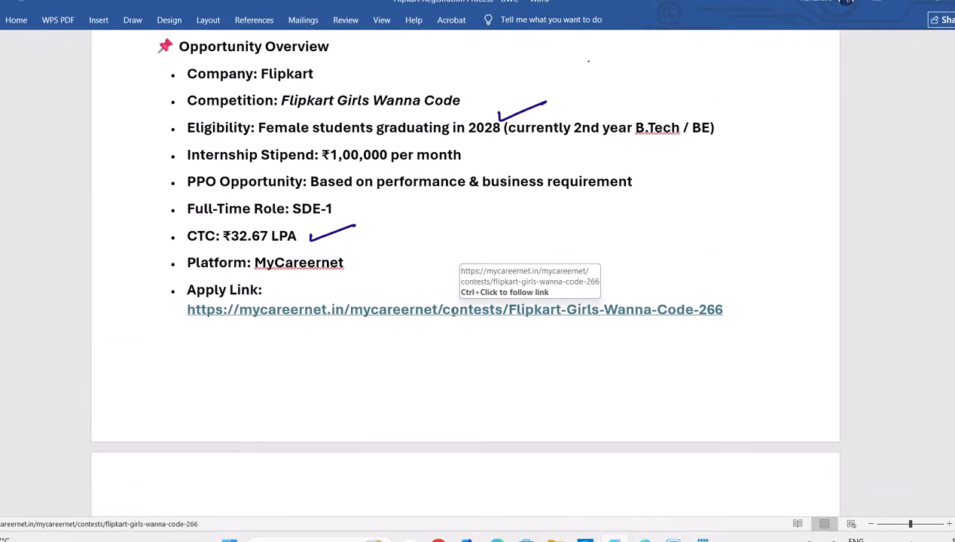
left_click(455, 311)
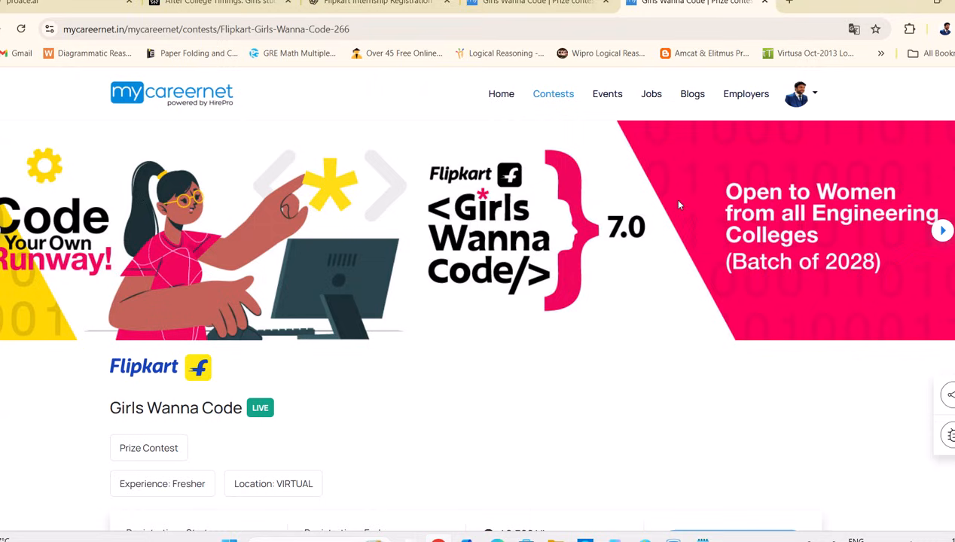
scroll("down", 3)
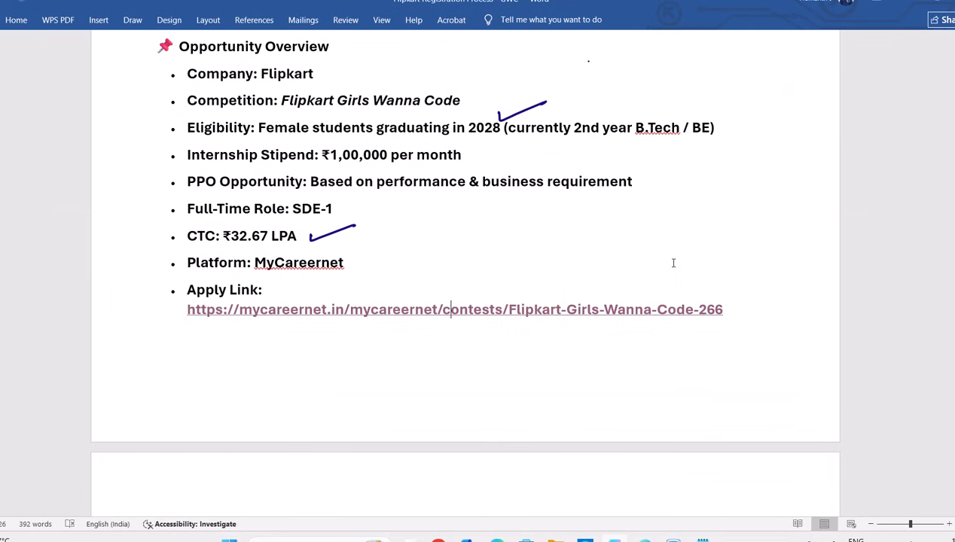
Move to Step 2 and label Signup/Login as '1st step', ticking 'If new user' and 'Click Sign Up'.
scroll("down", 3)
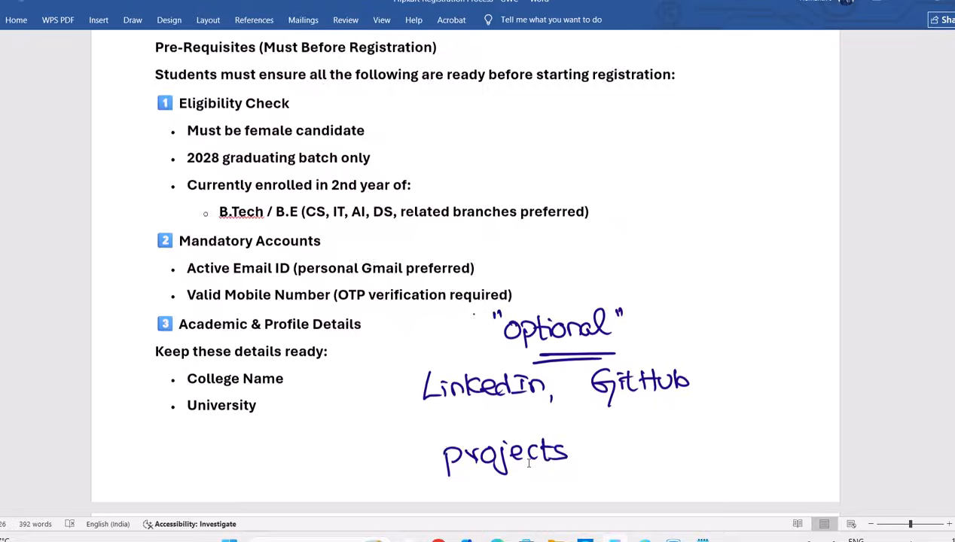
scroll("down", 3)
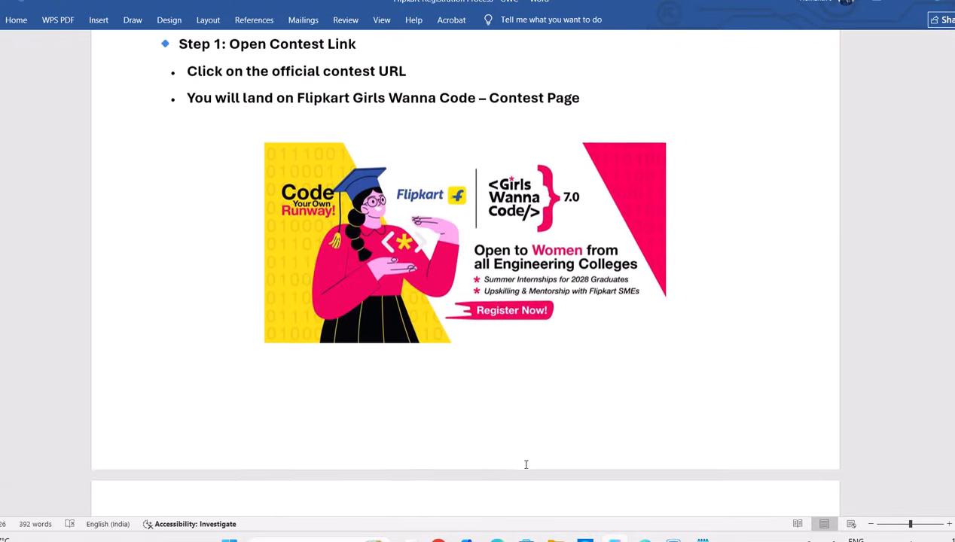
scroll("down", 3)
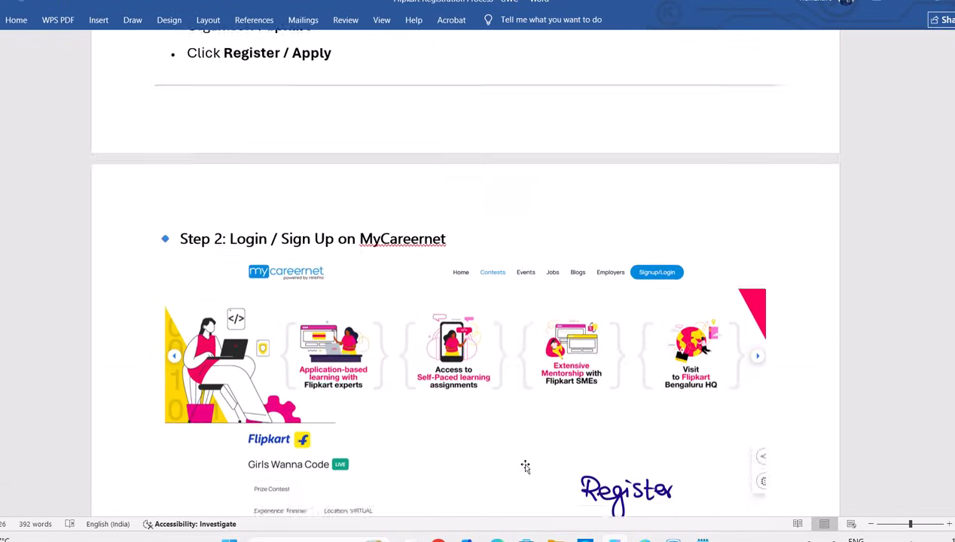
scroll("down", 3)
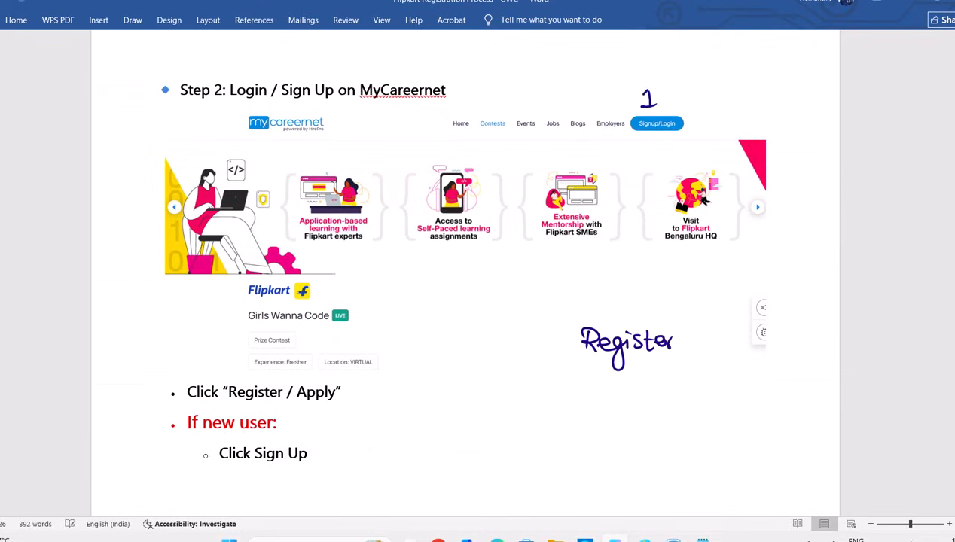
type("st")
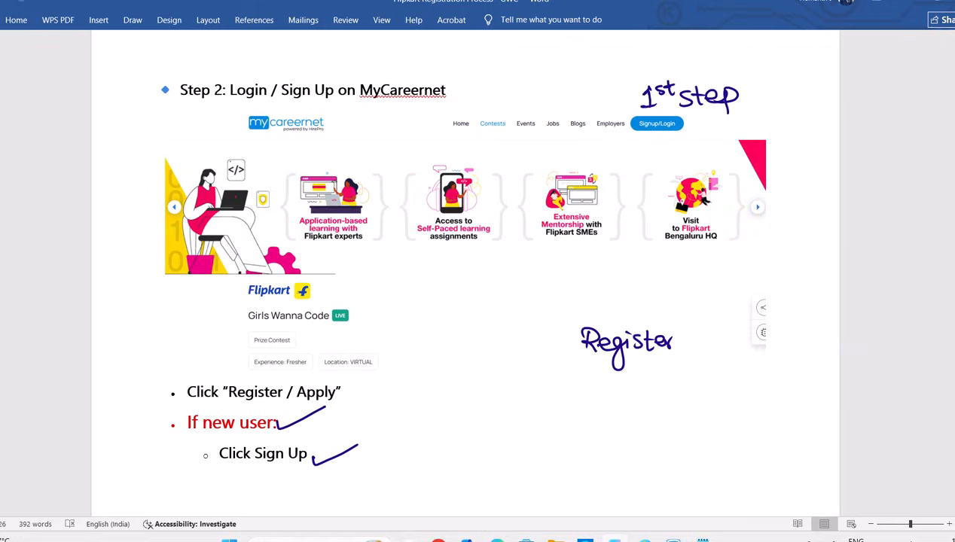
Scroll to the Complete Your Profile screenshot to begin the 'min. 2 letter' note above Last Name.
scroll("down", 3)
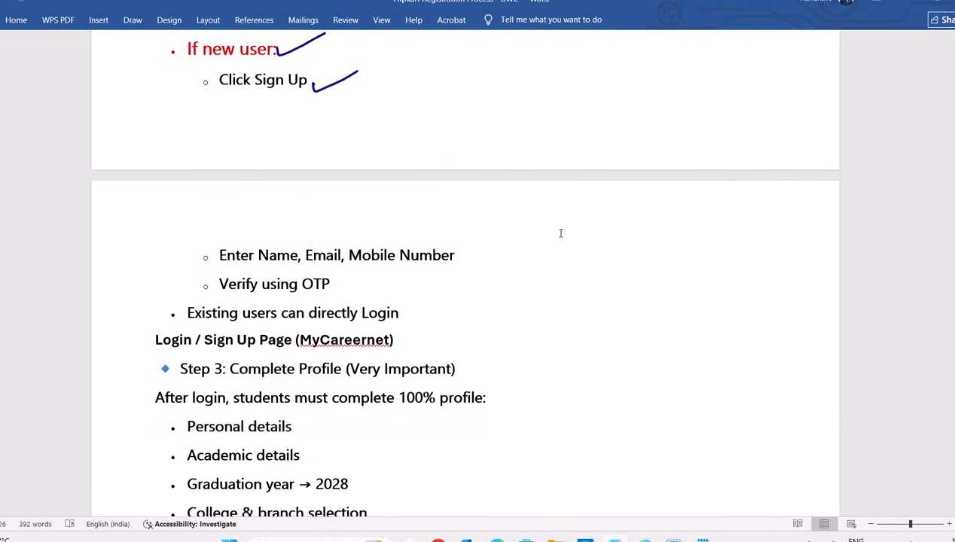
scroll("down", 3)
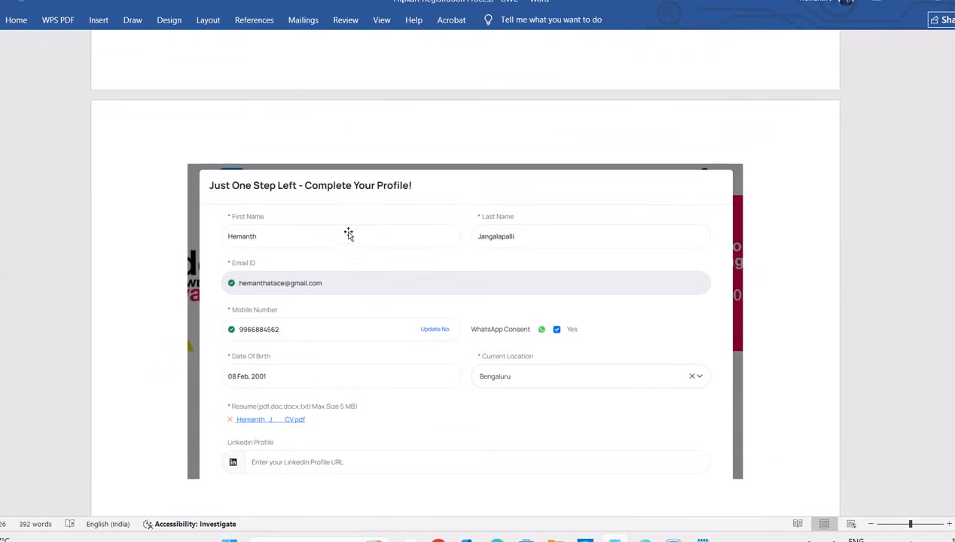
scroll("up", 3)
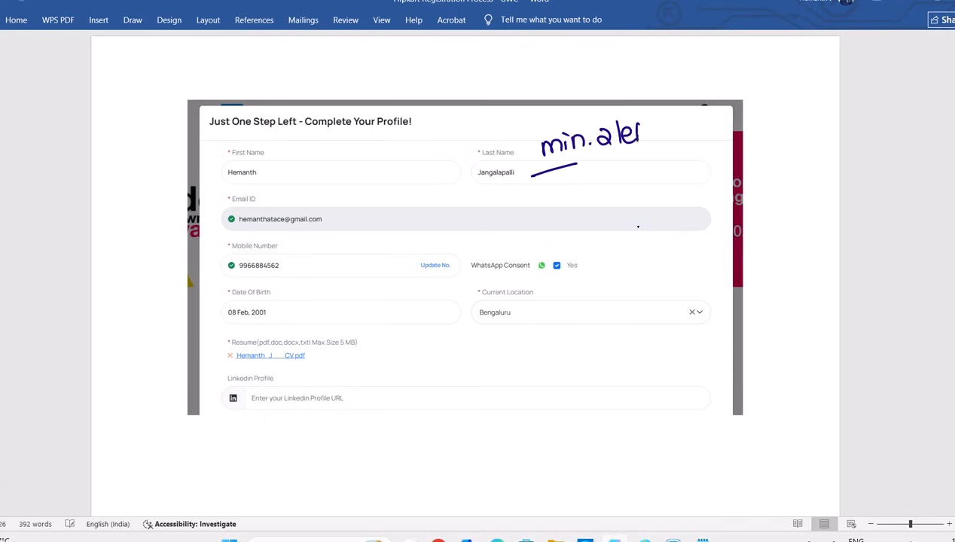
Finish 'min. 2 letter' above Last Name, arrow Current Location to 'hyd' and mark LinkedIn Profile 'optional'.
left_click_drag(626, 136, 696, 136)
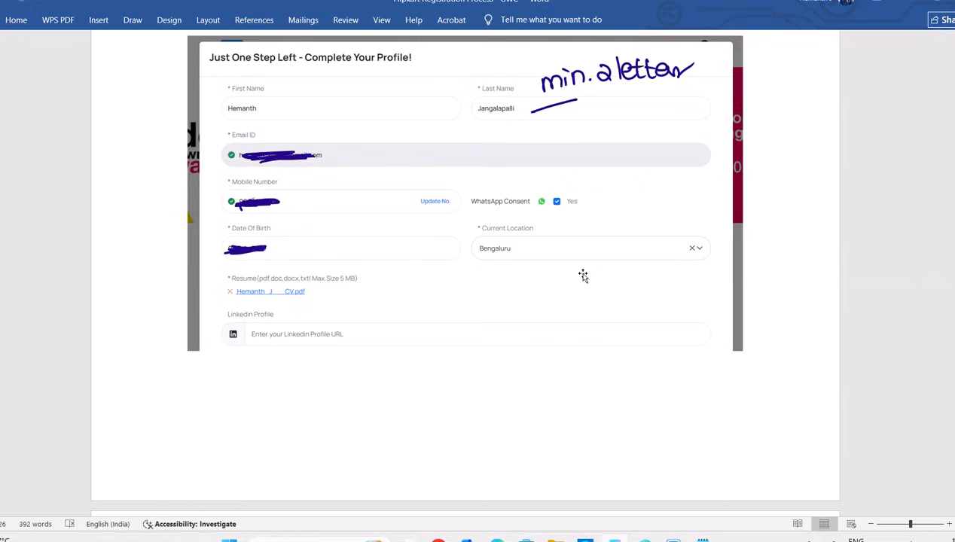
mouse_move(537, 259)
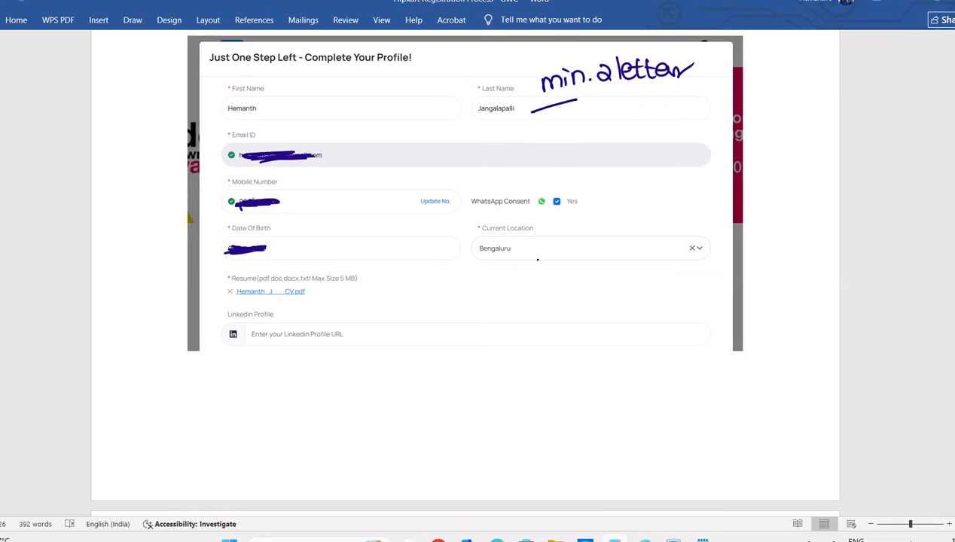
left_click_drag(553, 256, 527, 298)
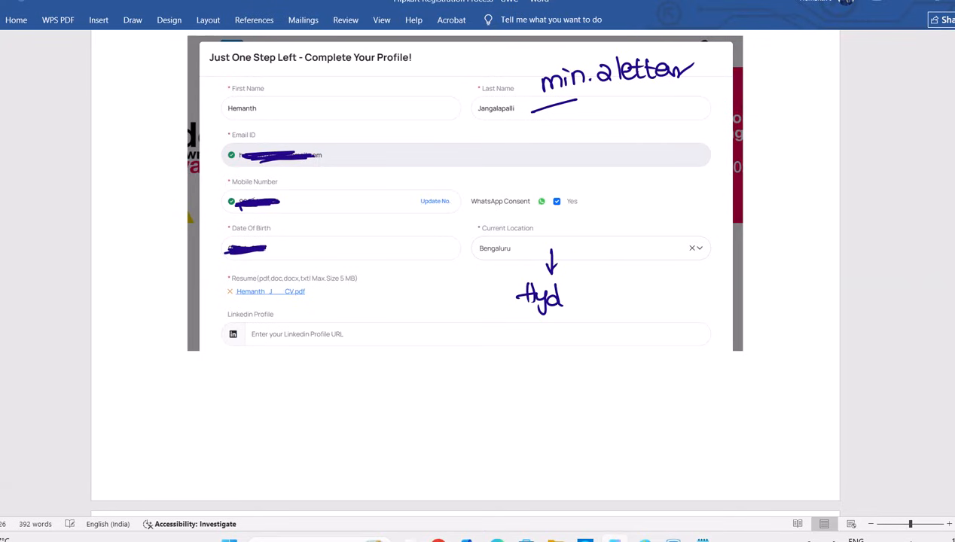
mouse_move(579, 295)
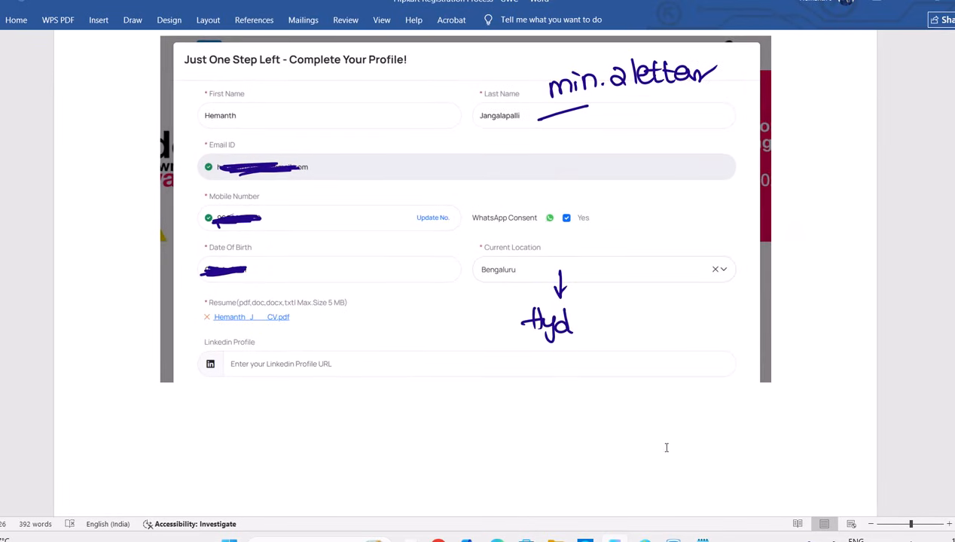
mouse_move(663, 440)
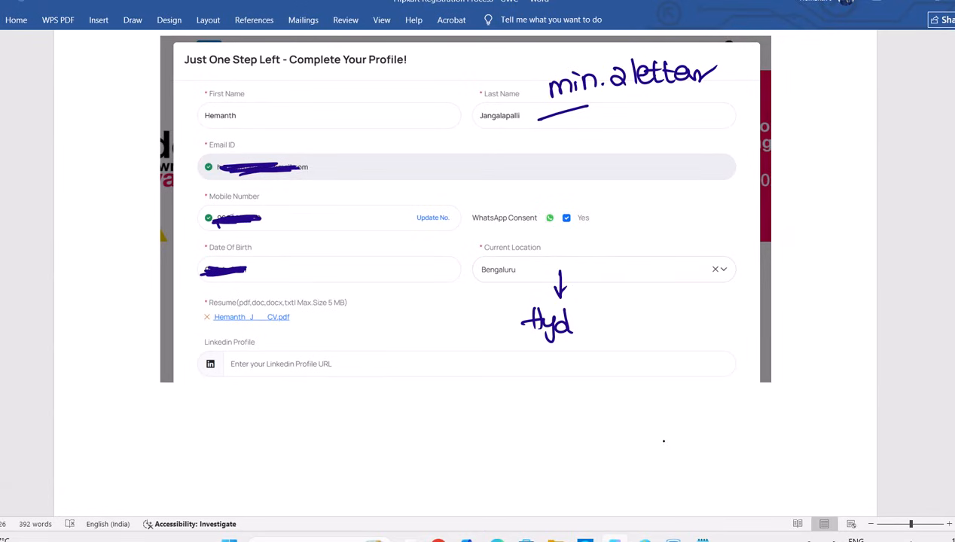
left_click_drag(234, 354, 263, 422)
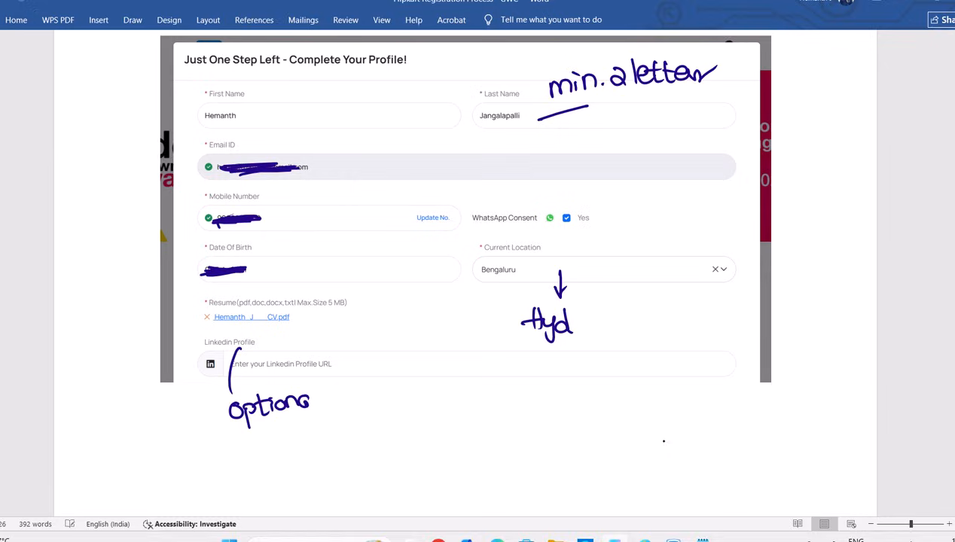
scroll("down", 3)
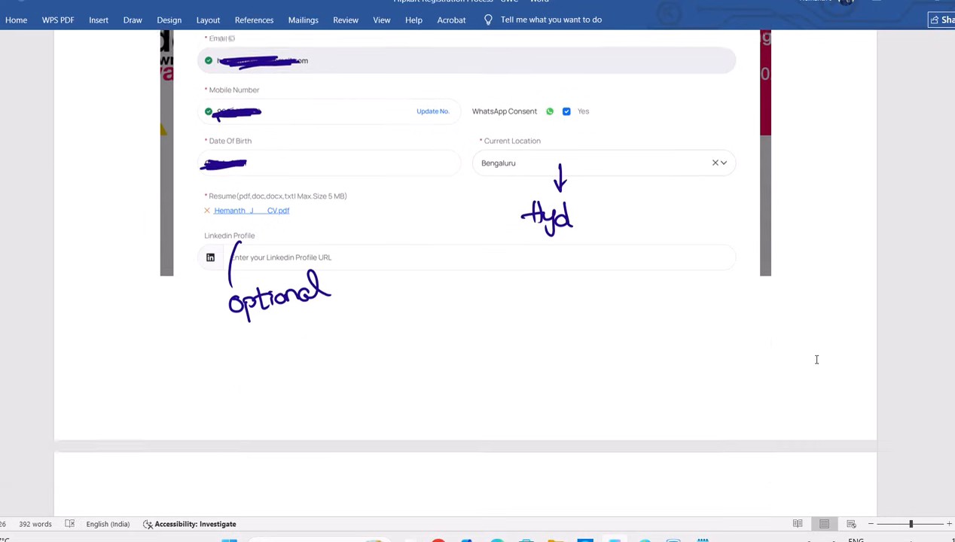
Handwrite 'C, C++, Python' as primary skills and 'Hyd' beside Preferred Location.
scroll("down", 3)
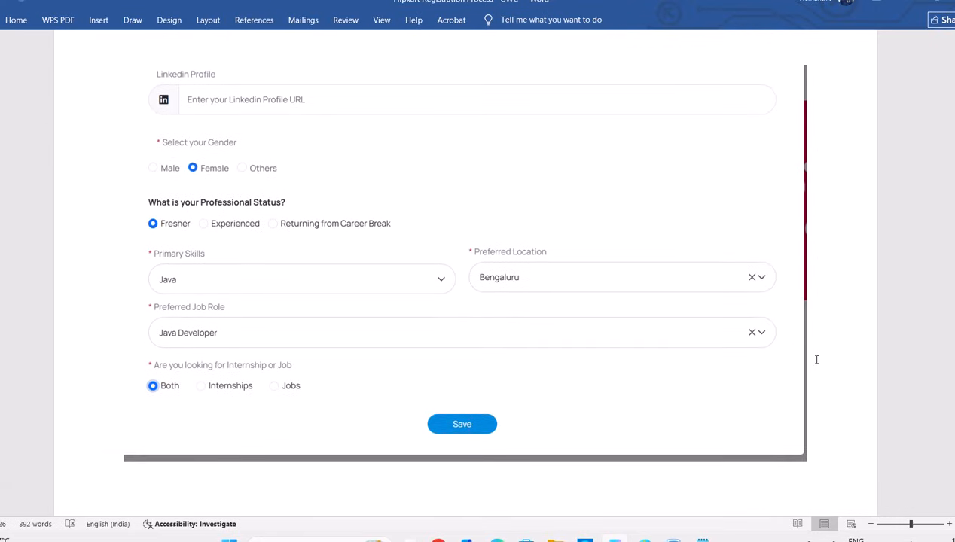
mouse_move(817, 358)
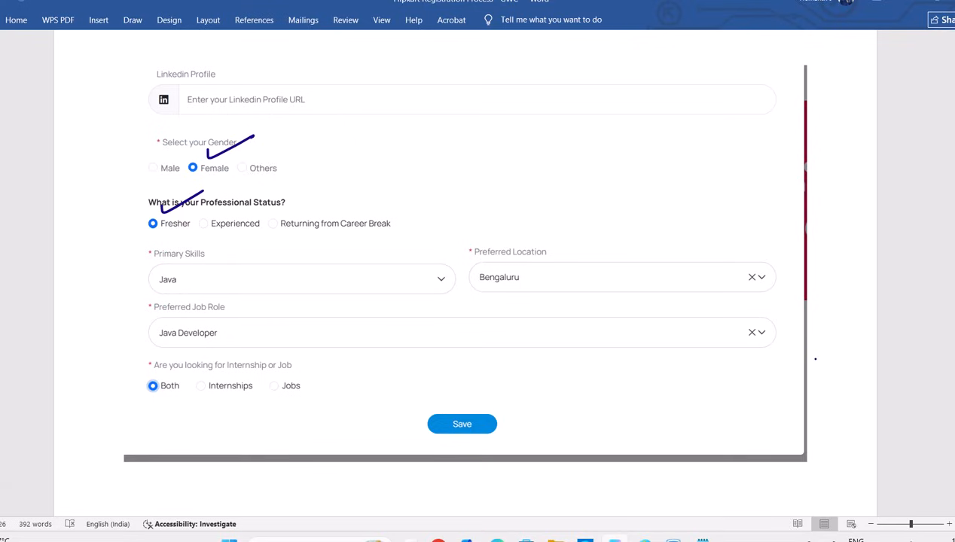
left_click_drag(238, 271, 284, 259)
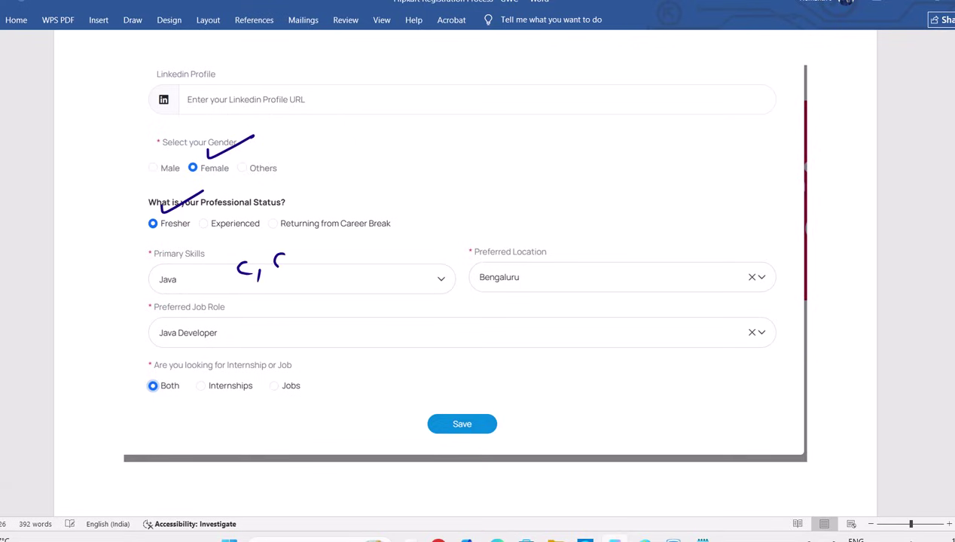
left_click_drag(271, 259, 327, 259)
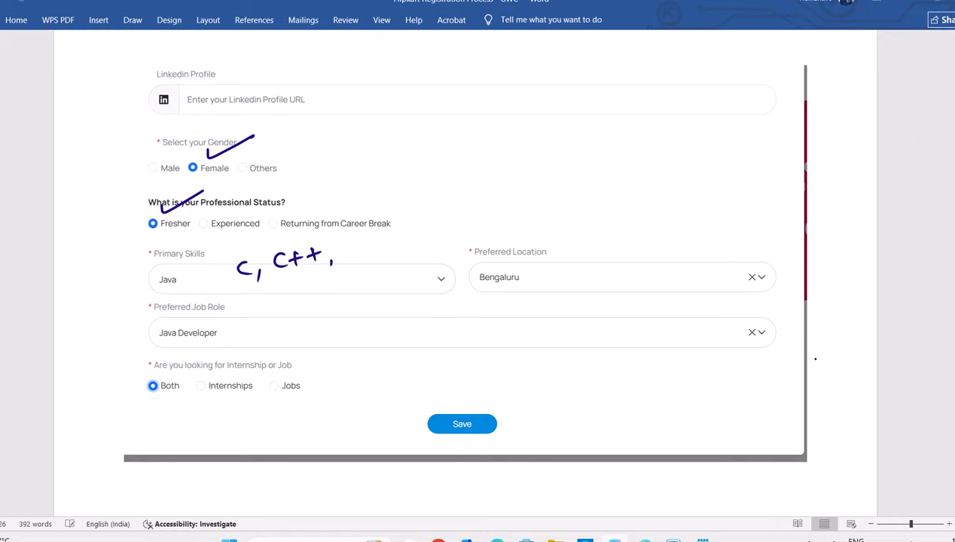
left_click_drag(334, 256, 385, 256)
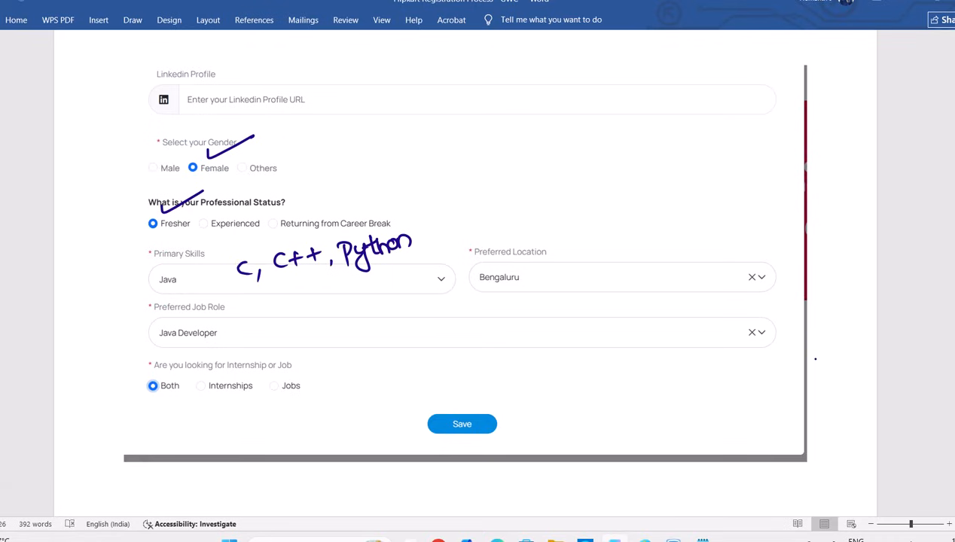
left_click_drag(539, 271, 620, 248)
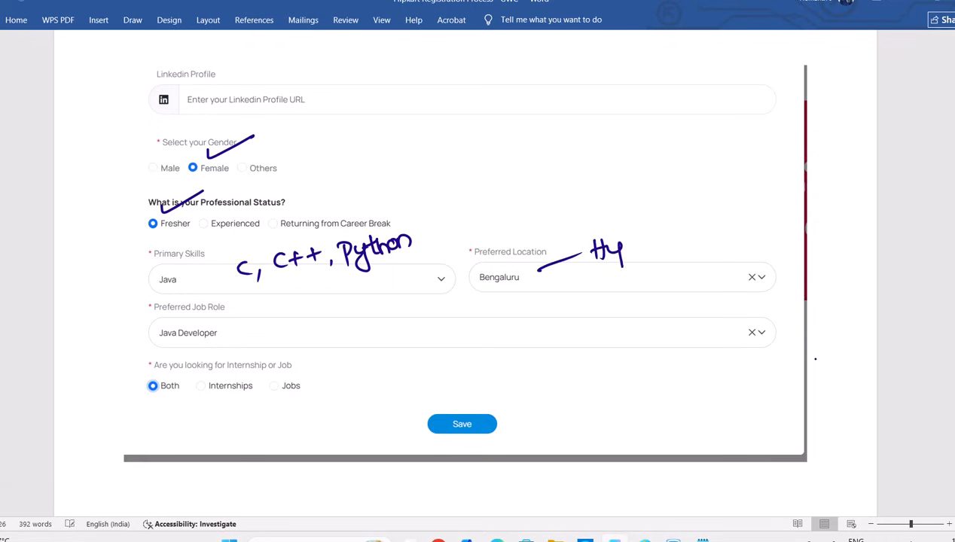
left_click_drag(618, 249, 640, 259)
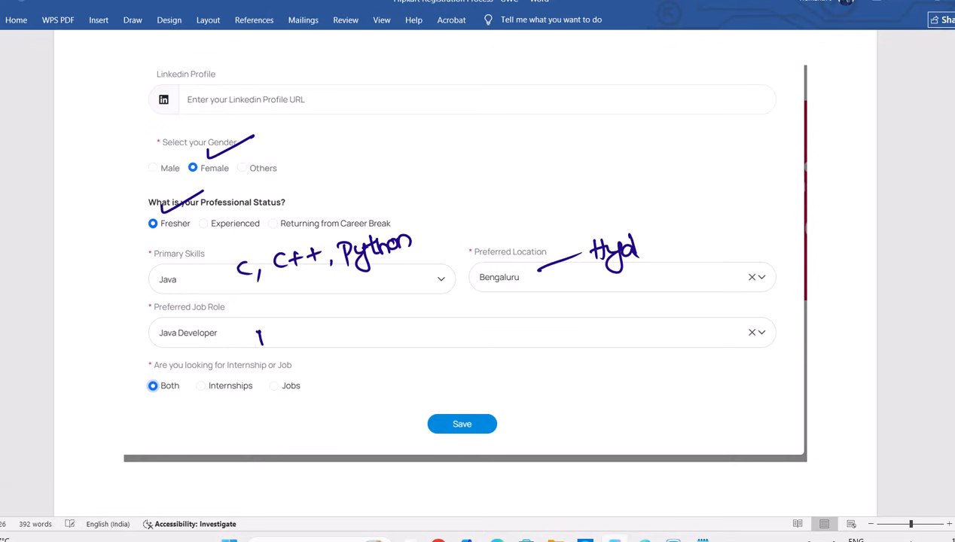
Ink 'Many roles' beside the Preferred Job Role field.
left_click_drag(256, 339, 309, 339)
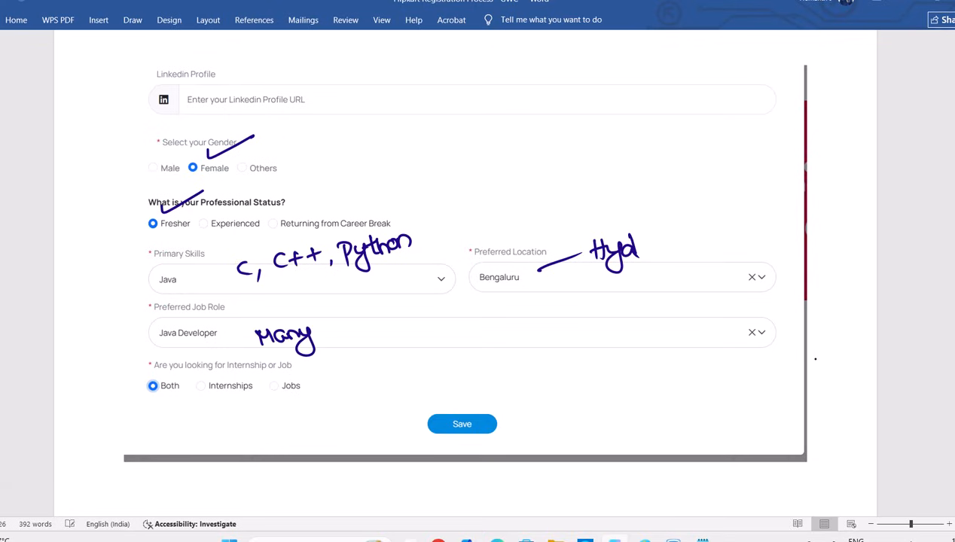
left_click_drag(324, 331, 384, 331)
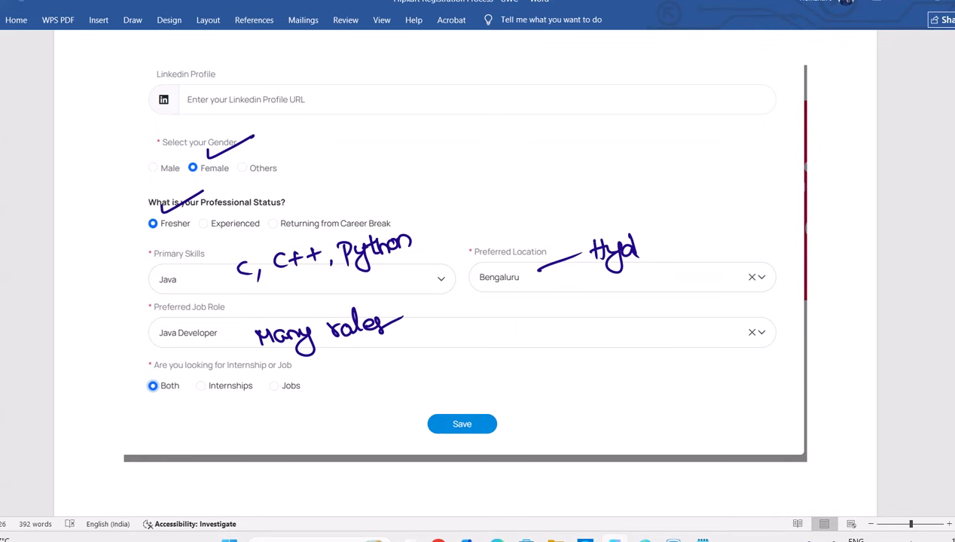
scroll("down", 3)
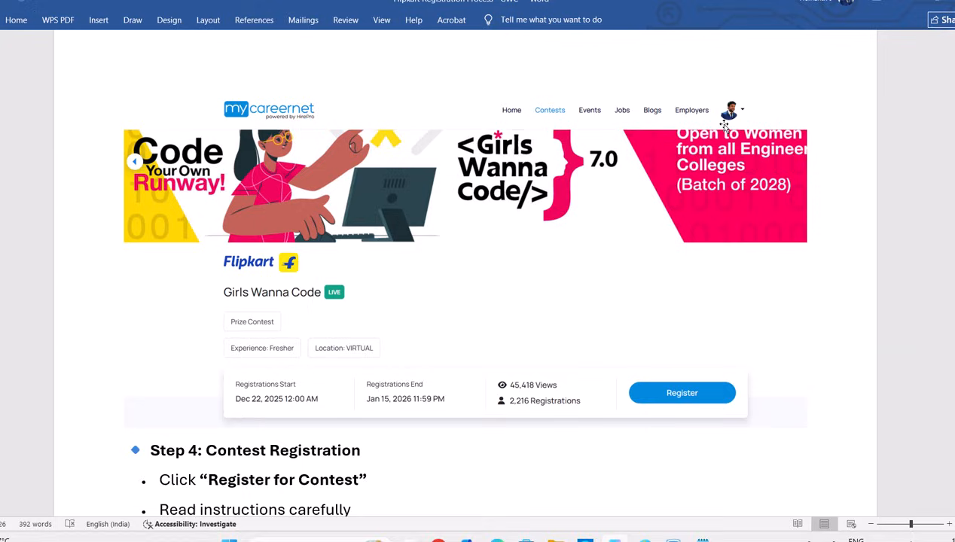
mouse_move(795, 370)
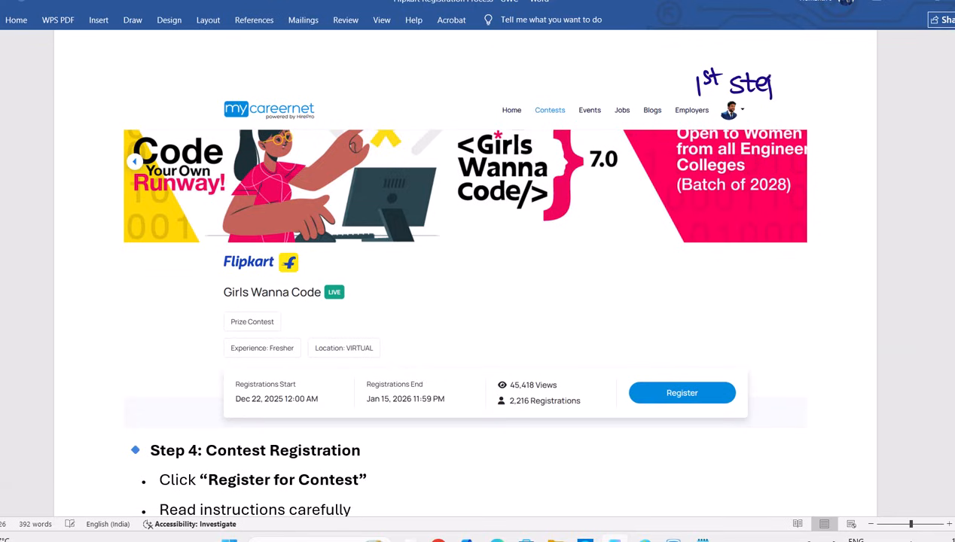
Label the contest screenshot '1st step' at the profile picture and '2nd step' with an arrow at Register.
left_click_drag(775, 86, 816, 74)
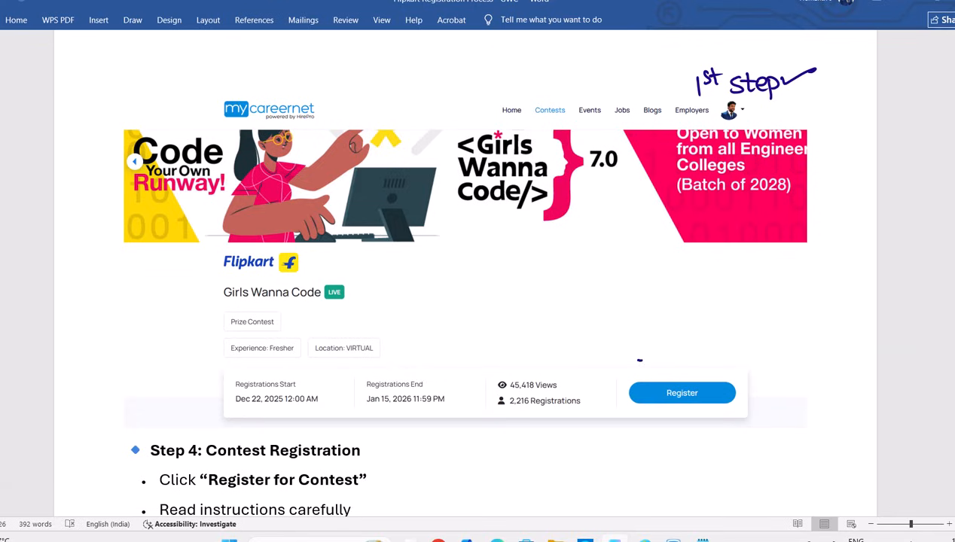
left_click_drag(636, 369, 681, 354)
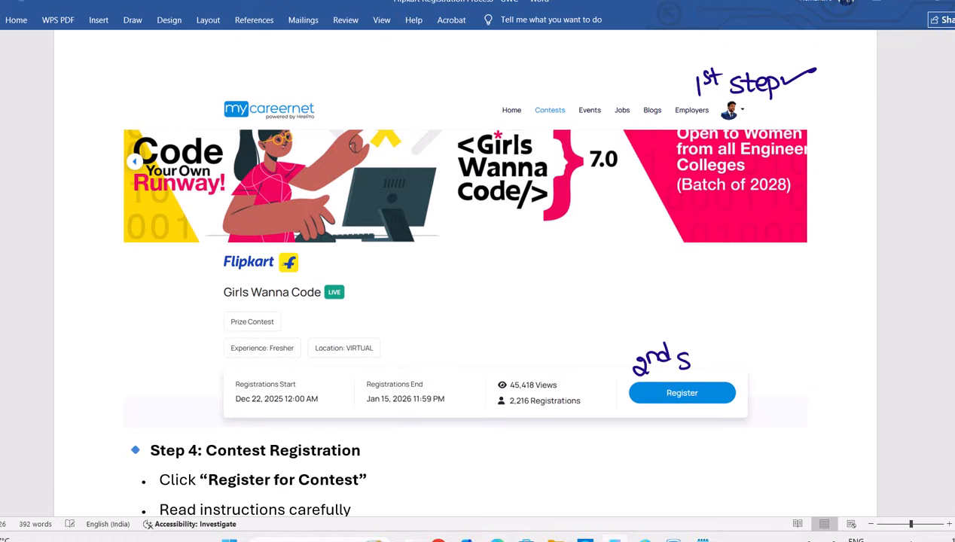
left_click_drag(678, 360, 766, 360)
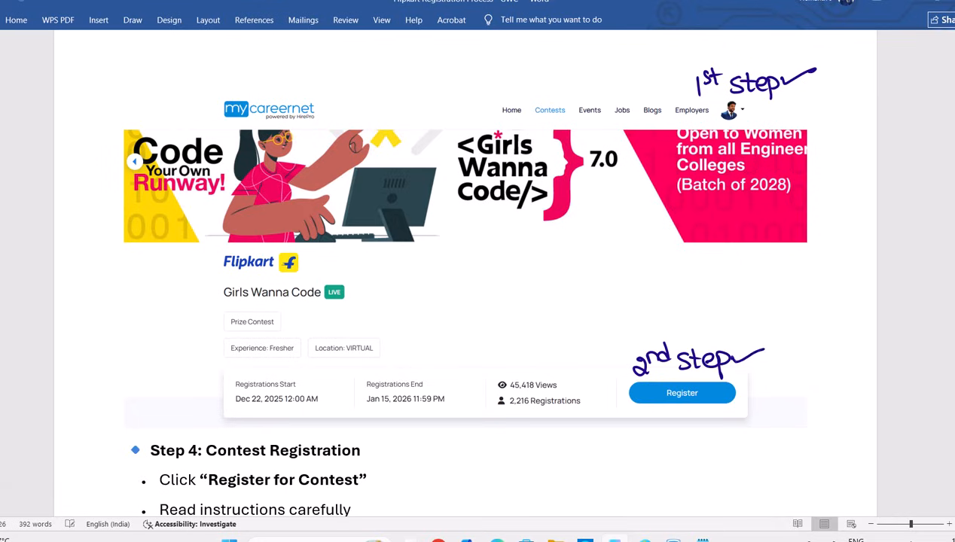
mouse_move(675, 422)
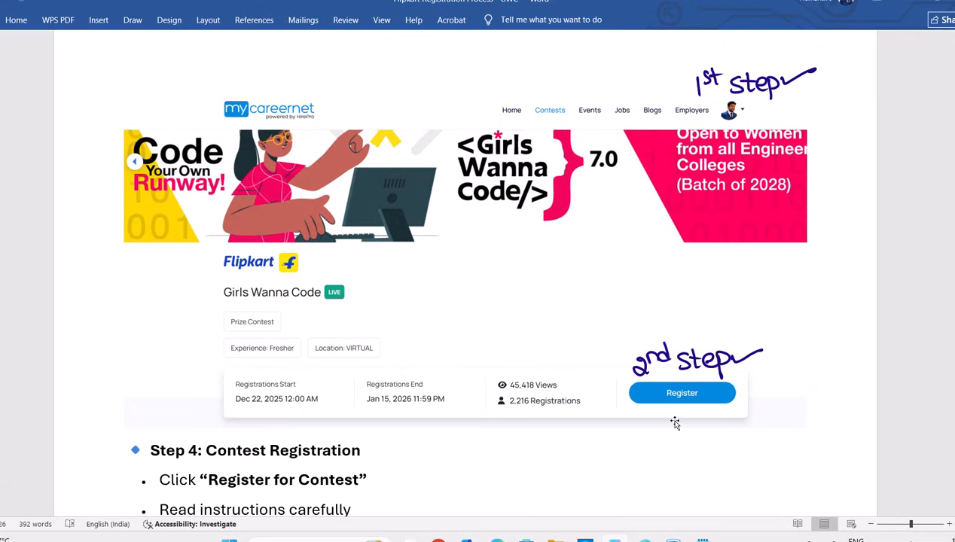
Handwrite a gmail.com address beside Alternate Email ID and jot a number over Alternate Mobile Number.
scroll("down", 3)
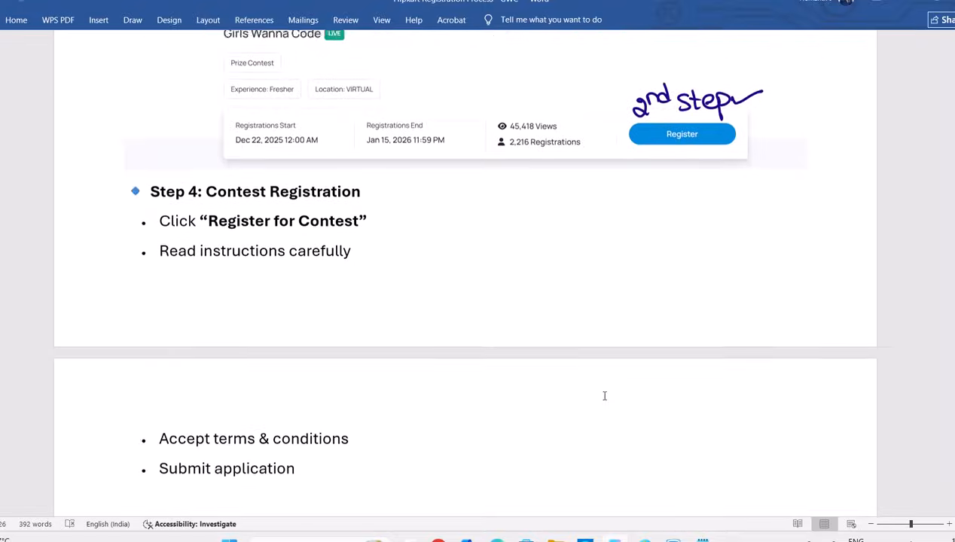
scroll("down", 3)
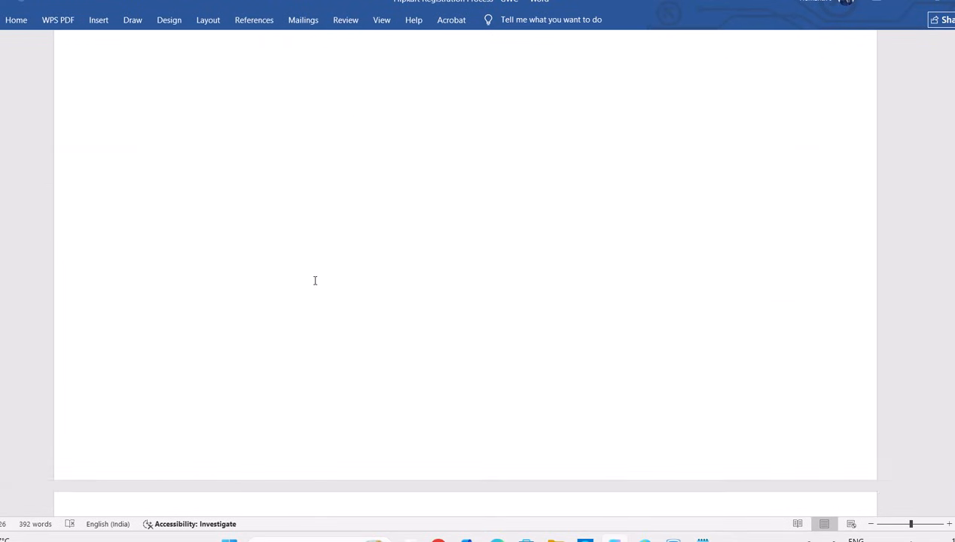
scroll("up", 3)
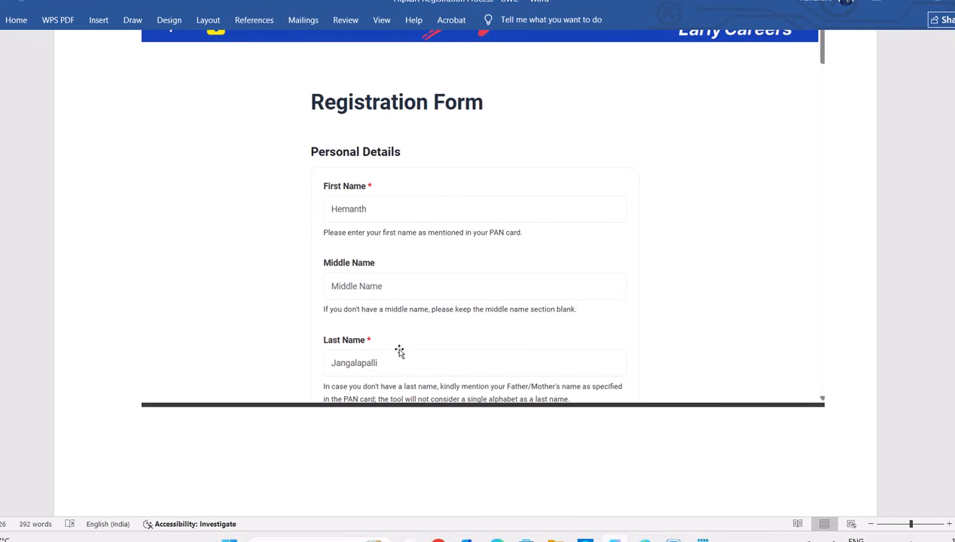
scroll("down", 3)
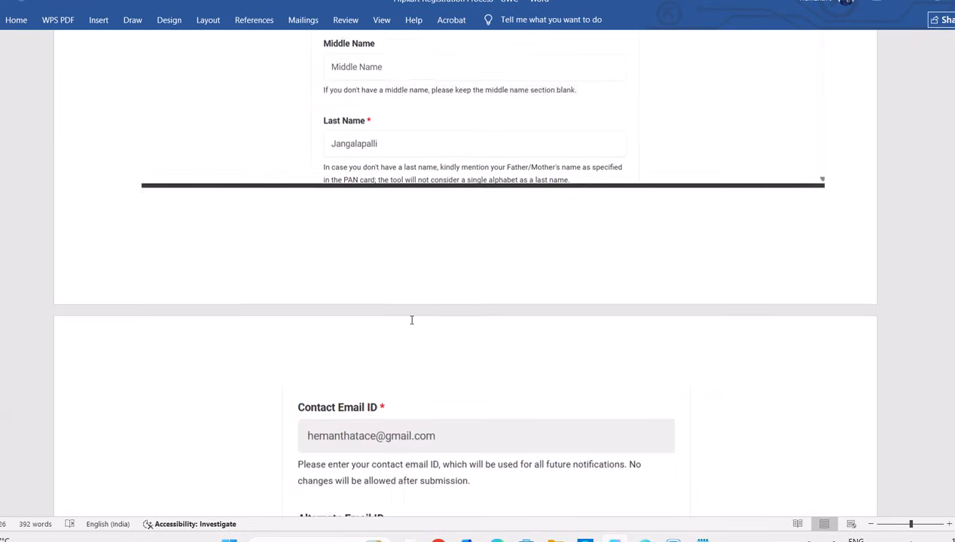
scroll("down", 3)
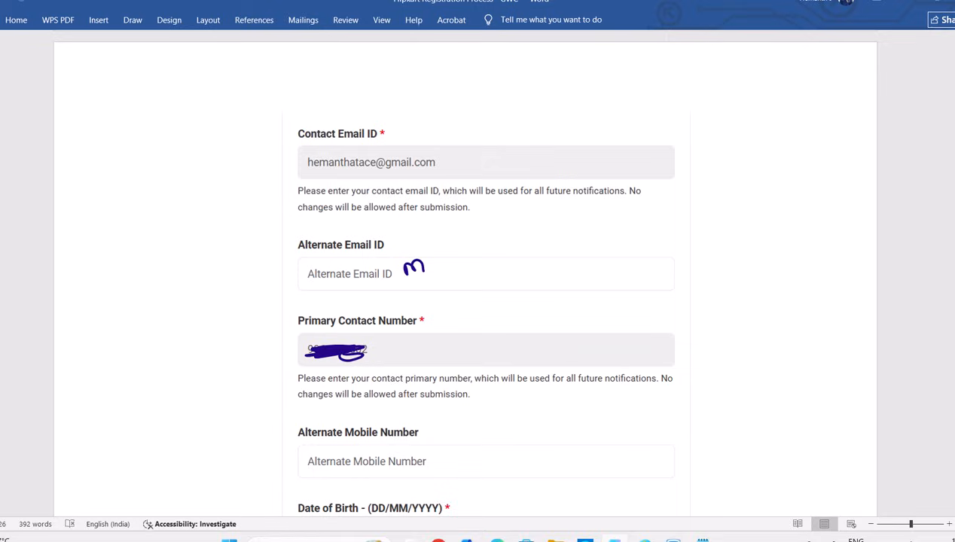
left_click_drag(407, 271, 470, 259)
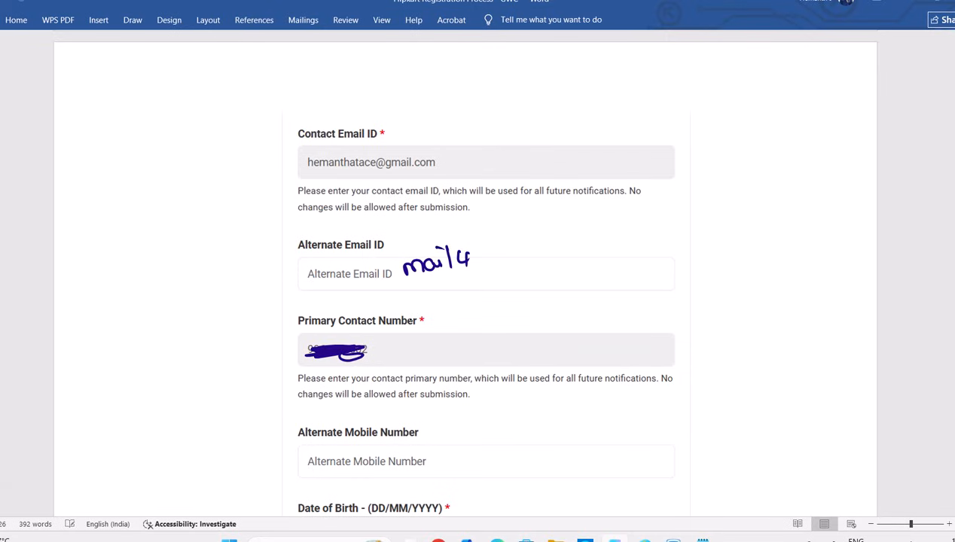
left_click_drag(474, 256, 528, 253)
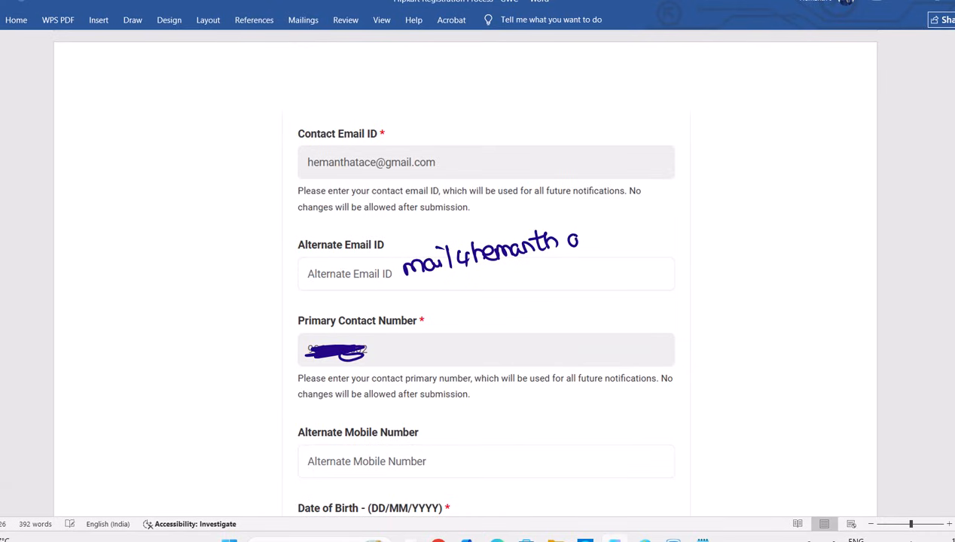
left_click_drag(573, 238, 584, 249)
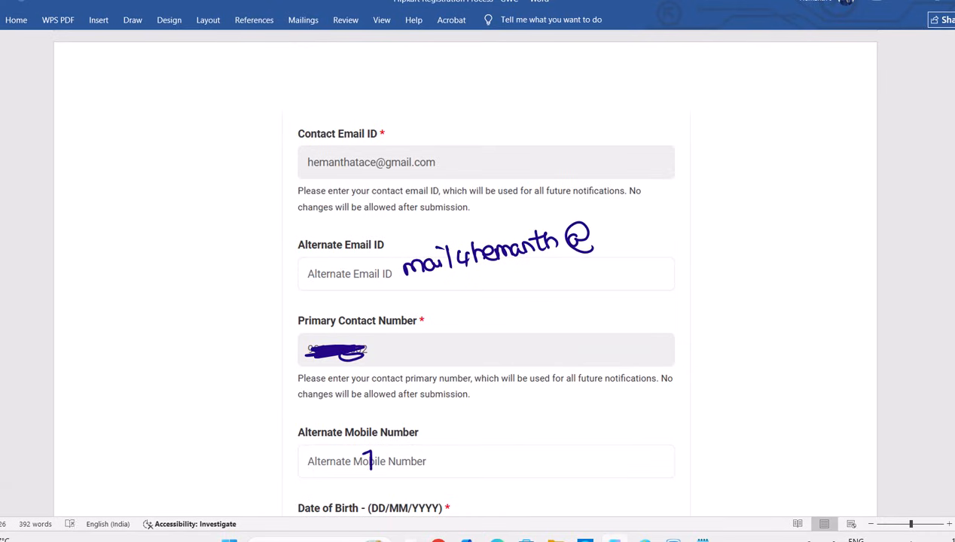
left_click_drag(365, 459, 444, 452)
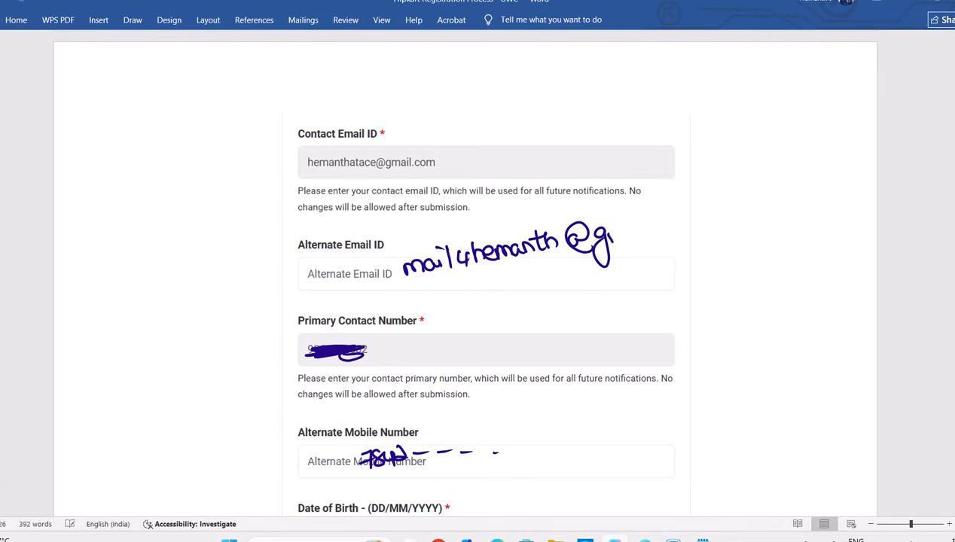
left_click_drag(602, 234, 678, 234)
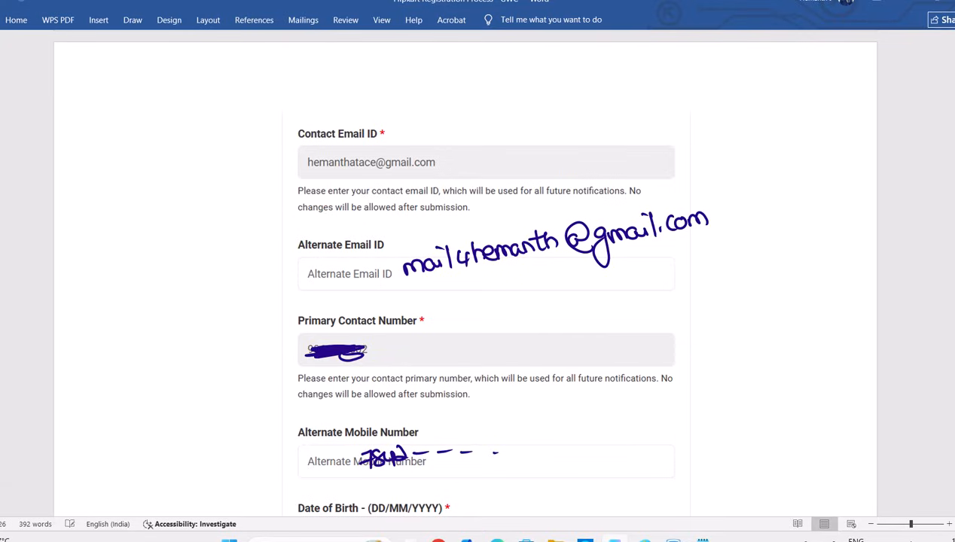
scroll("down", 3)
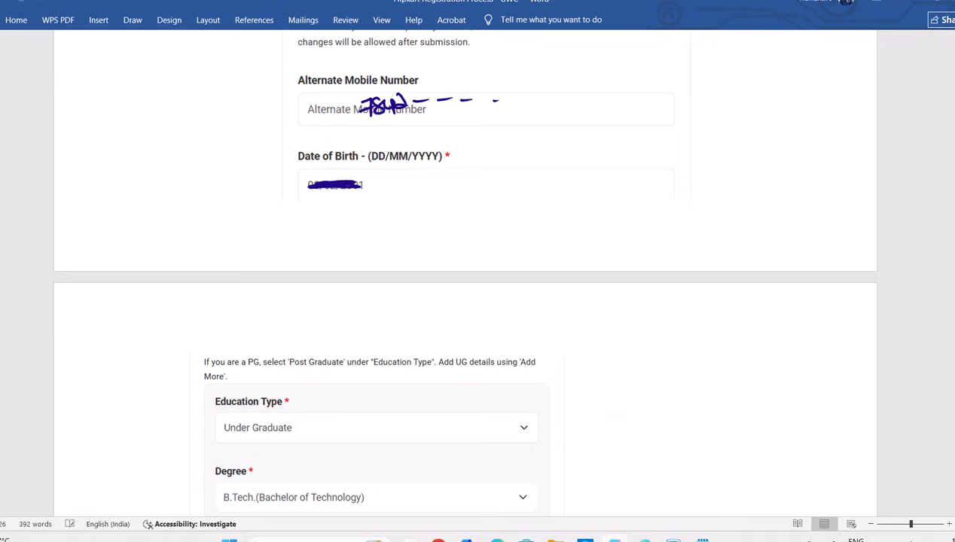
Tick Under Graduate, note 'BTech | B.E.' beside Degree and 'not in list' at the College field.
scroll("down", 3)
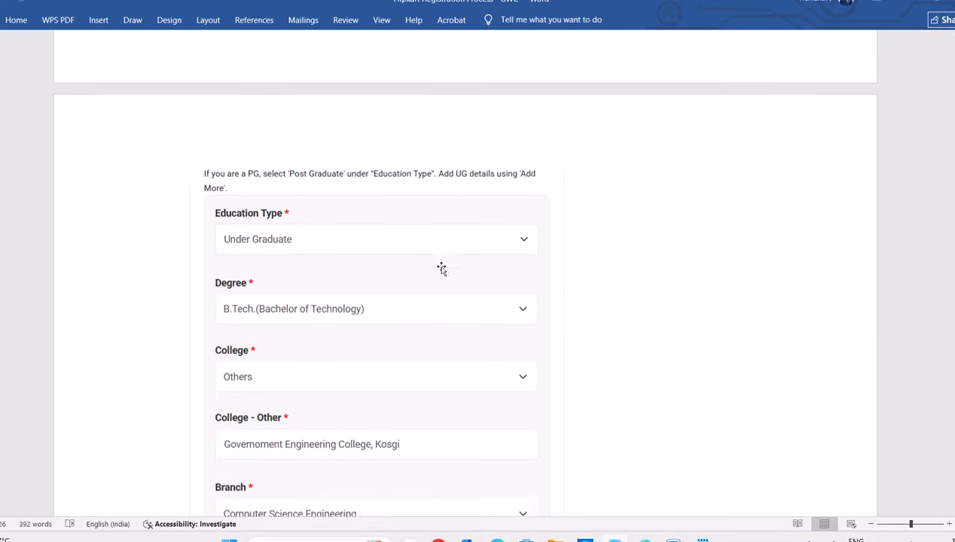
scroll("up", 3)
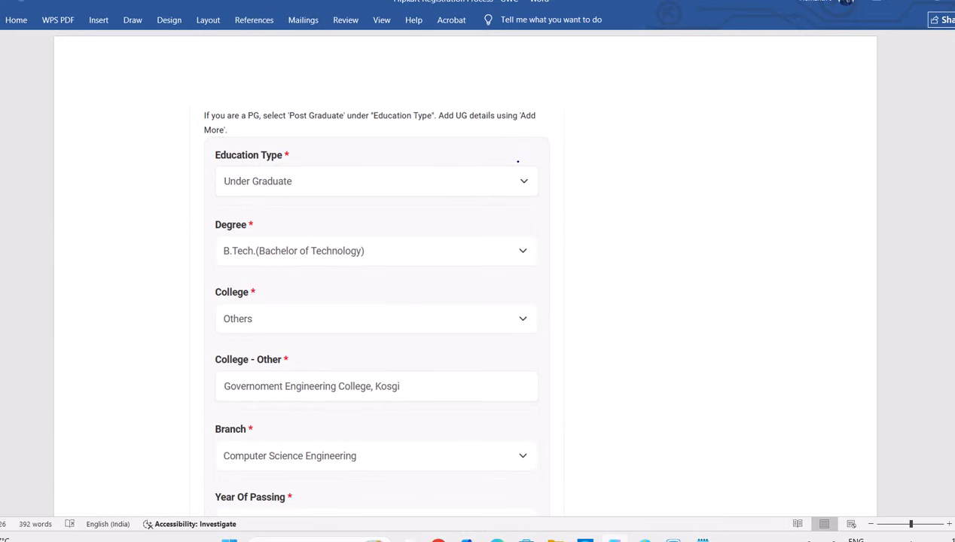
left_click_drag(300, 181, 341, 164)
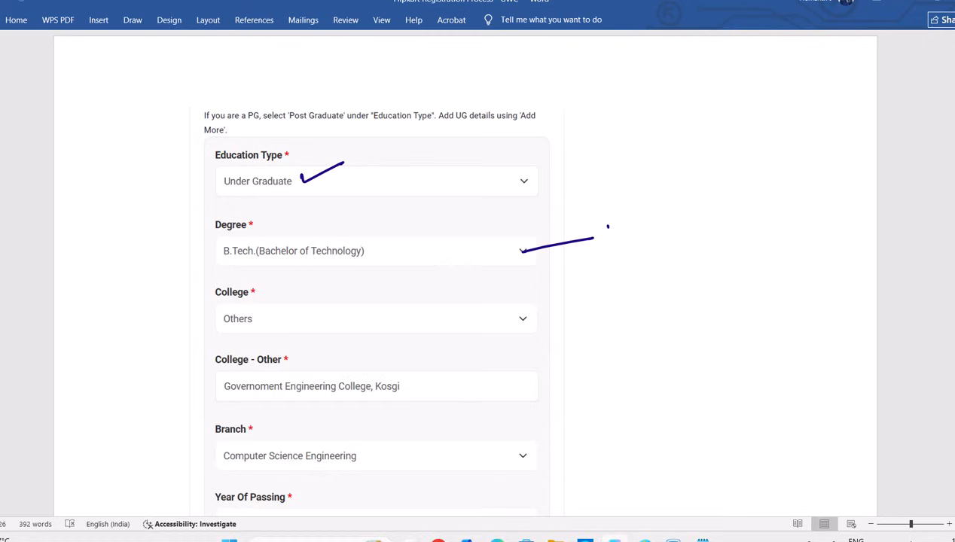
left_click_drag(602, 233, 651, 226)
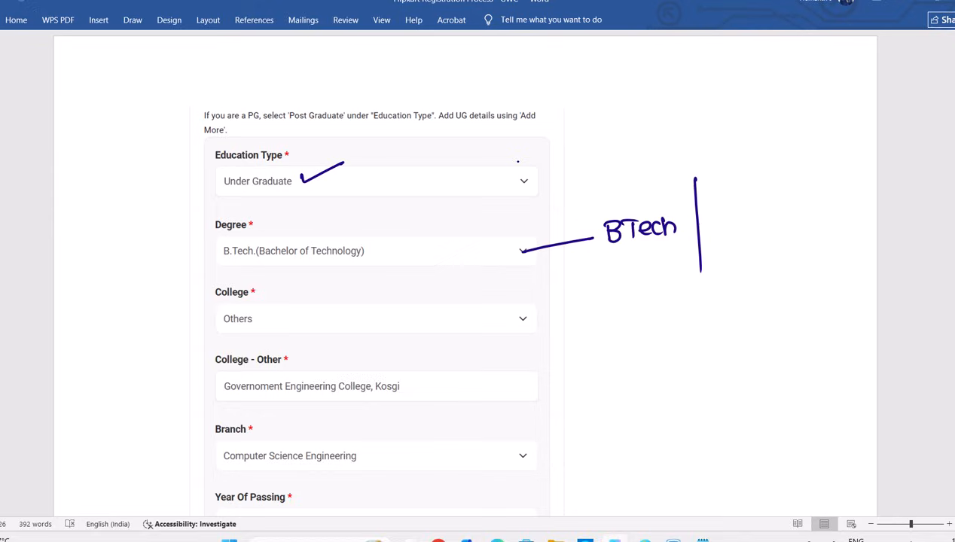
left_click_drag(731, 218, 771, 204)
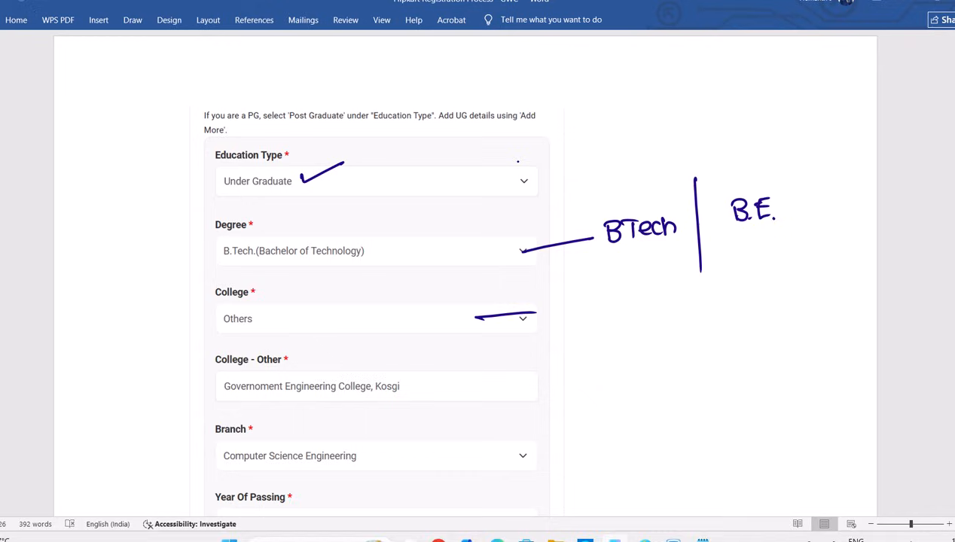
left_click_drag(535, 316, 470, 317)
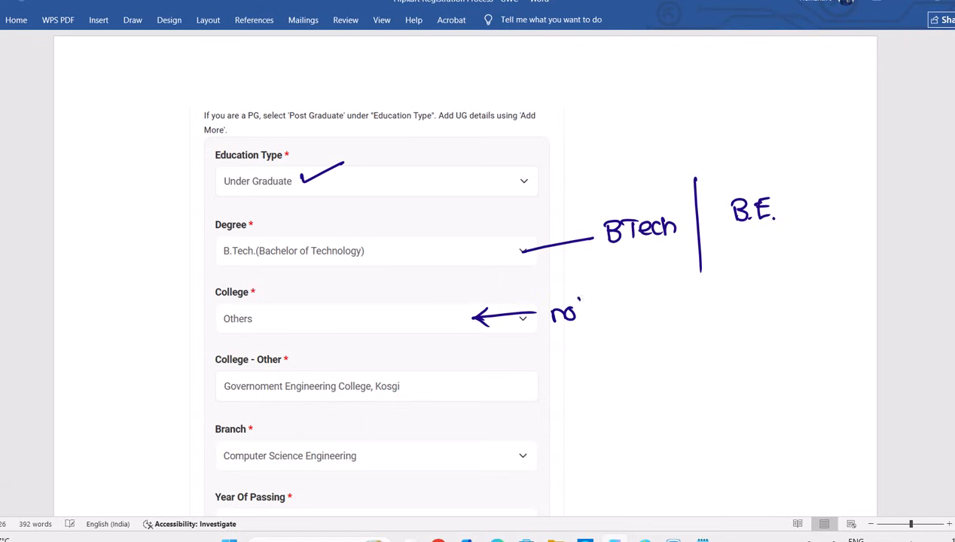
left_click_drag(553, 308, 648, 309)
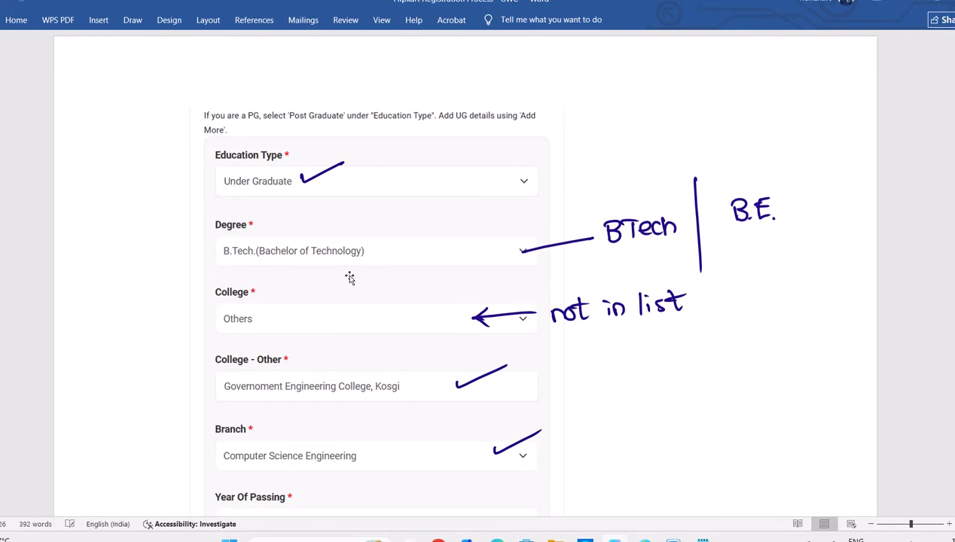
Ink 'ECE, EEE, CSE' beside Branch with CSE underlined and '2028' under Year Of Passing.
scroll("down", 3)
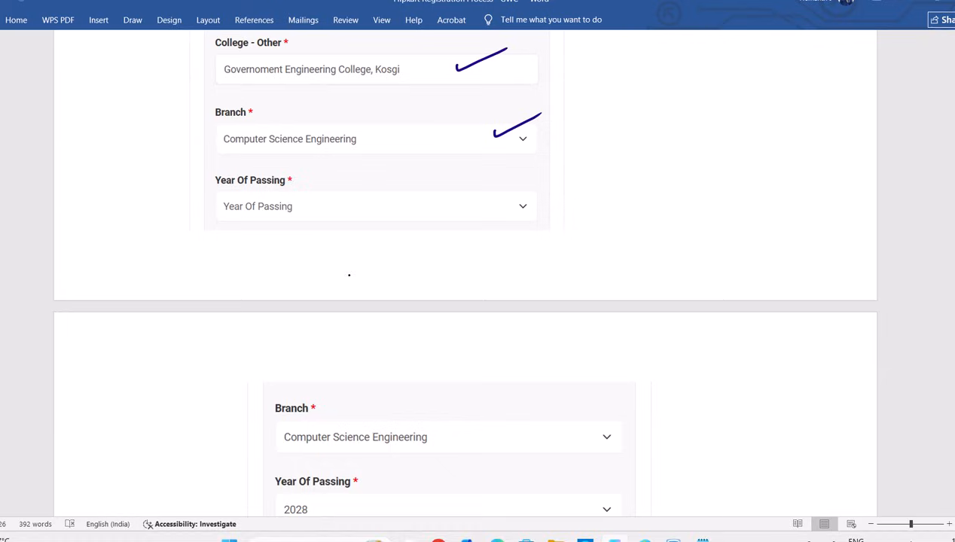
left_click_drag(565, 151, 580, 133)
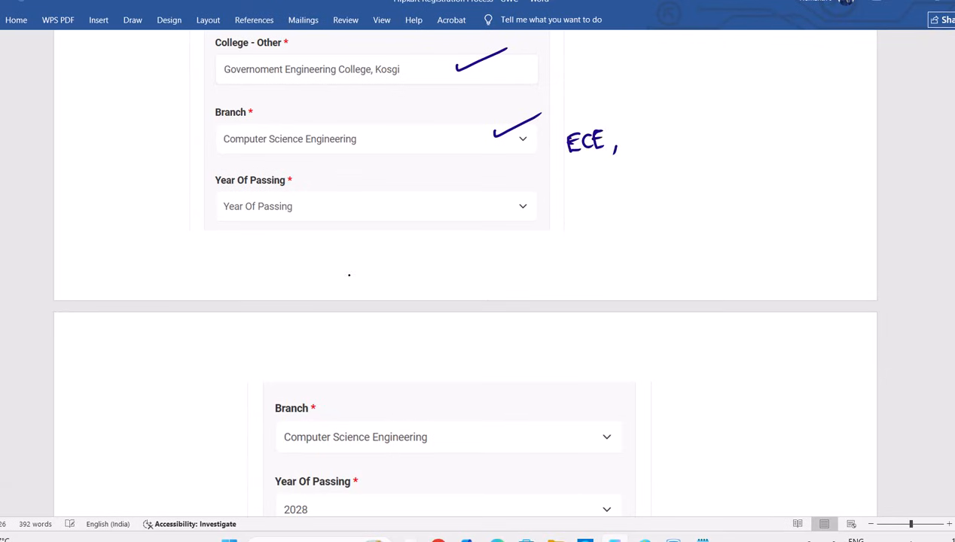
left_click_drag(625, 148, 655, 132)
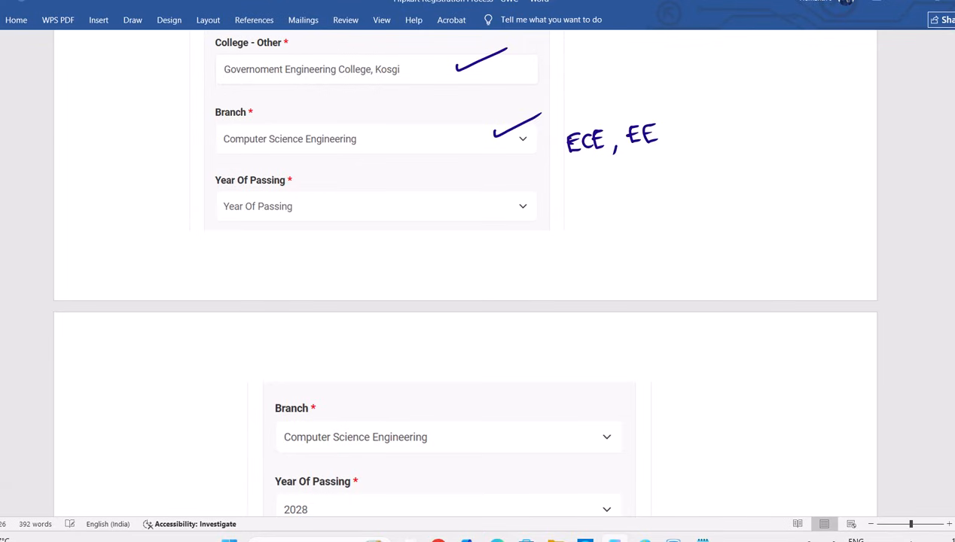
left_click_drag(663, 139, 723, 135)
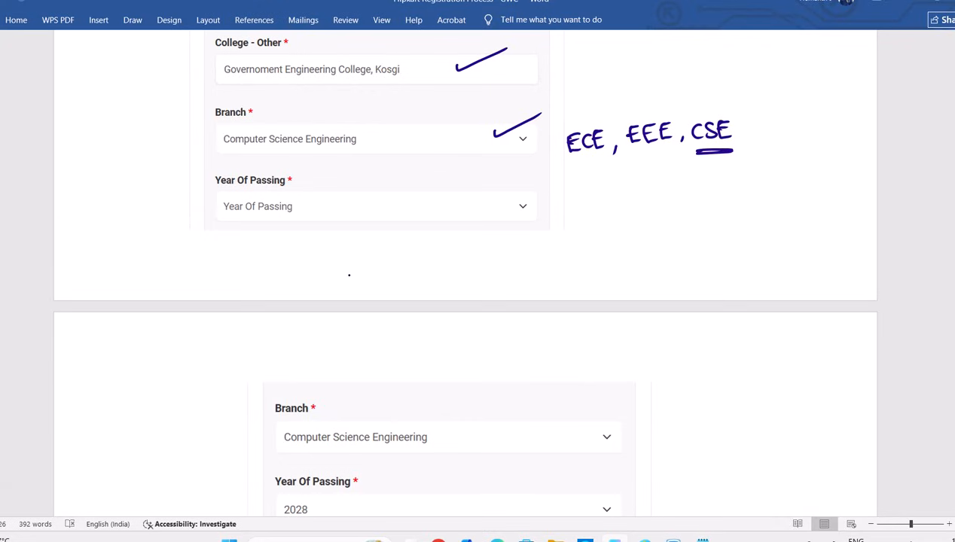
left_click_drag(321, 223, 344, 244)
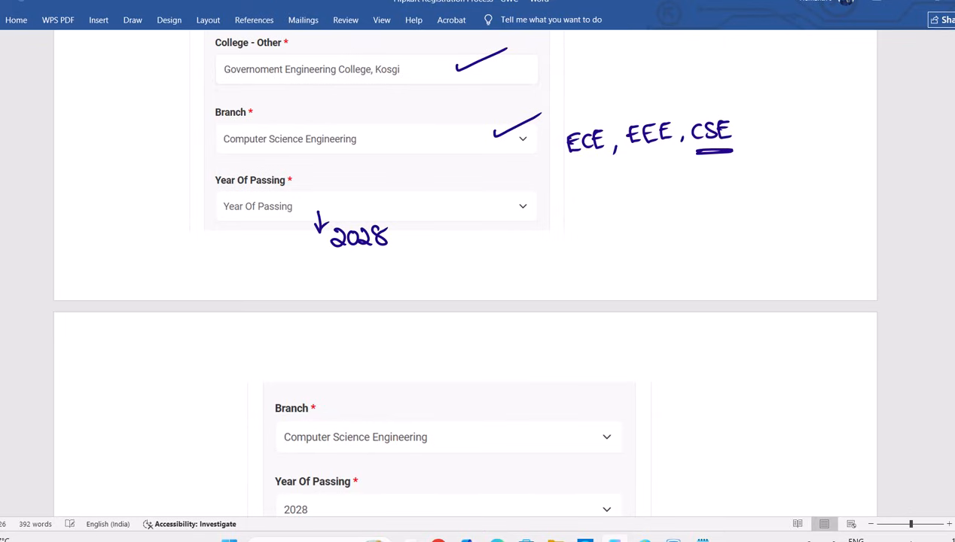
Ink 'click' by Add More with arrows to 'Diploma/Inter' and 'SSC/10th', noting 'Higher ↓' order.
scroll("down", 3)
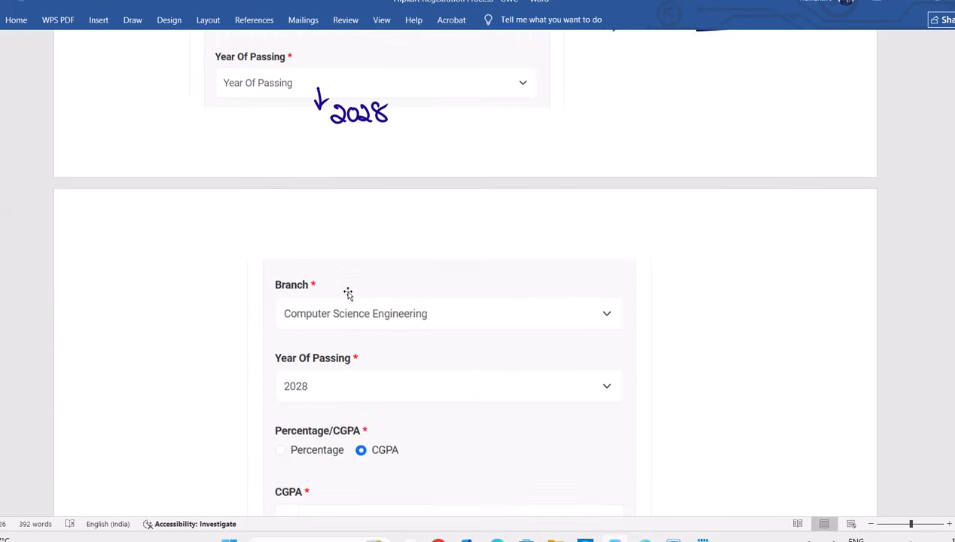
scroll("down", 3)
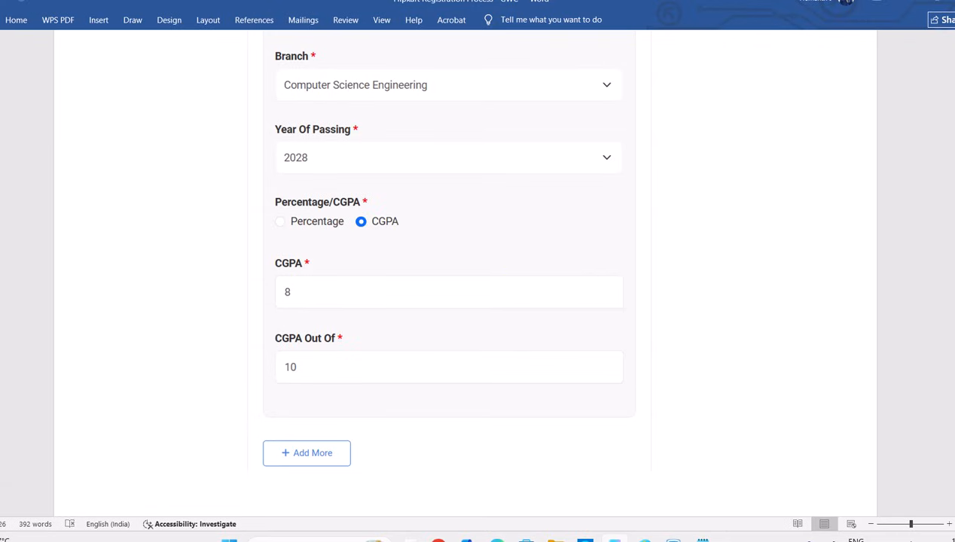
scroll("down", 3)
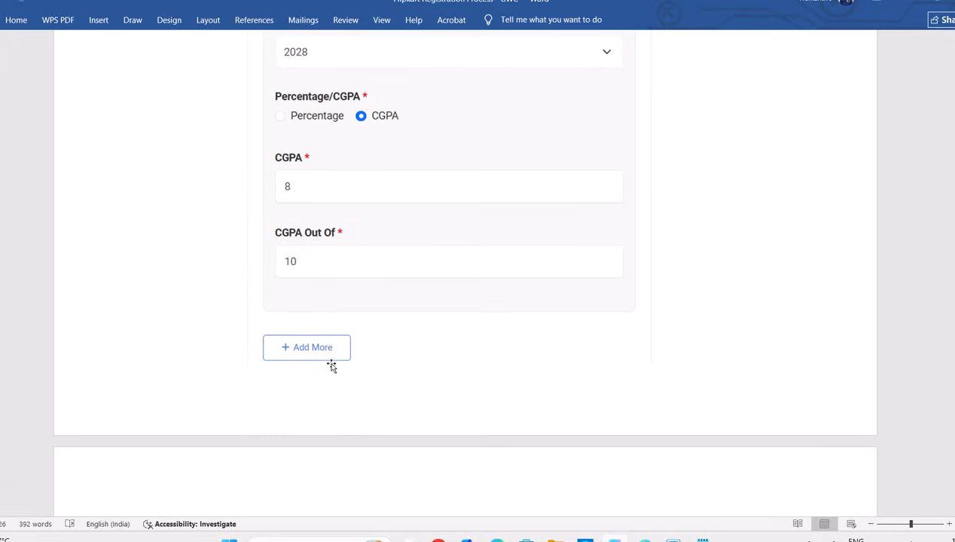
scroll("up", 3)
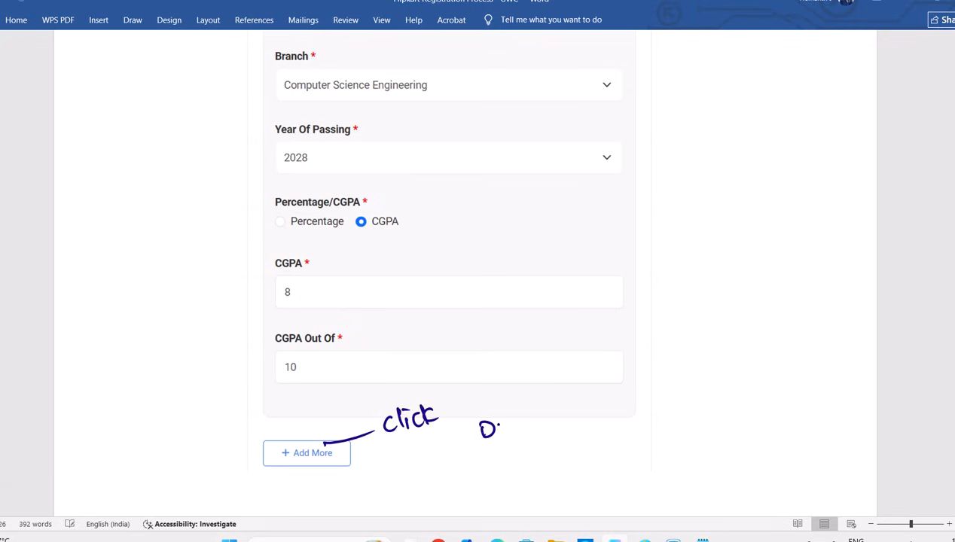
left_click_drag(479, 434, 558, 414)
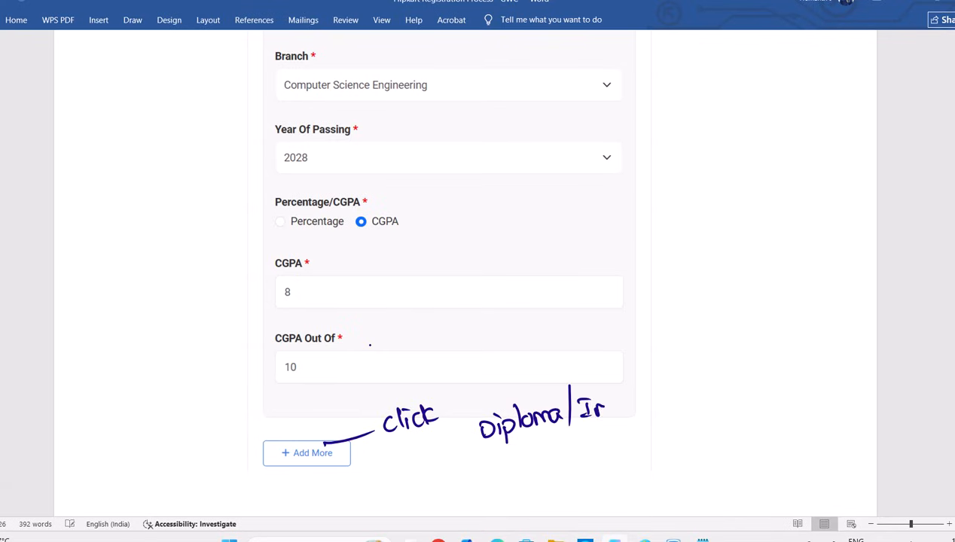
type("Inter")
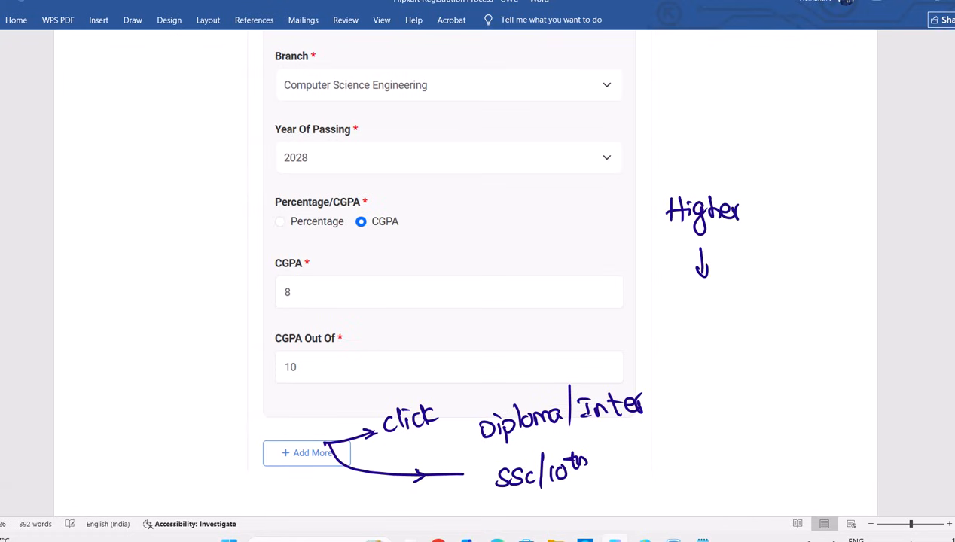
mouse_move(325, 413)
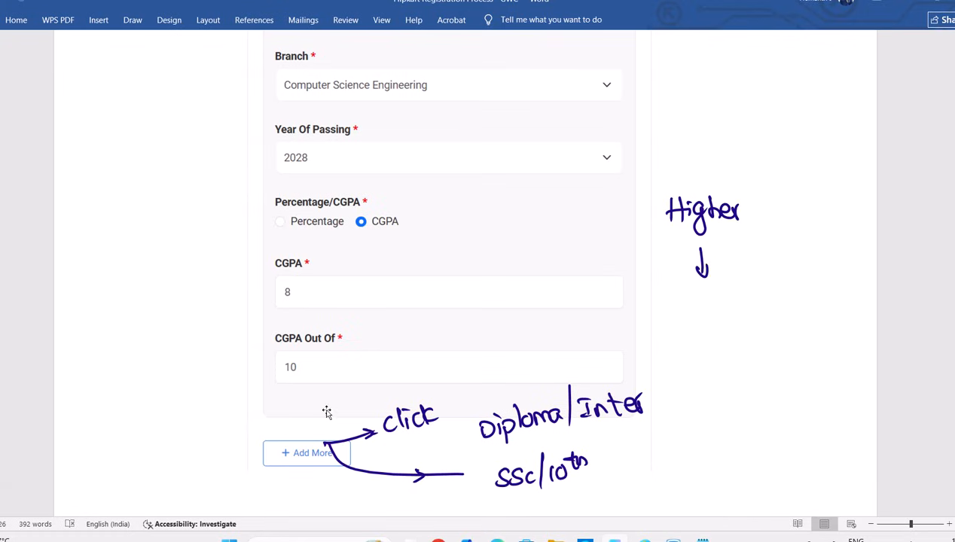
scroll("down", 3)
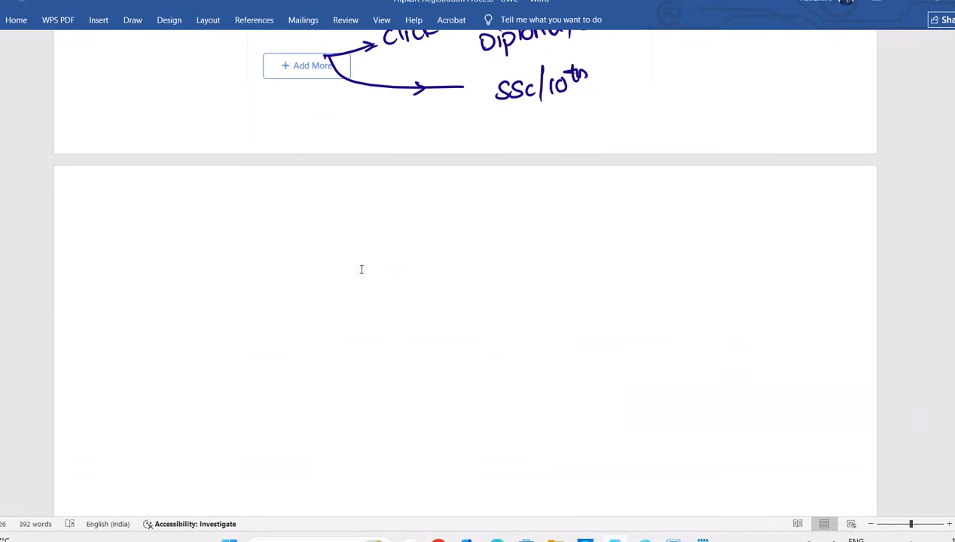
Underline the Github Link field with a pen stroke.
scroll("down", 3)
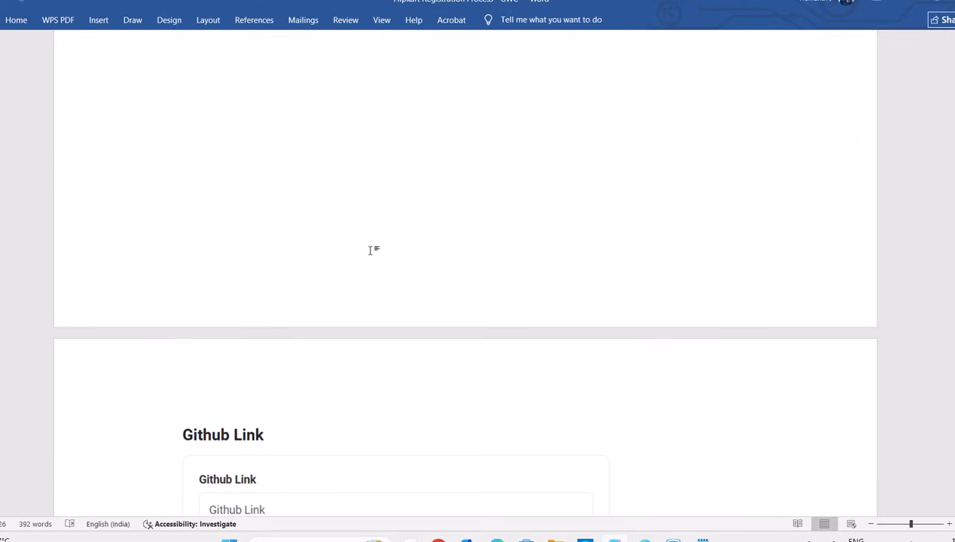
scroll("down", 3)
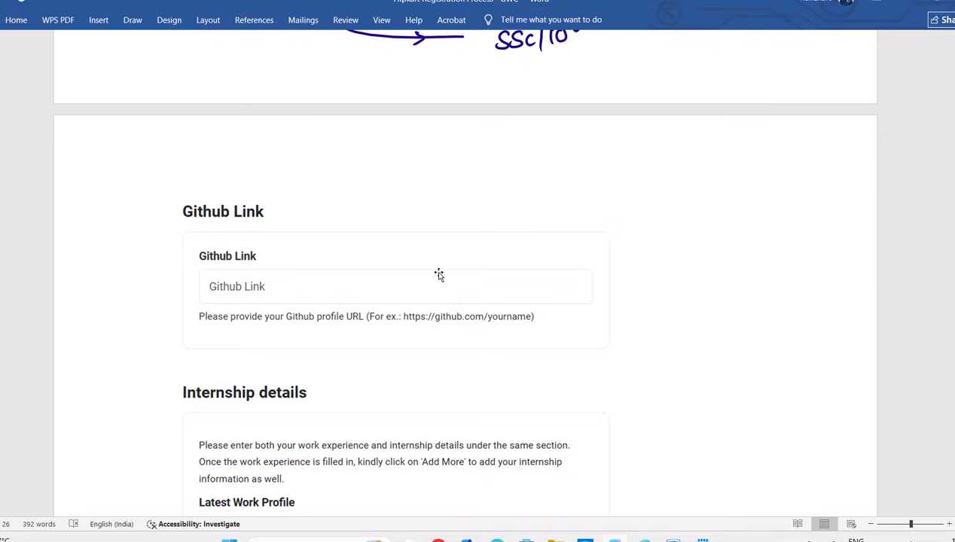
scroll("down", 3)
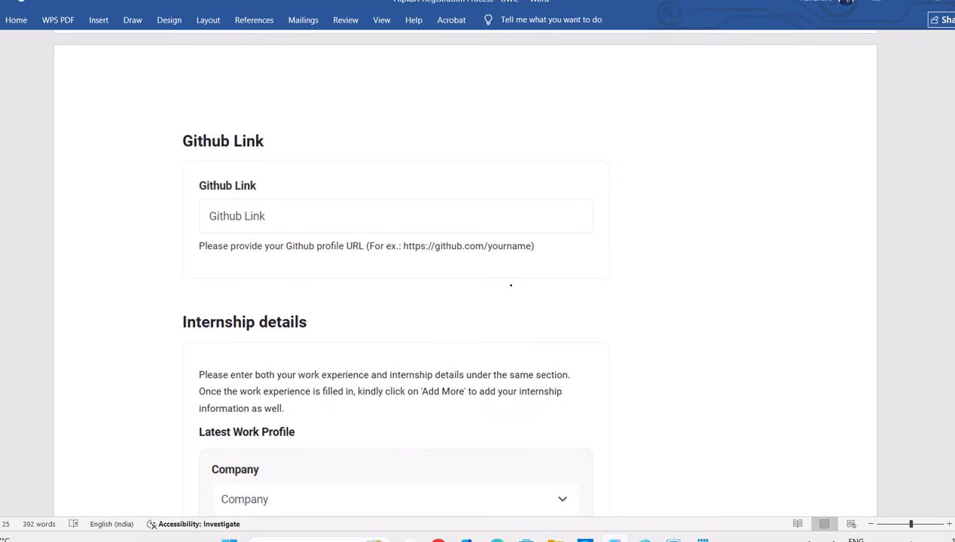
left_click_drag(300, 210, 391, 183)
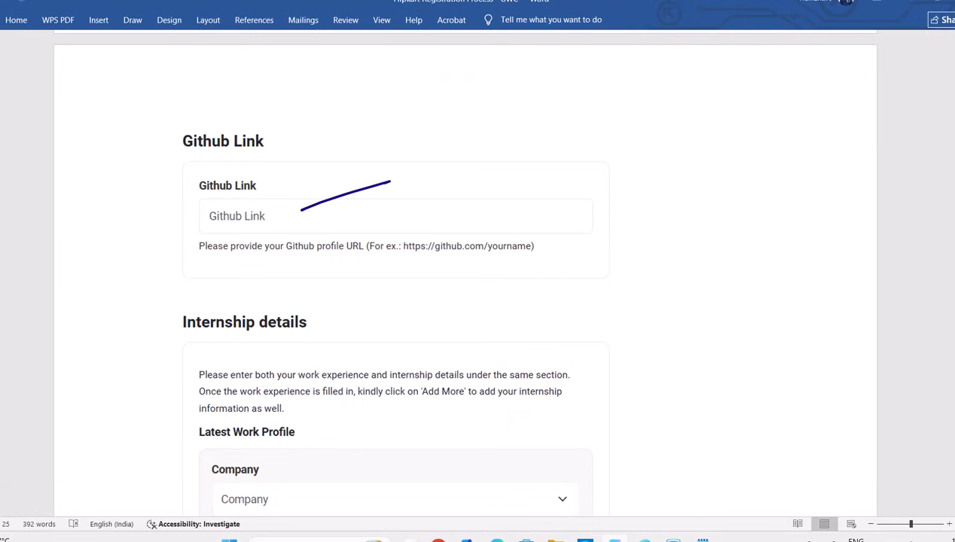
mouse_move(513, 286)
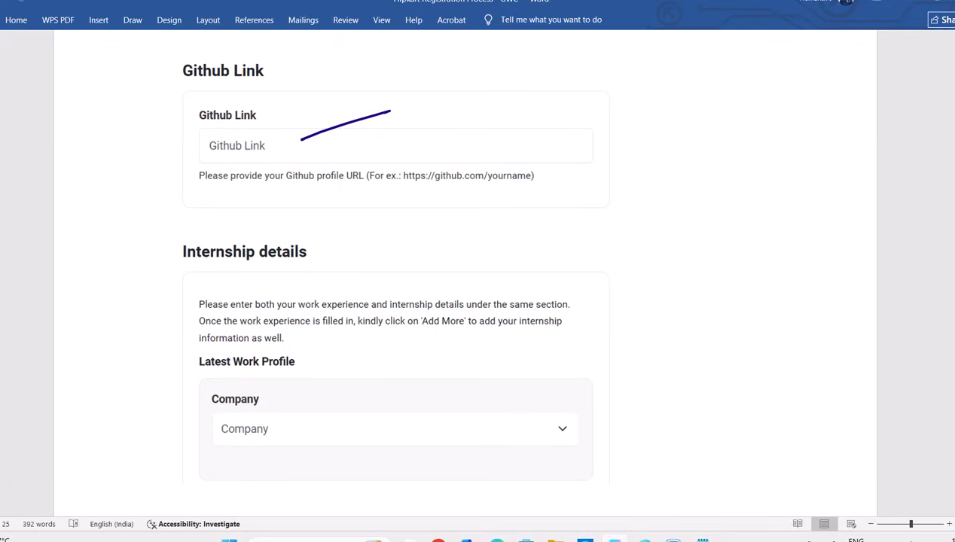
mouse_move(419, 263)
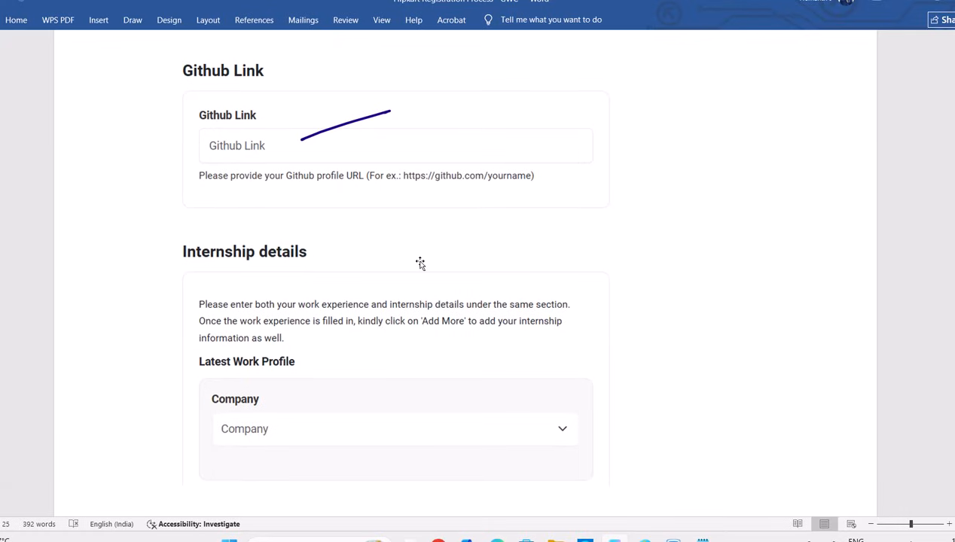
mouse_move(404, 363)
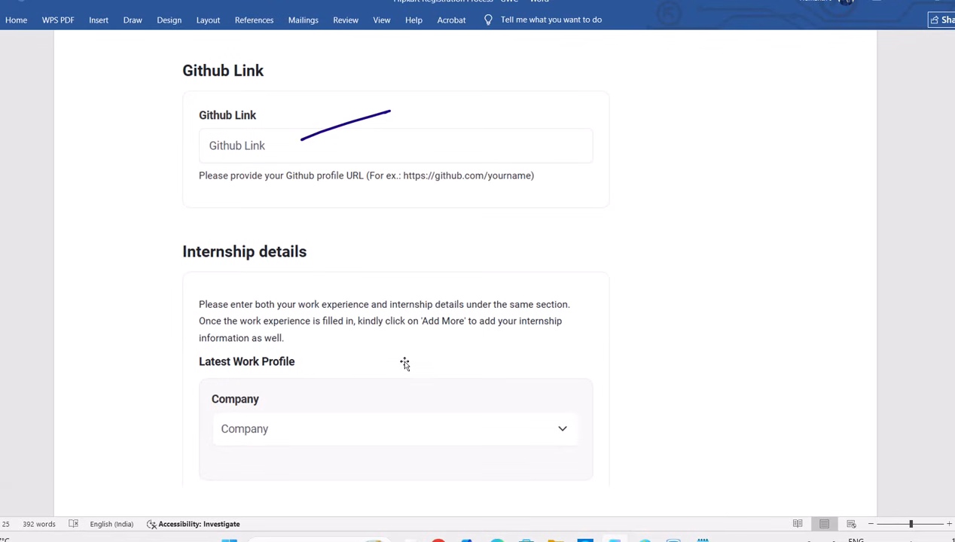
Brace the Github Link section in the left margin with an 'optional' note.
scroll("down", 3)
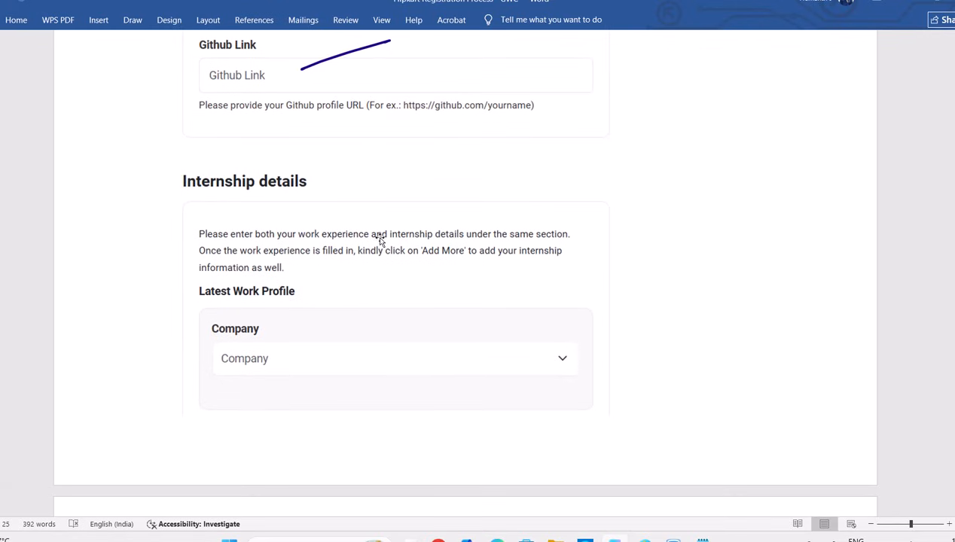
scroll("up", 3)
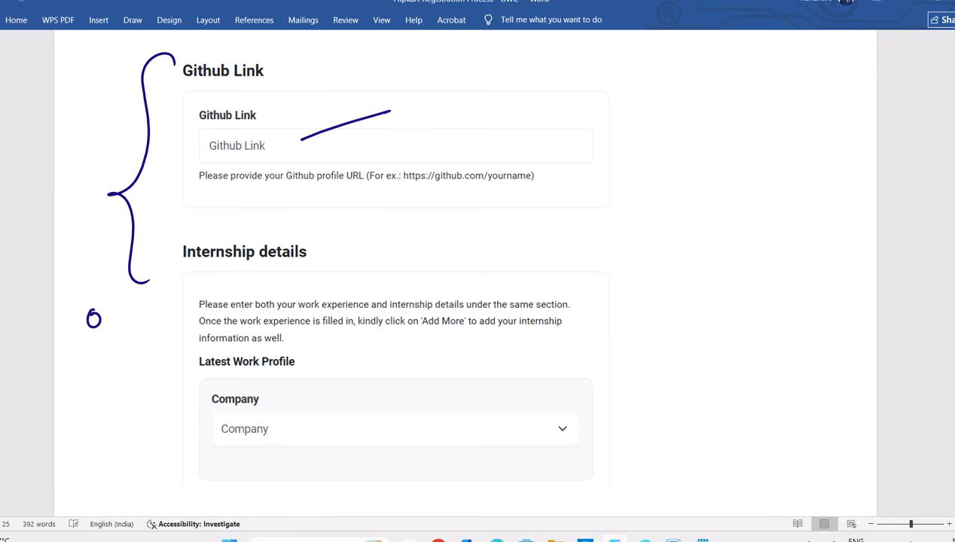
left_click_drag(90, 317, 153, 316)
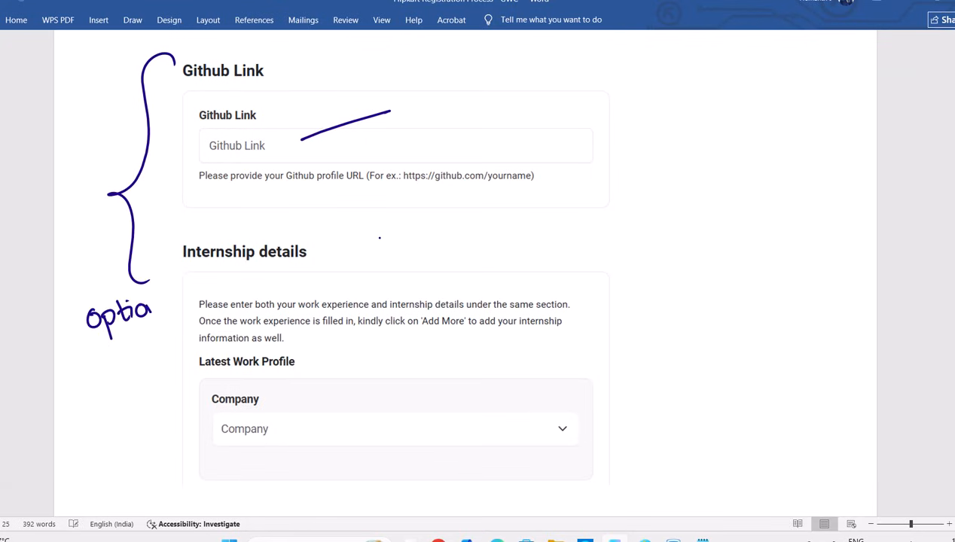
scroll("down", 3)
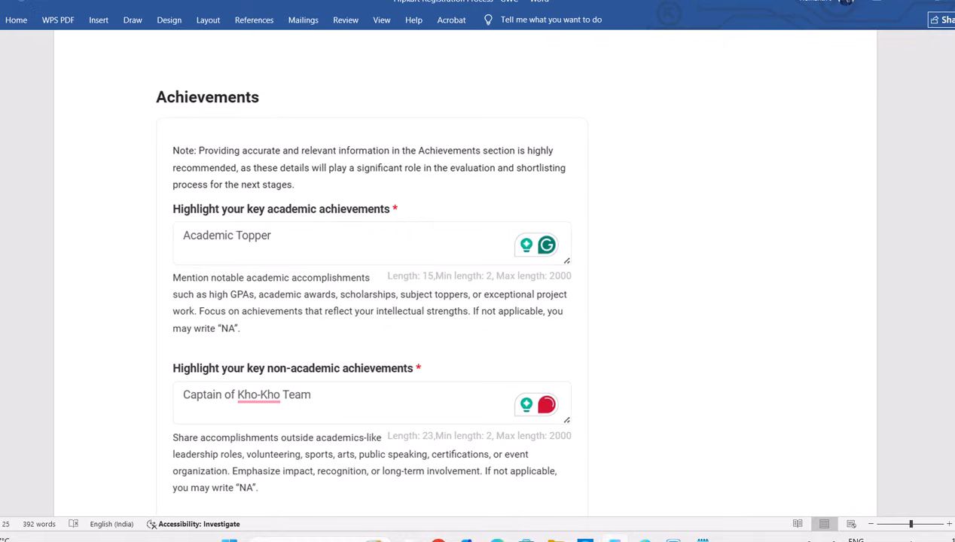
mouse_move(534, 343)
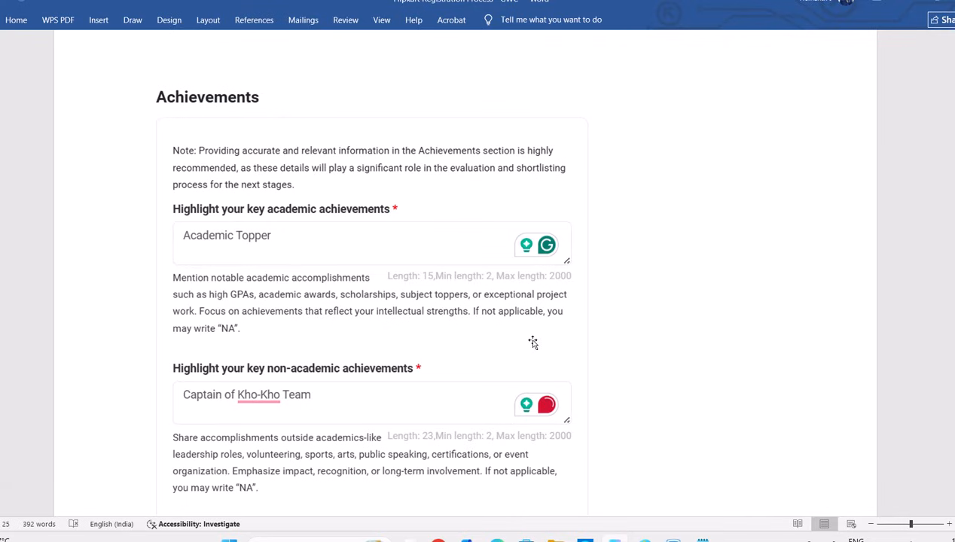
mouse_move(534, 341)
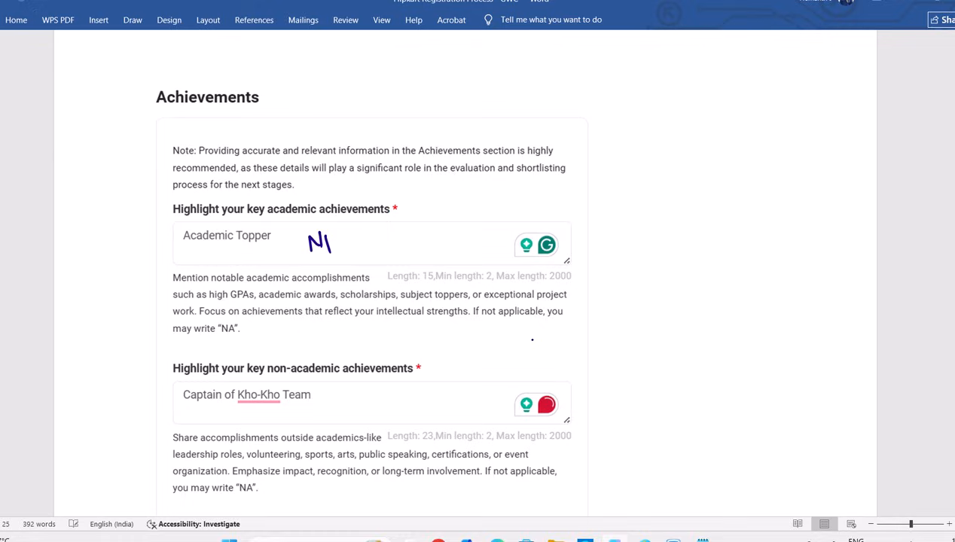
Write NPTEL and NSS Team/volunteer/cultural examples, then underline NA beside both achievement questions.
type("NPTEL")
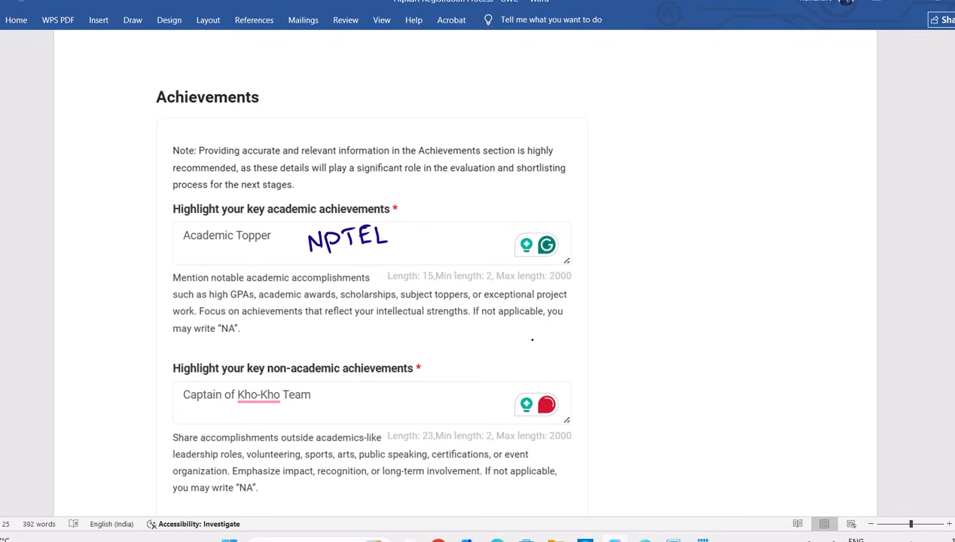
type("N")
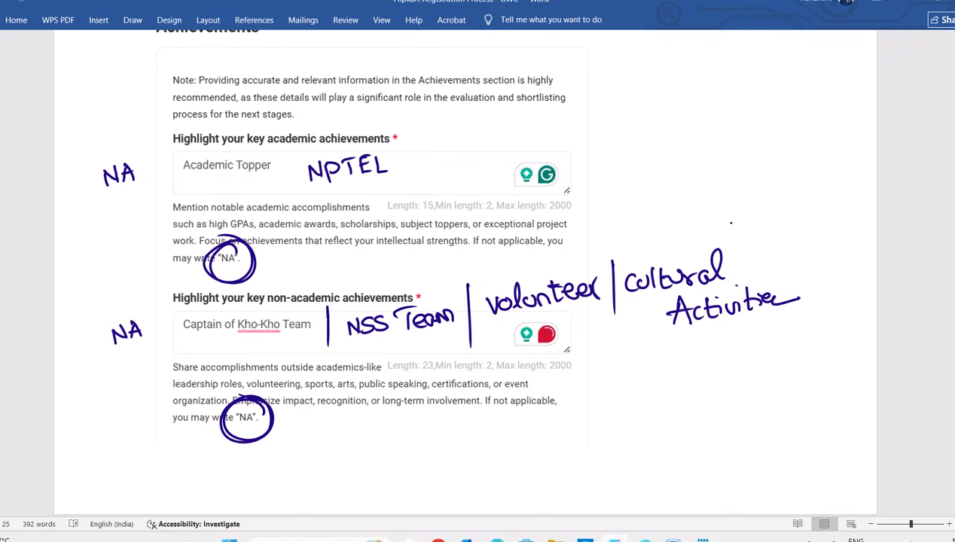
left_click_drag(106, 194, 146, 189)
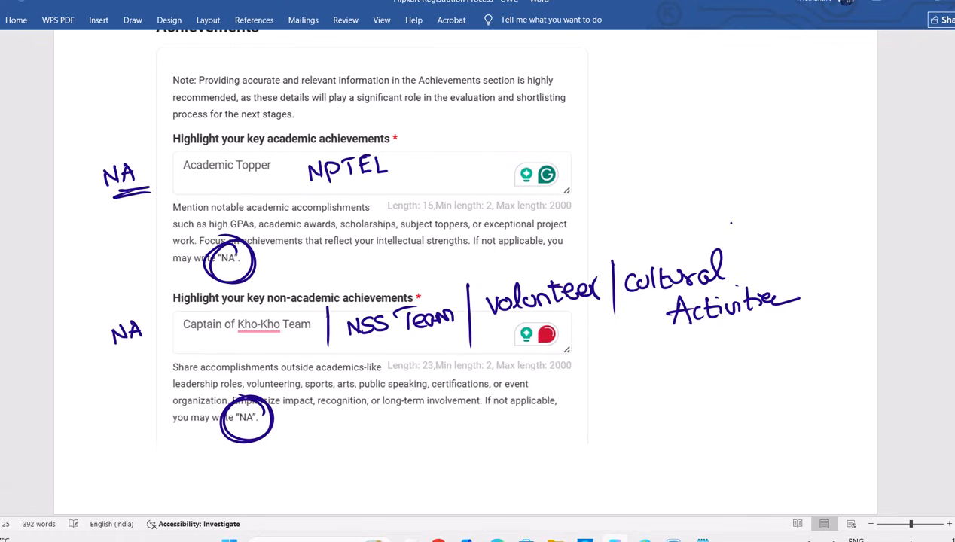
left_click_drag(121, 350, 153, 343)
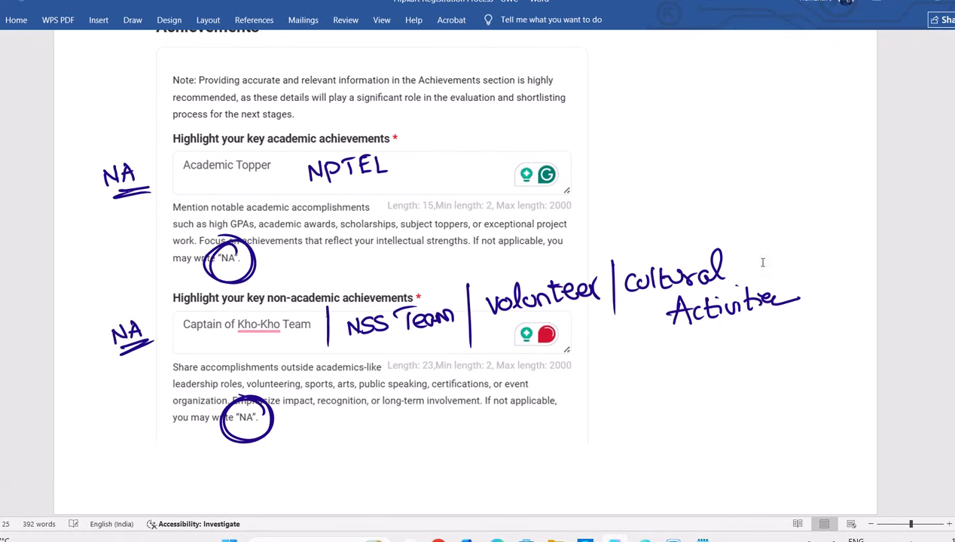
scroll("down", 3)
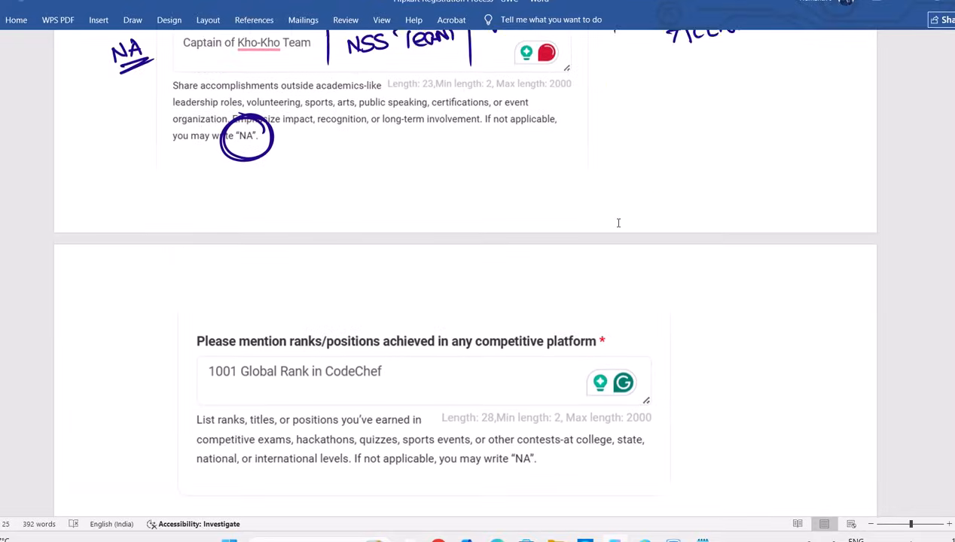
Handwrite HackerRank, Codechef and Leetcode below the ranks question.
scroll("down", 3)
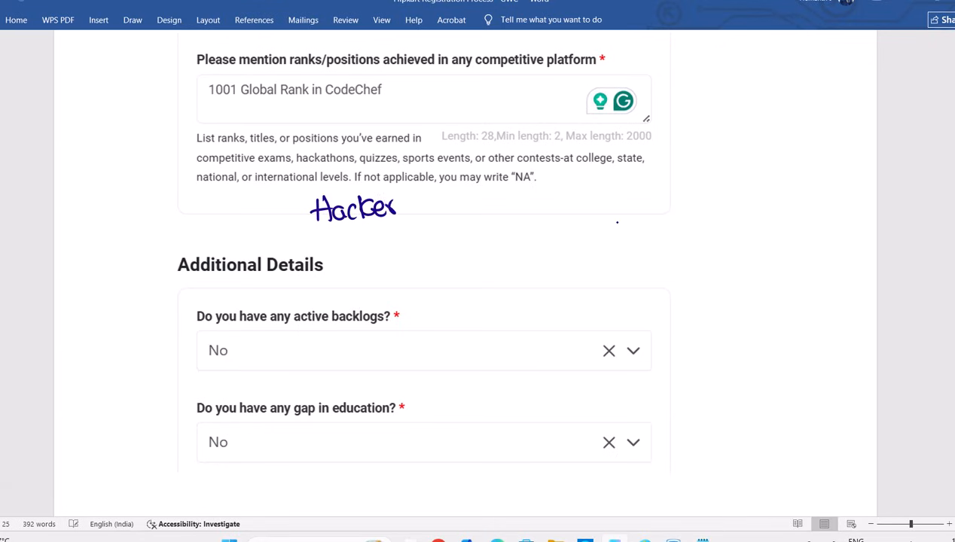
left_click_drag(398, 208, 445, 203)
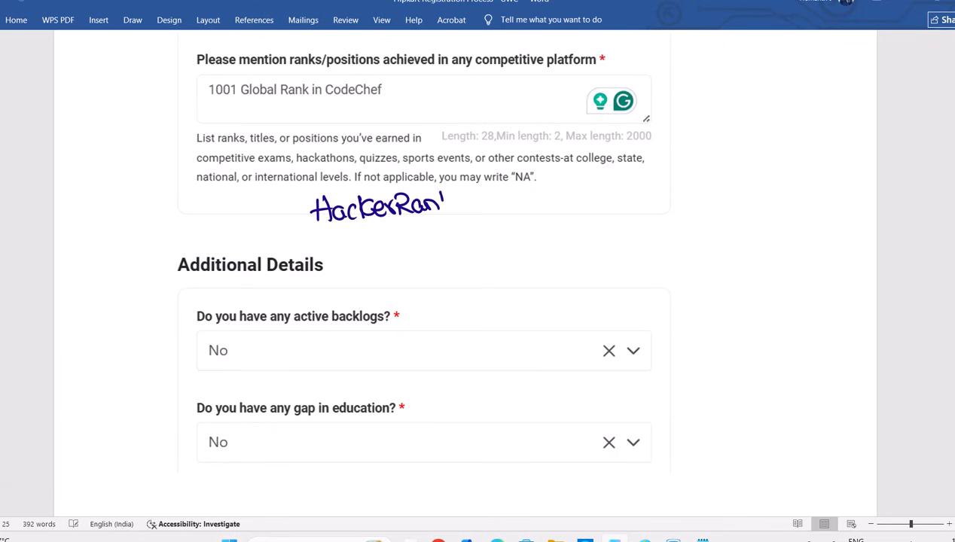
left_click_drag(445, 204, 467, 211)
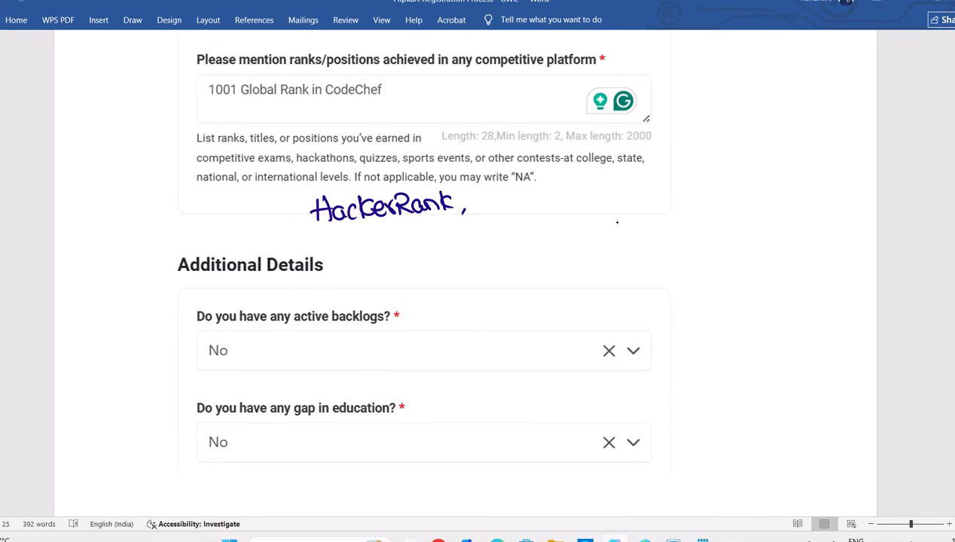
left_click_drag(485, 203, 527, 203)
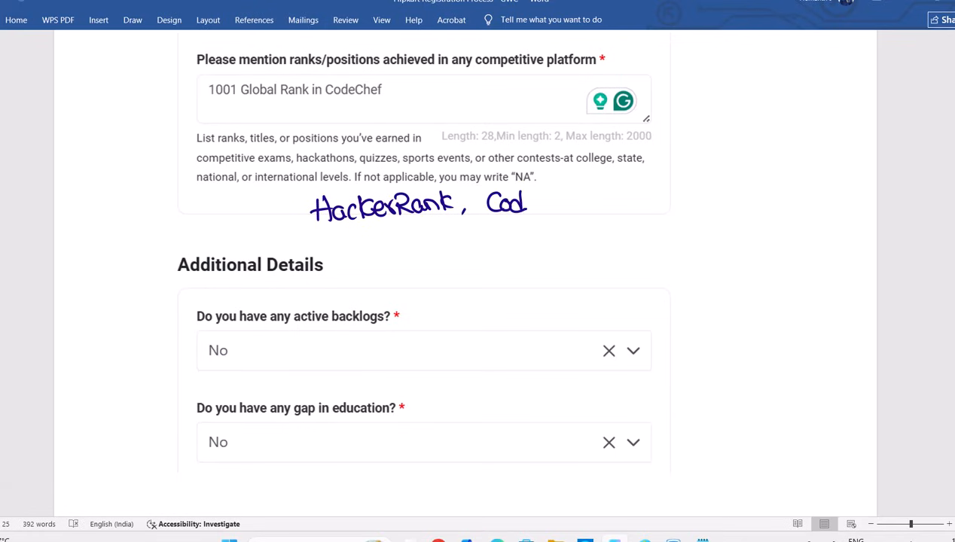
left_click_drag(527, 203, 585, 203)
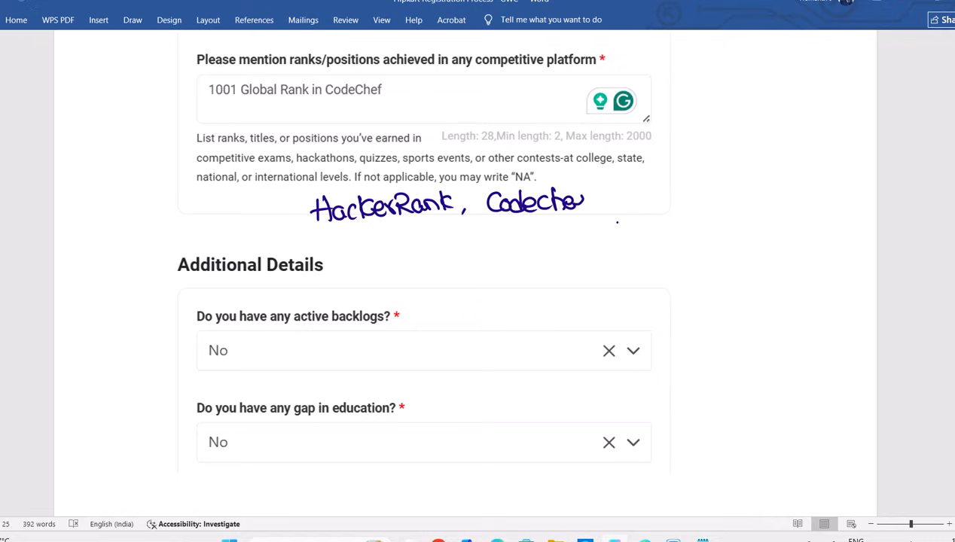
left_click_drag(595, 204, 648, 203)
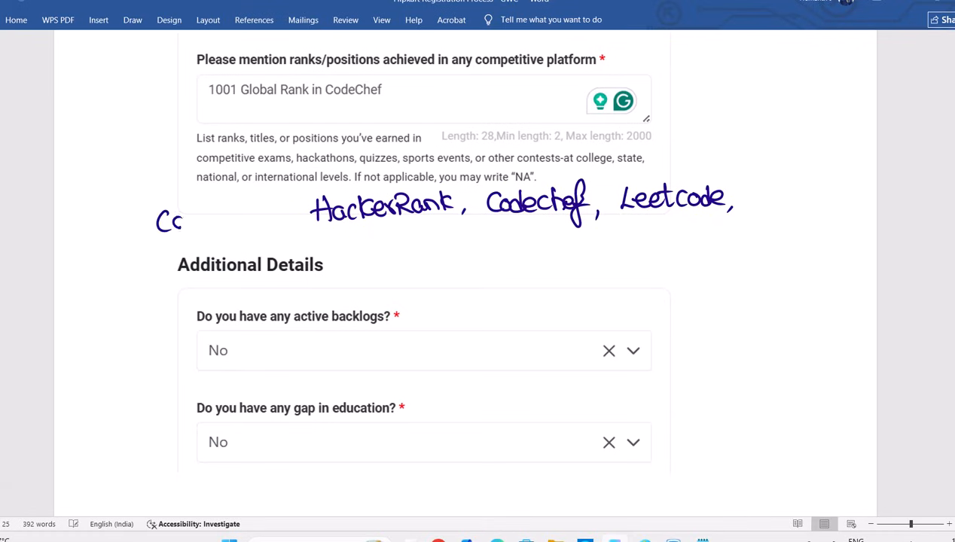
Add Codeforces at the start and HackerEarth on a second line, then switch to pink ink.
left_click_drag(184, 223, 238, 223)
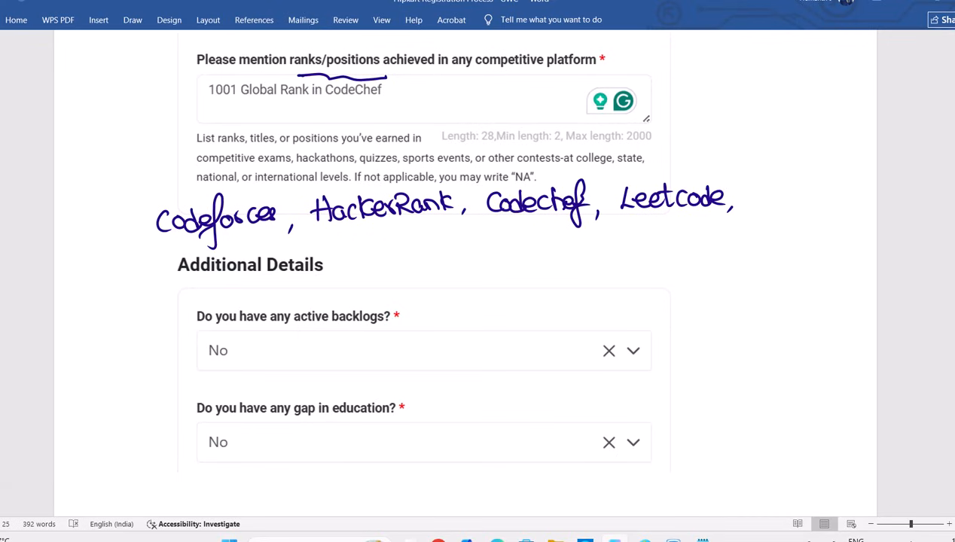
left_click_drag(602, 234, 630, 259)
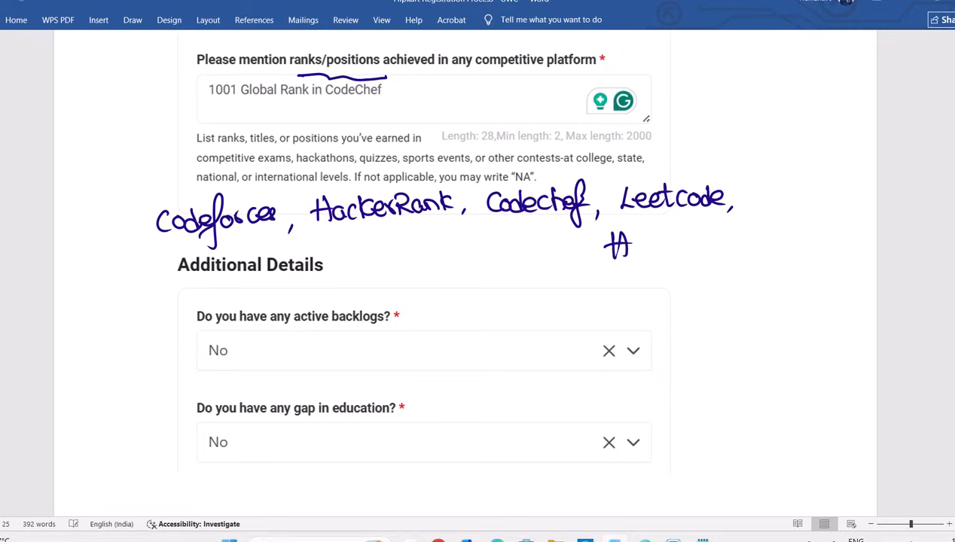
left_click_drag(617, 244, 689, 248)
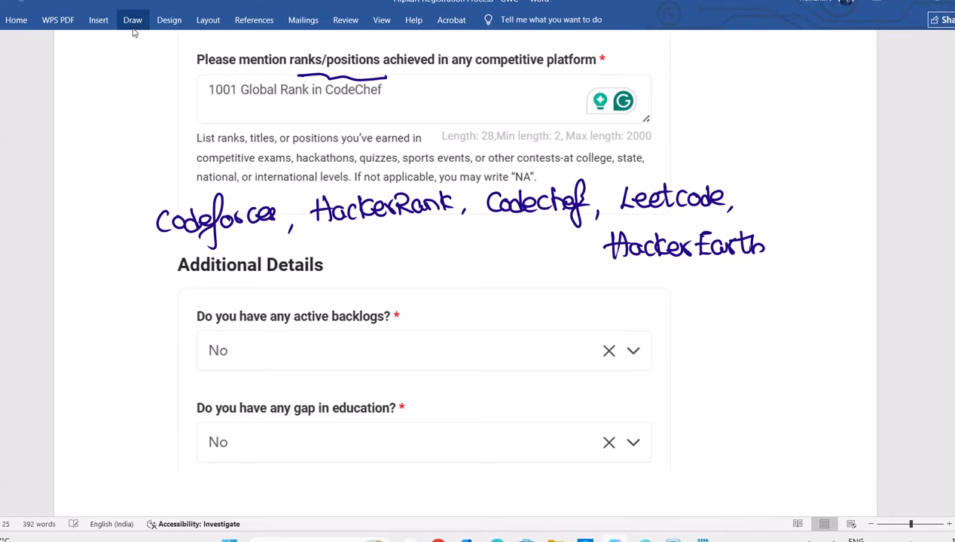
left_click(132, 19)
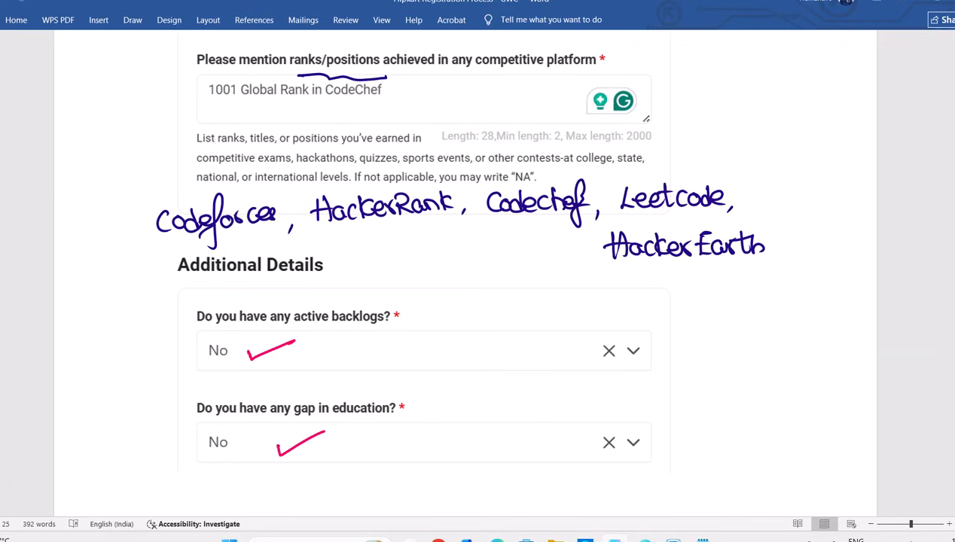
mouse_move(338, 440)
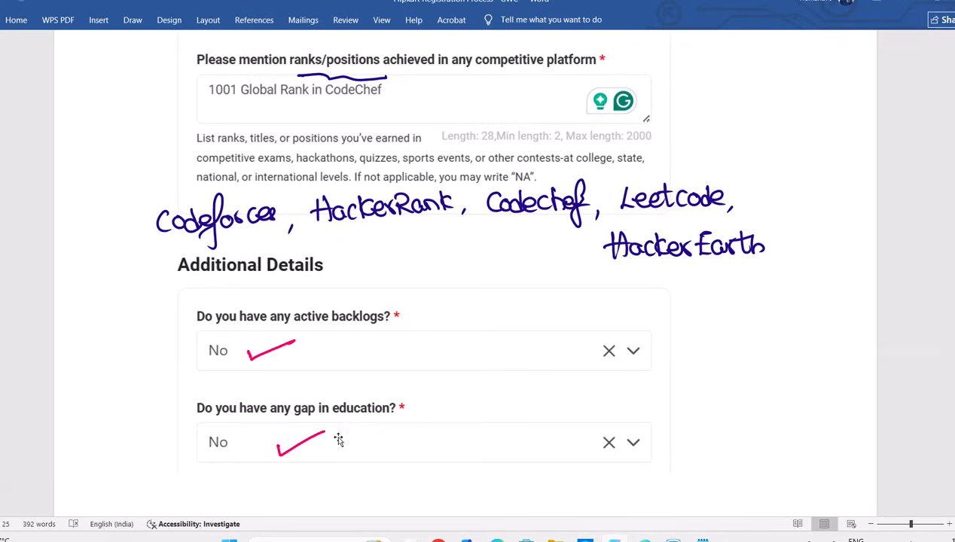
scroll("down", 3)
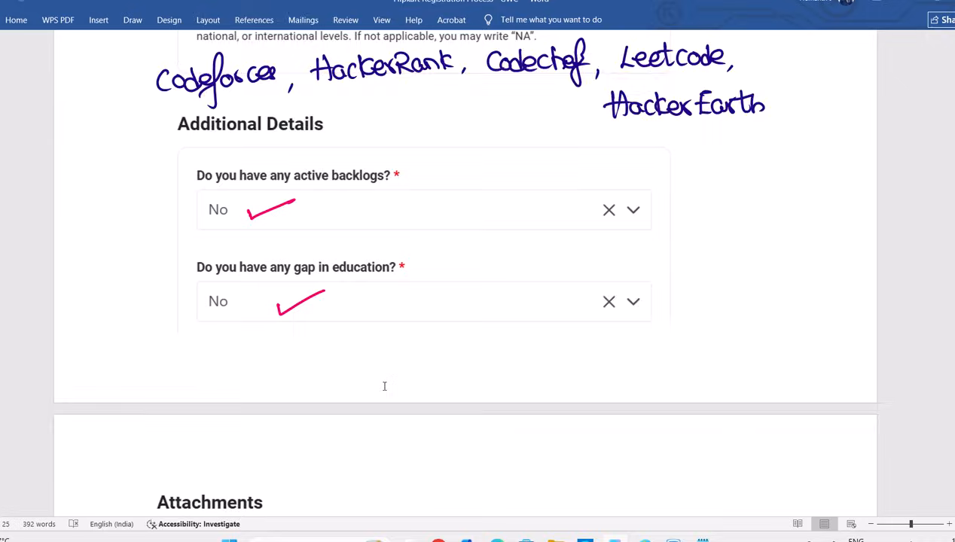
Scroll through Attachments to Declaration and Consent while crossing the photo and circling 1MB and 3MB.
scroll("down", 3)
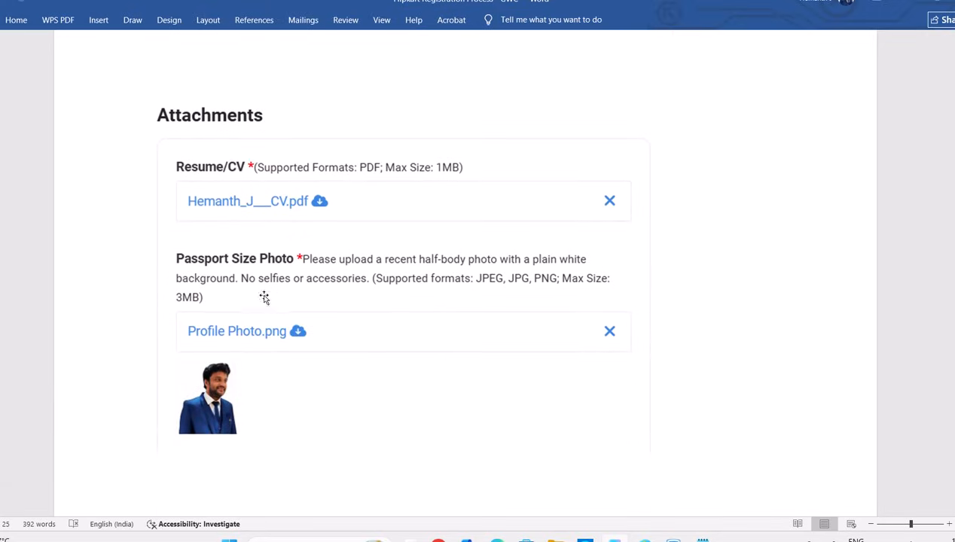
mouse_move(470, 315)
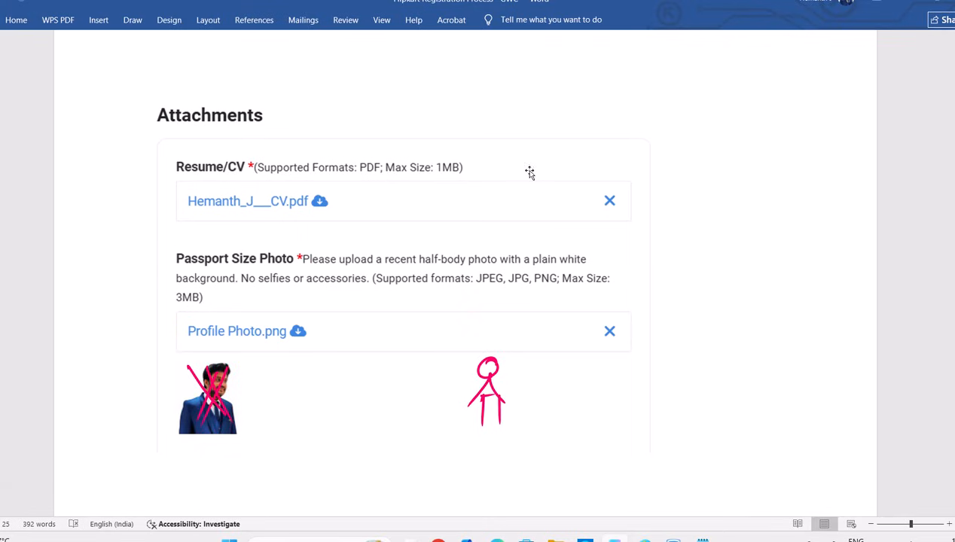
scroll("down", 3)
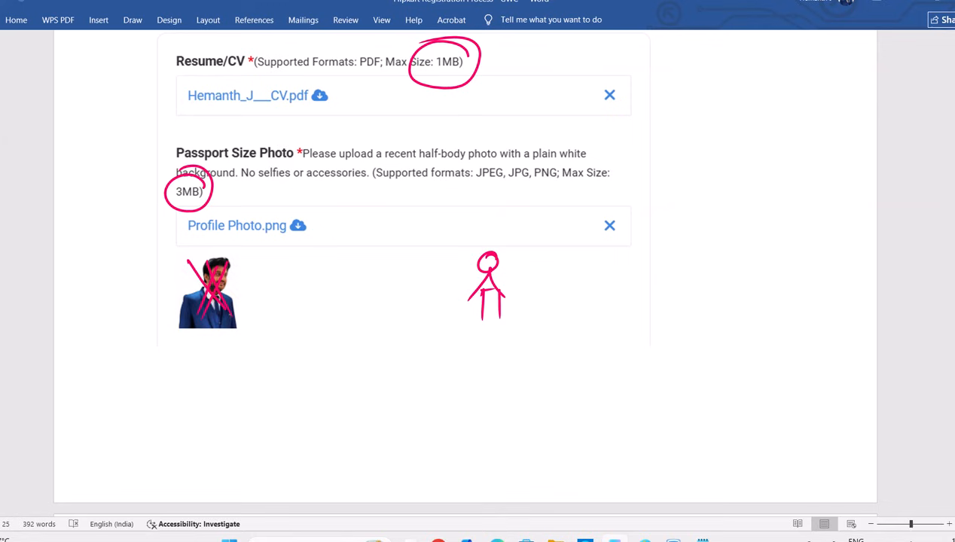
scroll("down", 3)
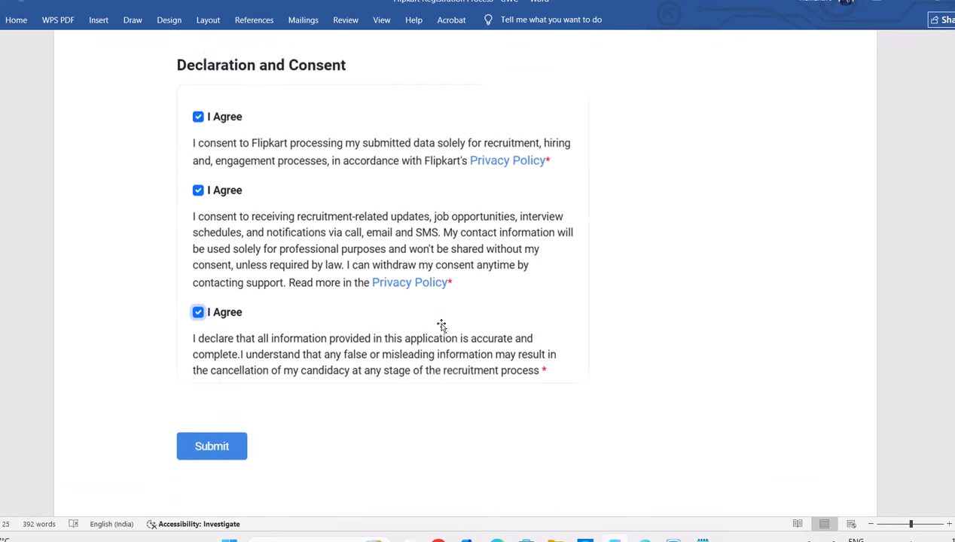
scroll("down", 3)
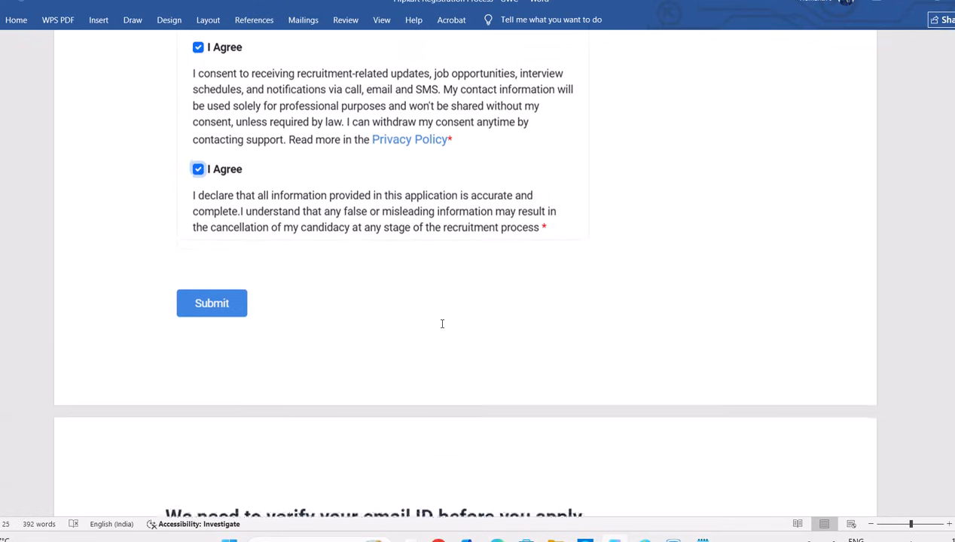
left_click(211, 302)
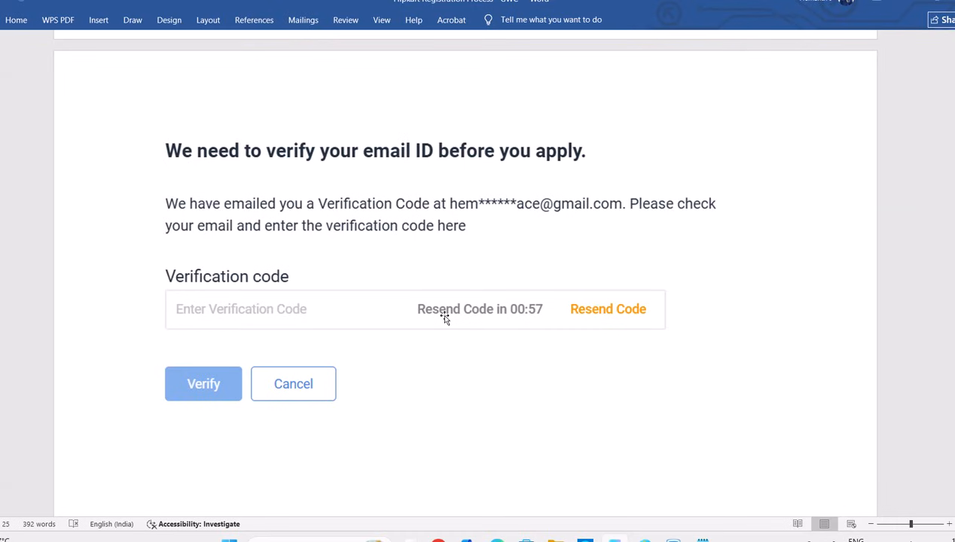
mouse_move(539, 244)
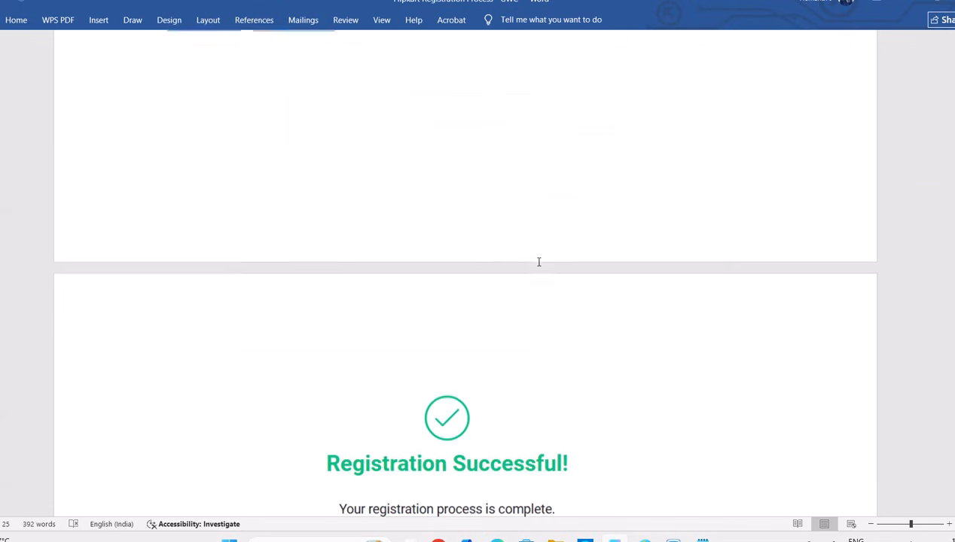
scroll("down", 3)
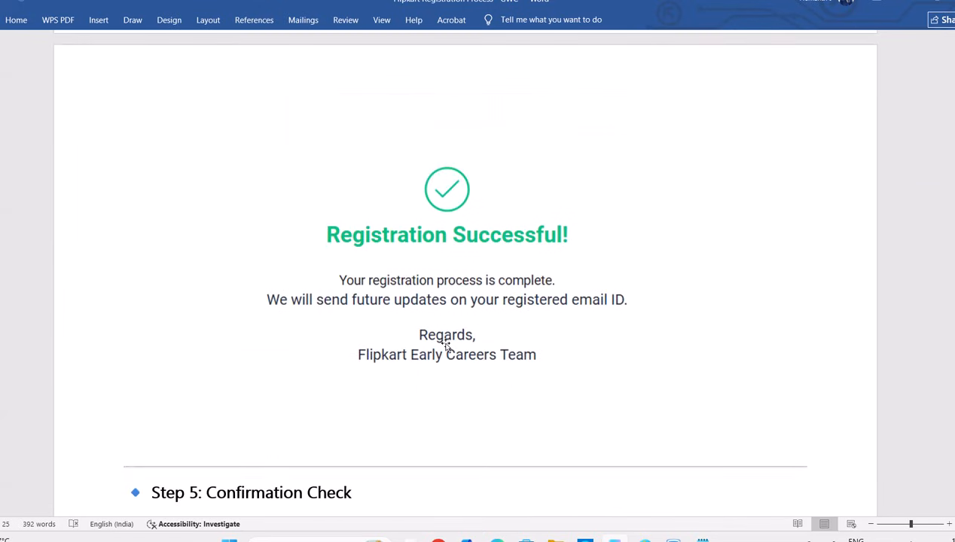
scroll("down", 3)
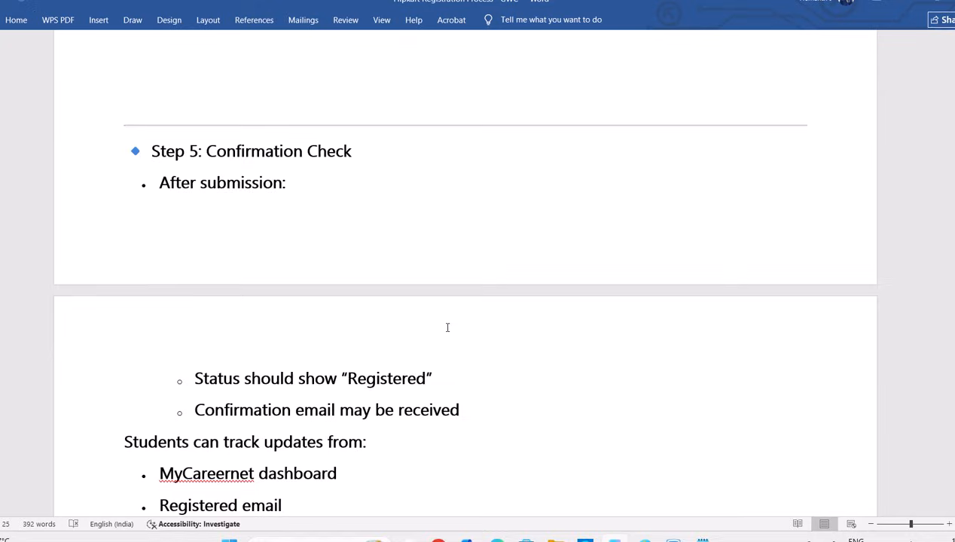
scroll("down", 3)
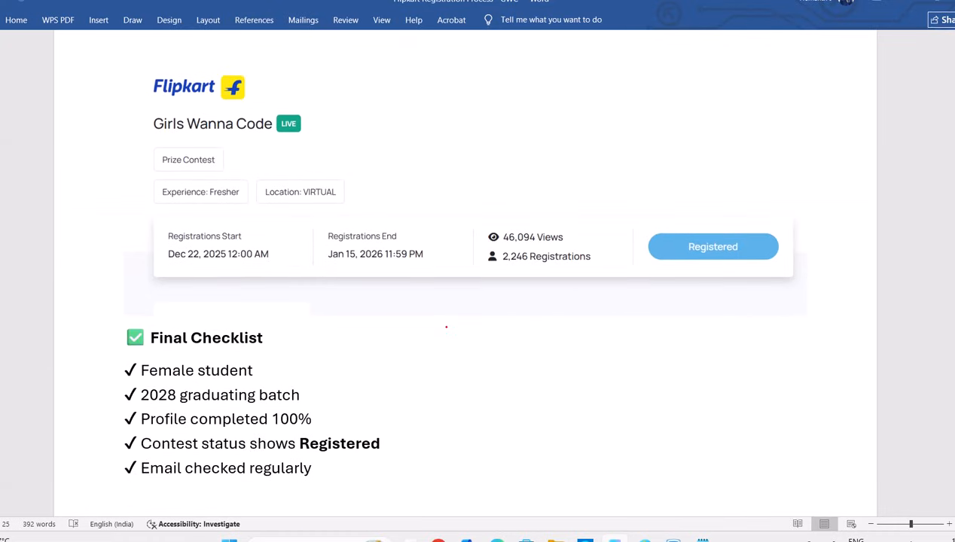
Tick Registered and handwrite the t.me/aptitudemantra link beside the Girls Wanna Code title.
left_click_drag(686, 223, 754, 204)
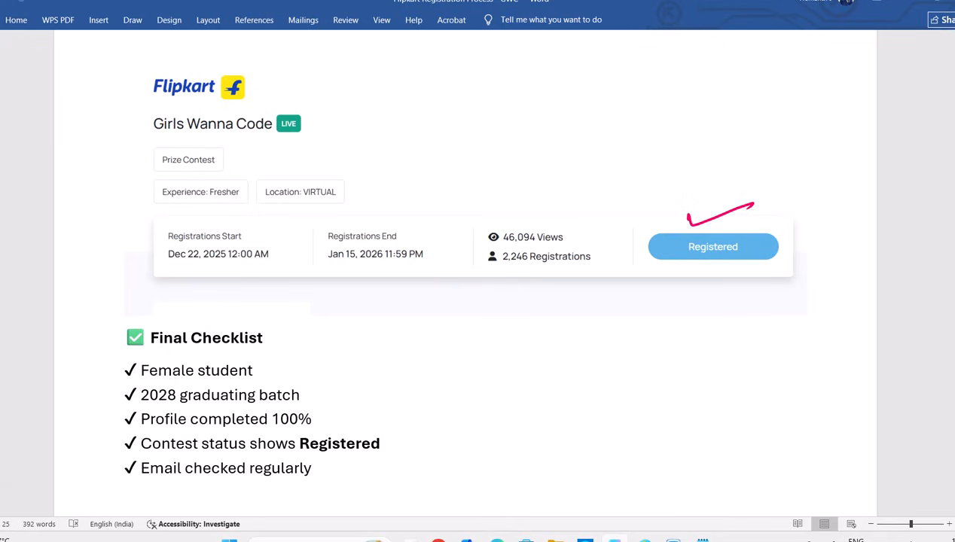
left_click_drag(407, 148, 475, 148)
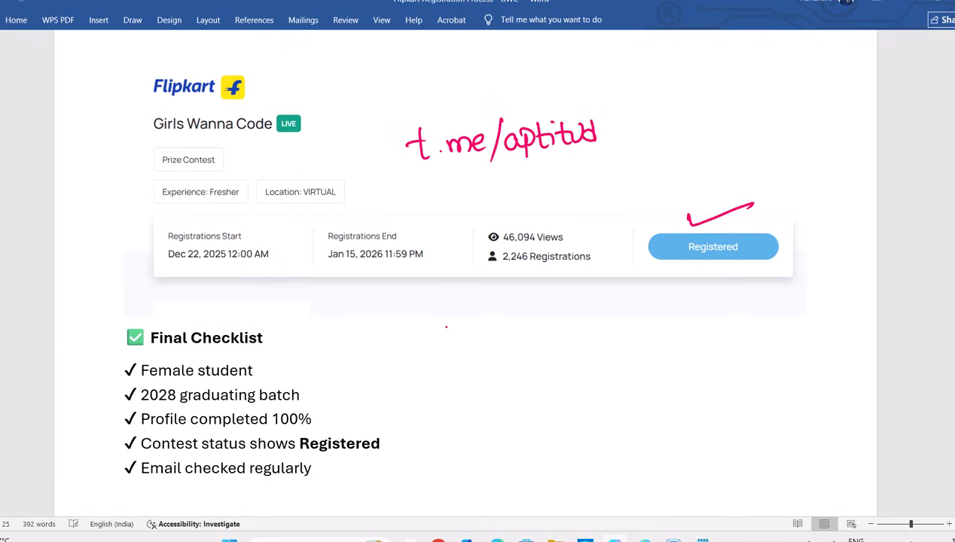
left_click_drag(595, 139, 656, 138)
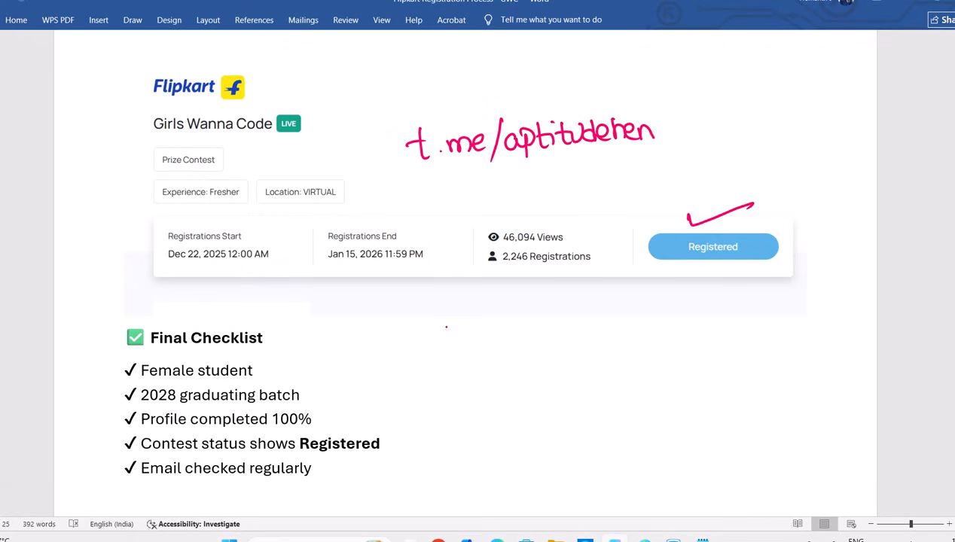
left_click_drag(641, 136, 716, 136)
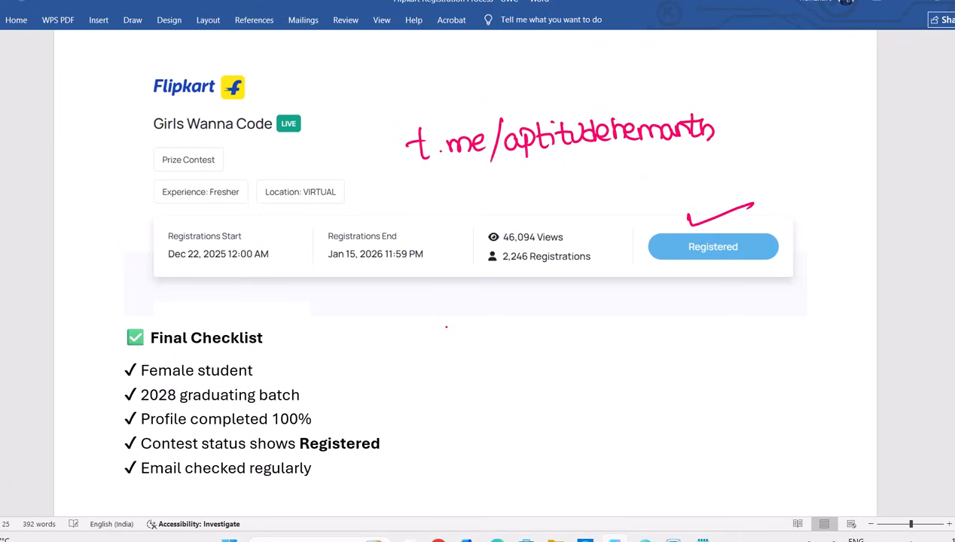